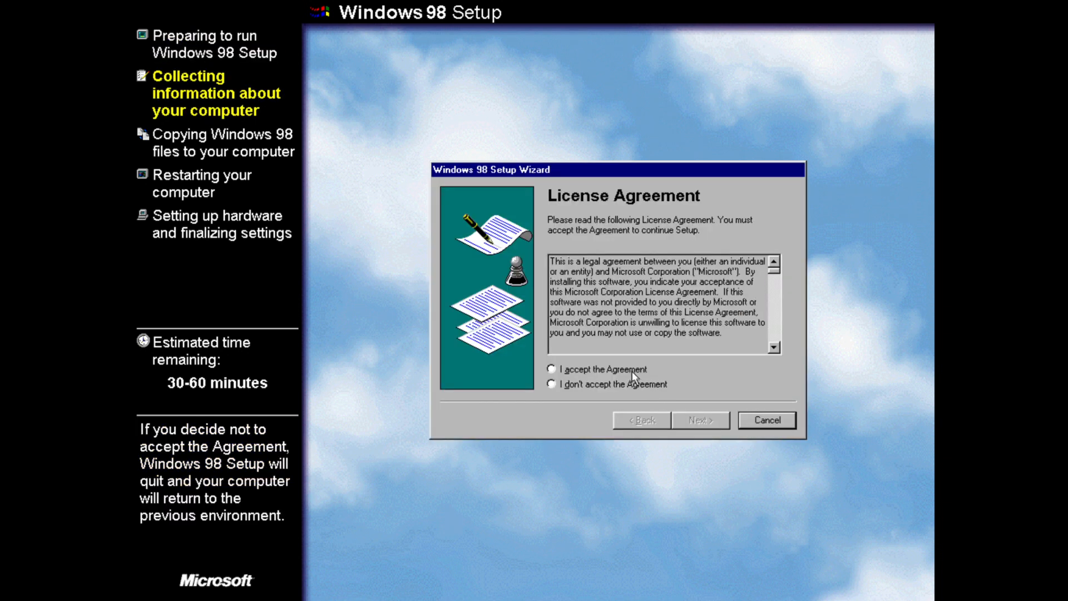
# Step: Accept the license agreement and continue without saving the old system files
pyautogui.click(699, 419)
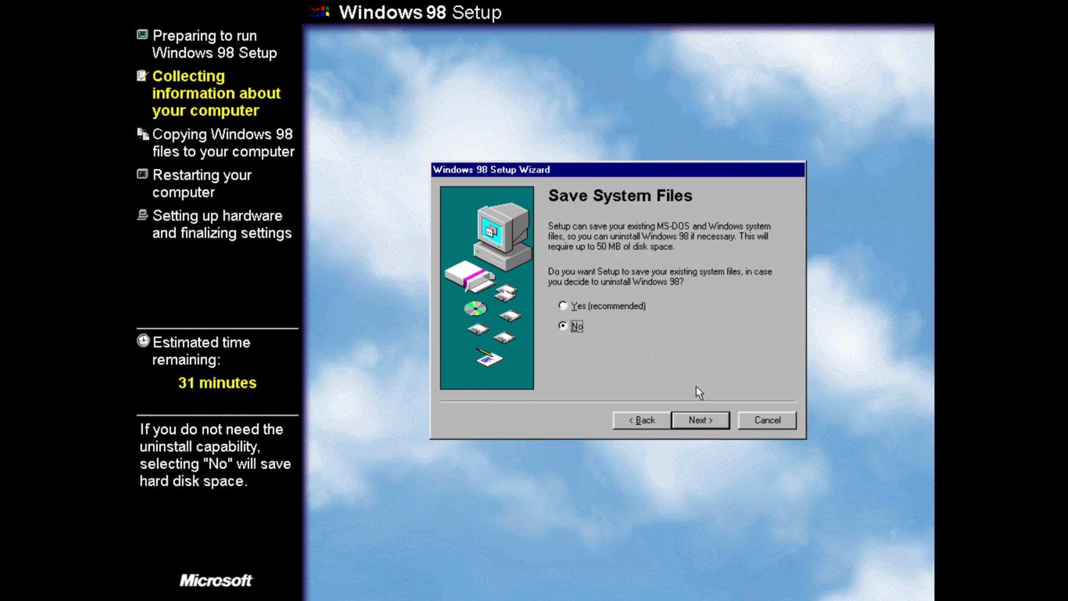
pyautogui.click(699, 419)
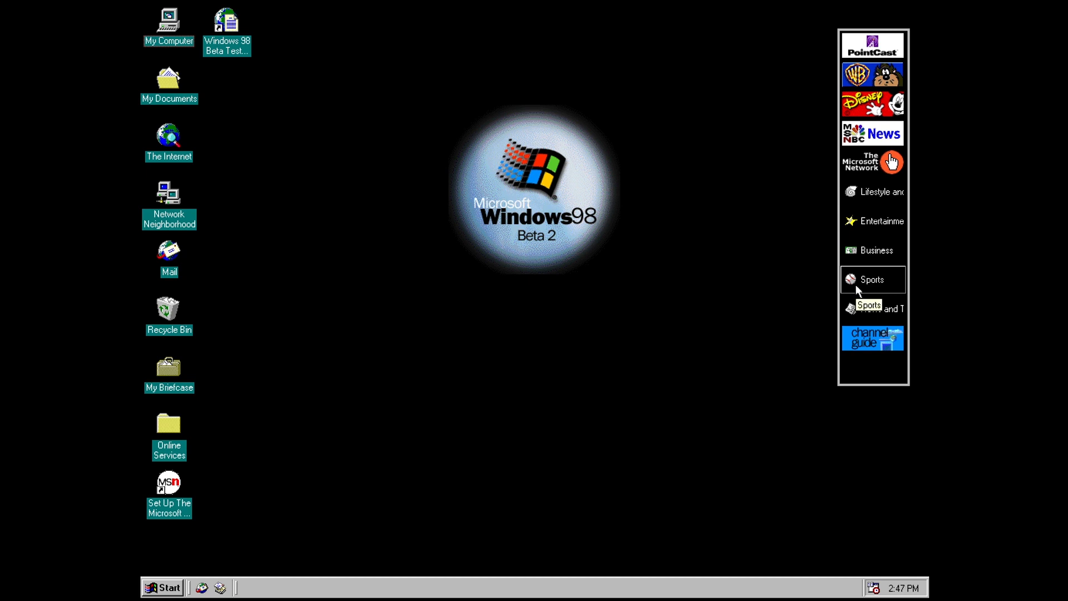
pyautogui.moveTo(879, 220)
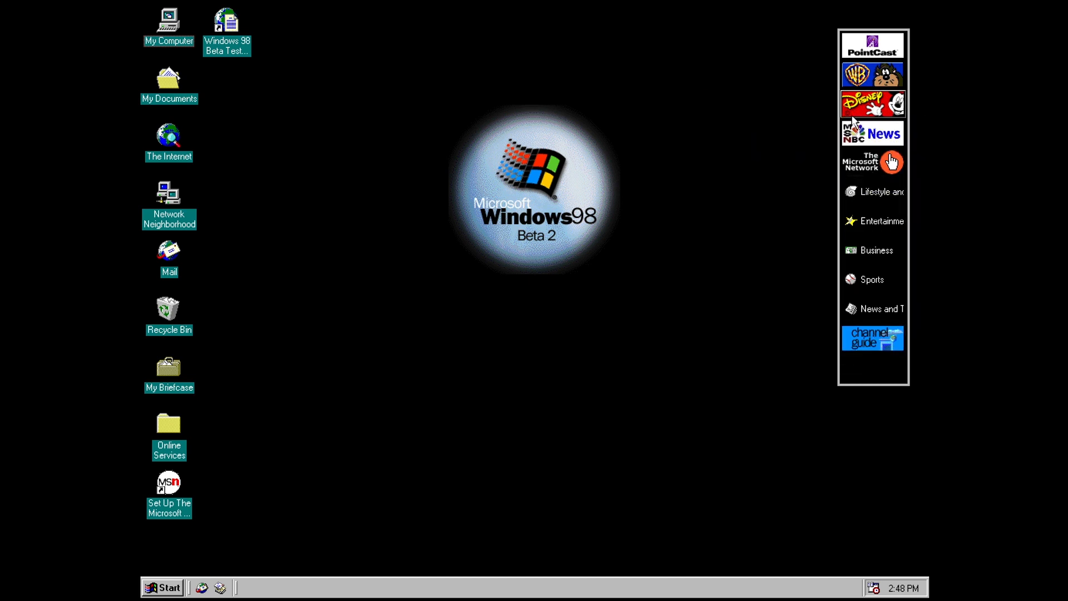
pyautogui.moveTo(872, 103)
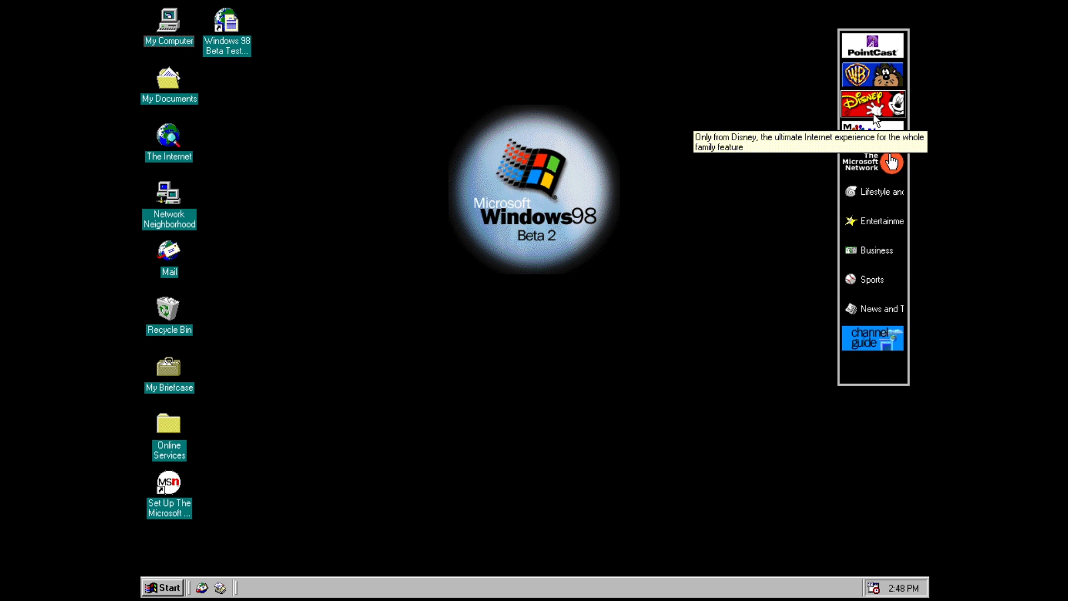
pyautogui.click(873, 104)
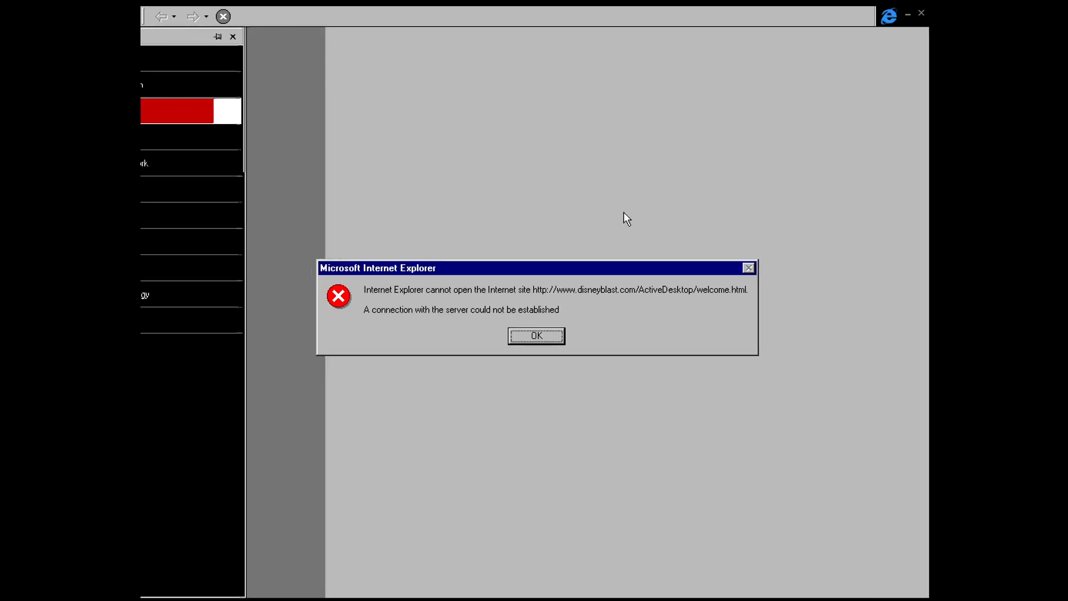
pyautogui.click(537, 336)
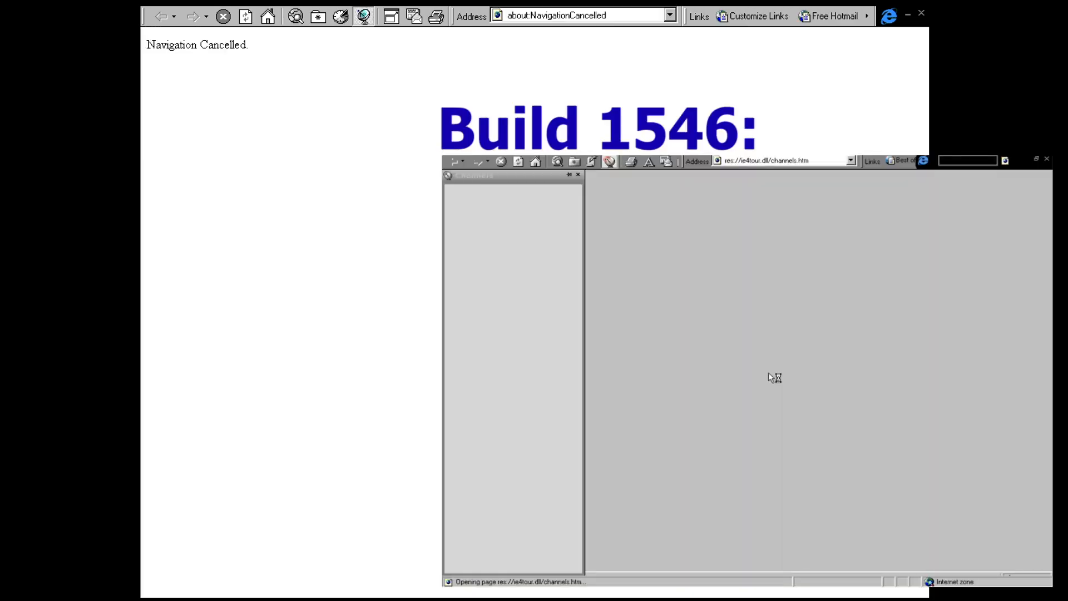
pyautogui.moveTo(918, 36)
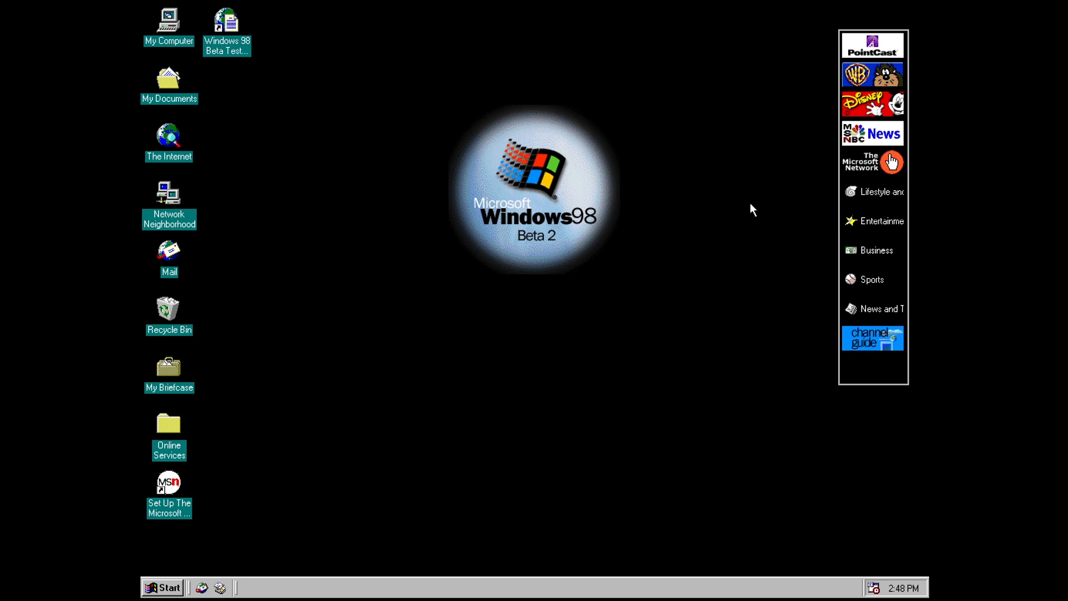
pyautogui.moveTo(732, 226)
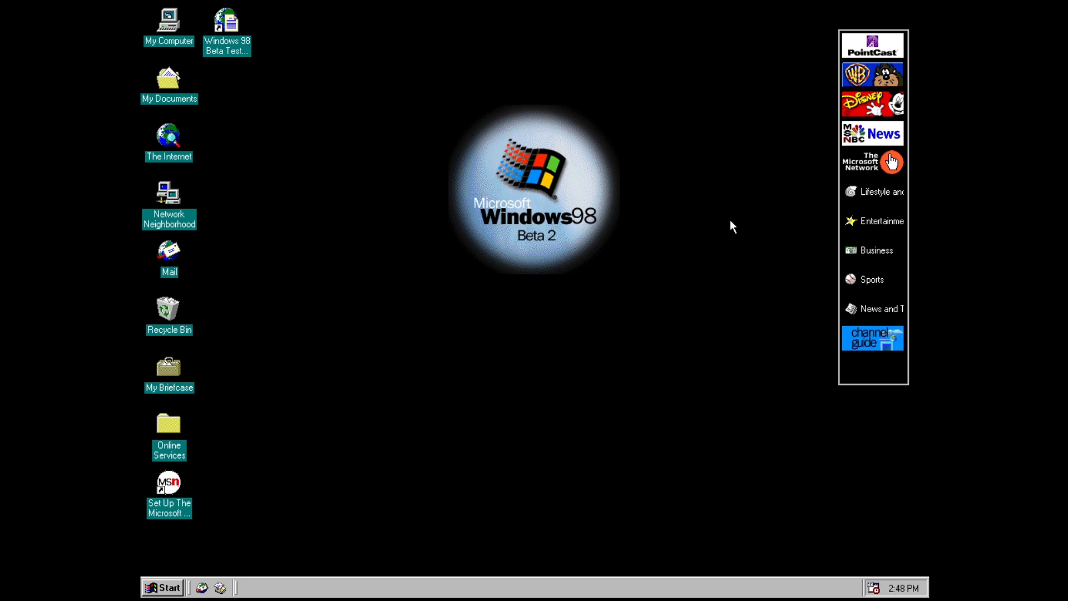
pyautogui.moveTo(575, 209)
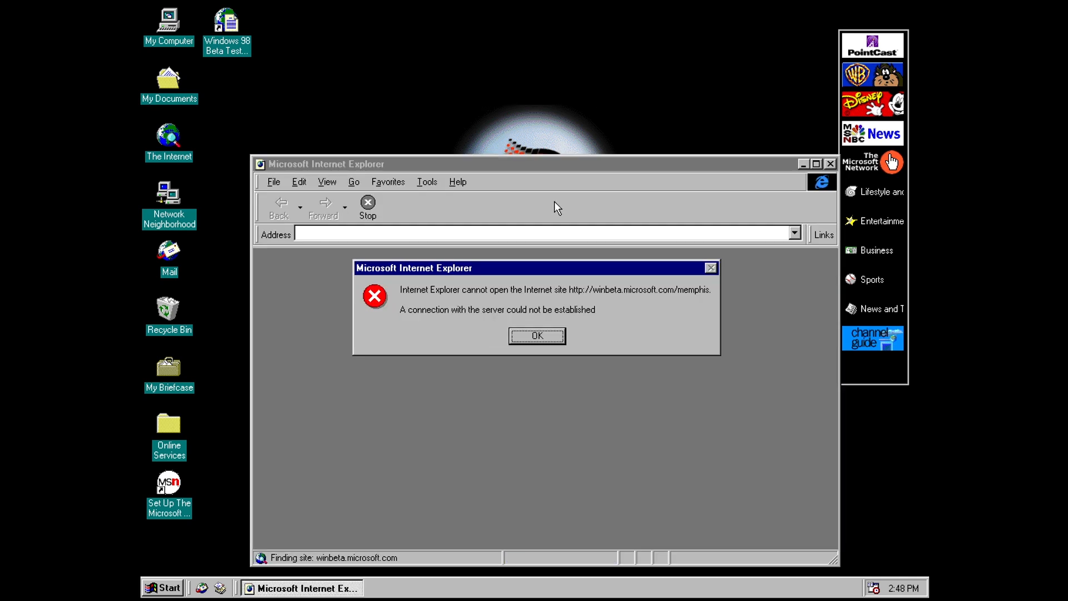
pyautogui.moveTo(601, 301)
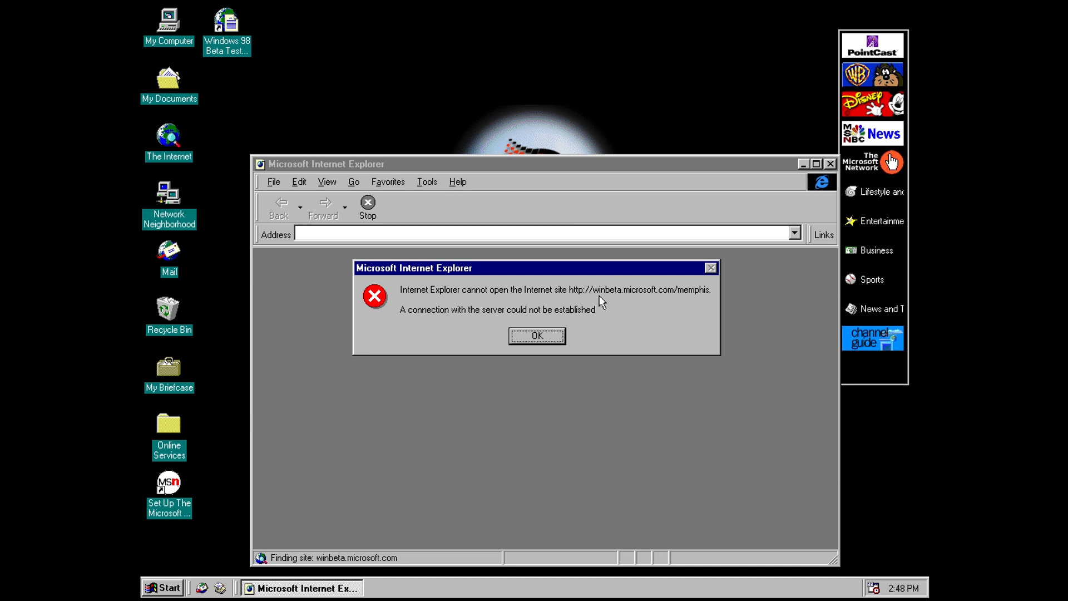
pyautogui.moveTo(633, 305)
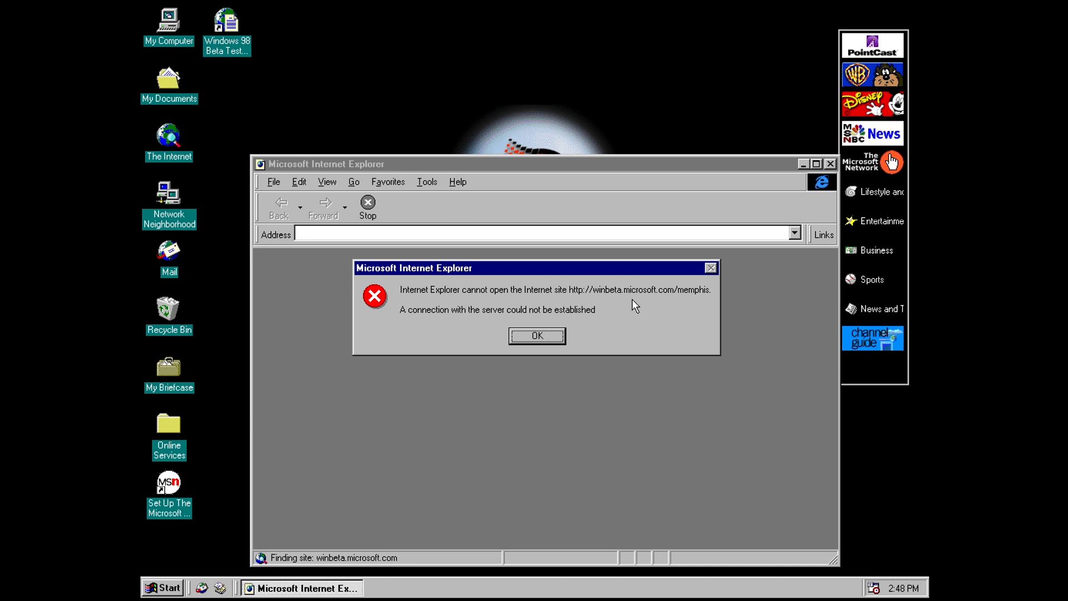
pyautogui.moveTo(619, 314)
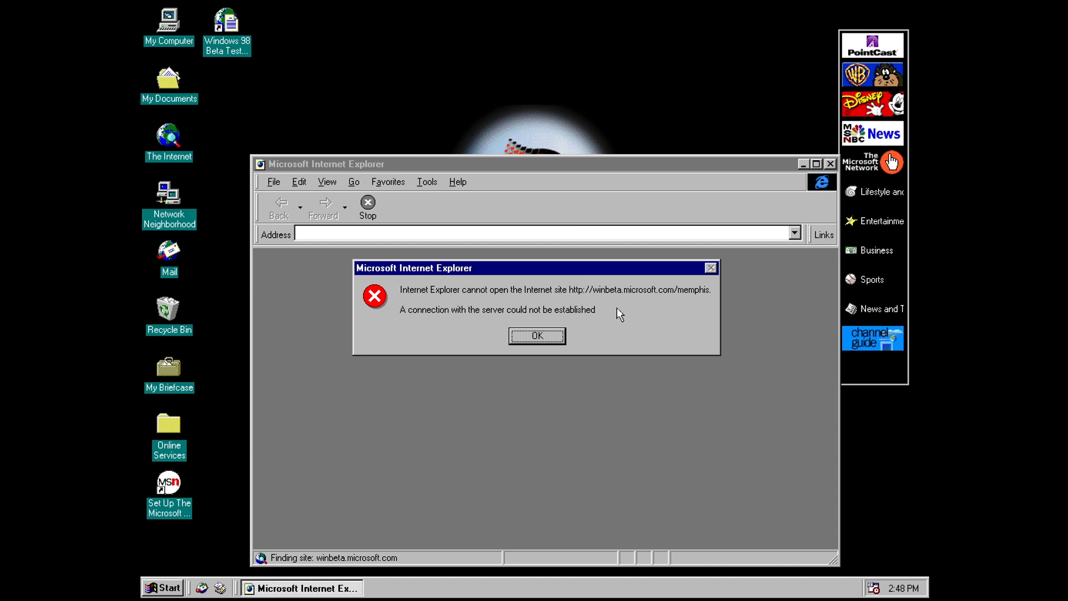
pyautogui.moveTo(559, 319)
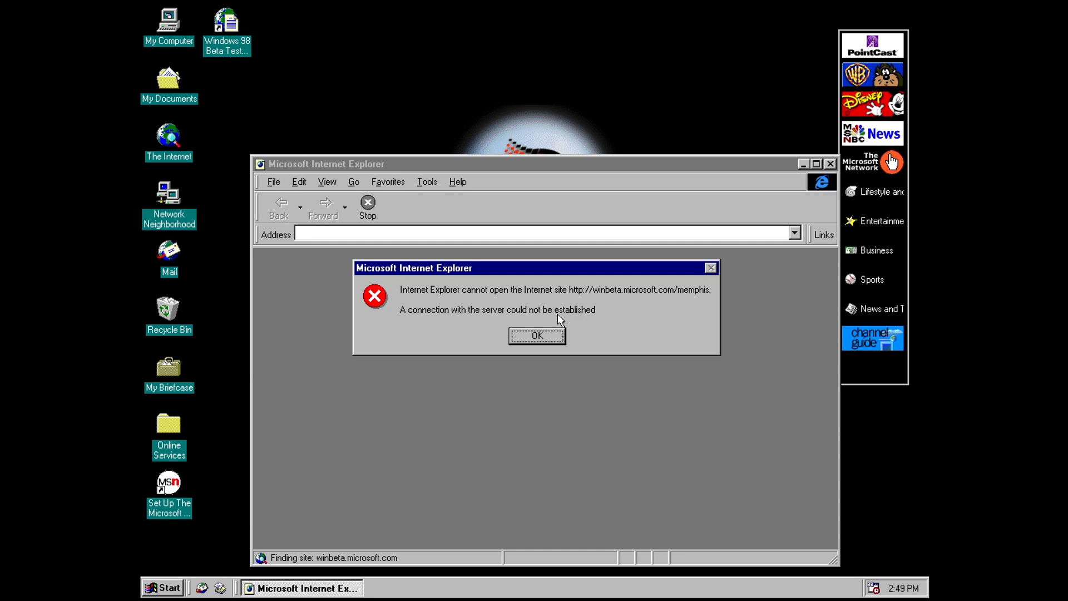
pyautogui.click(536, 335)
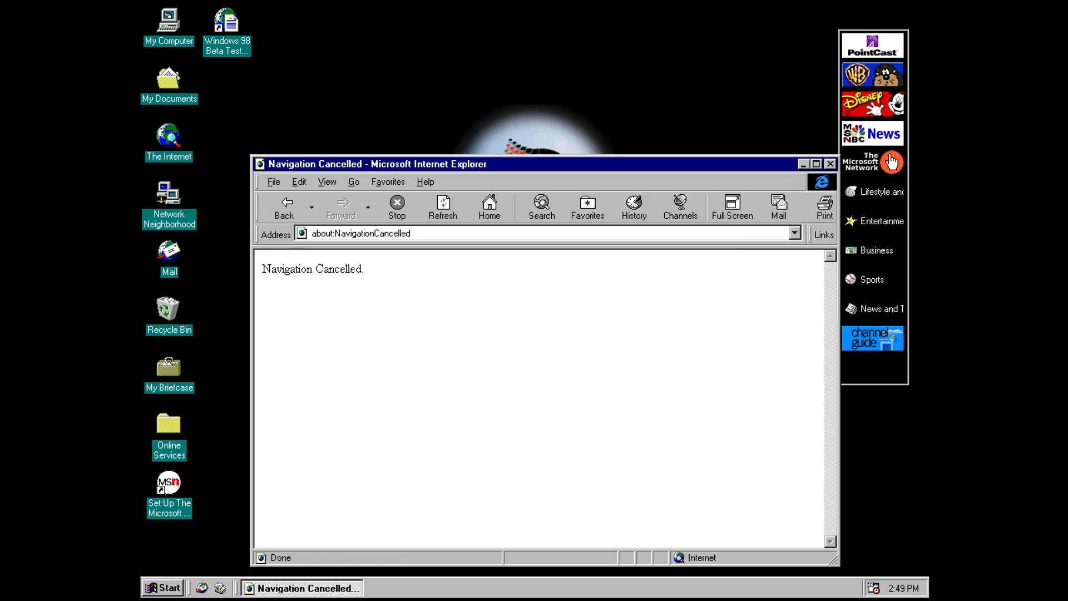
pyautogui.click(830, 163)
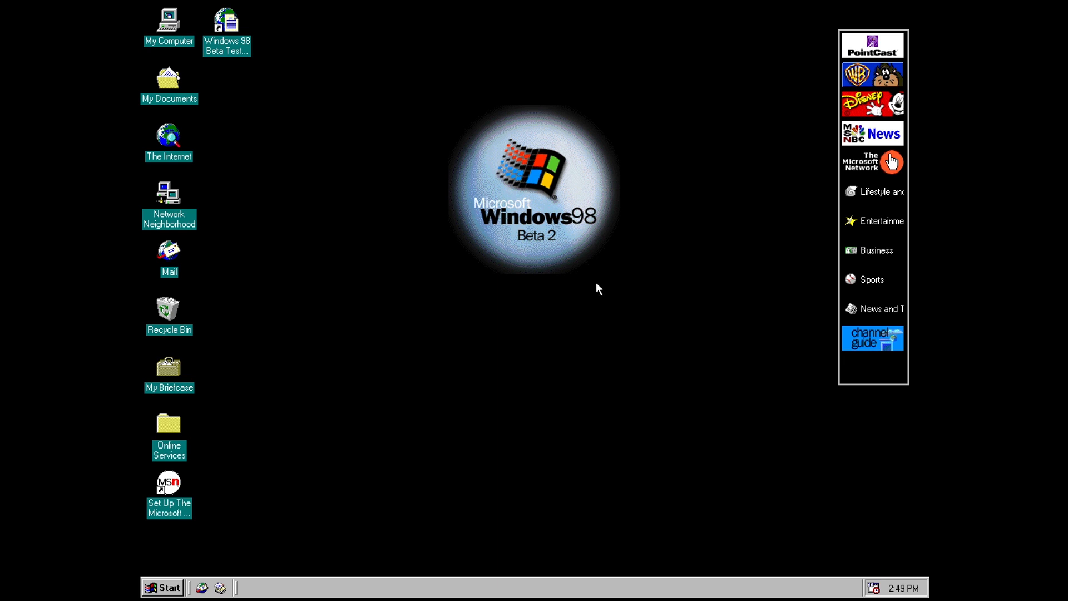
pyautogui.moveTo(594, 288)
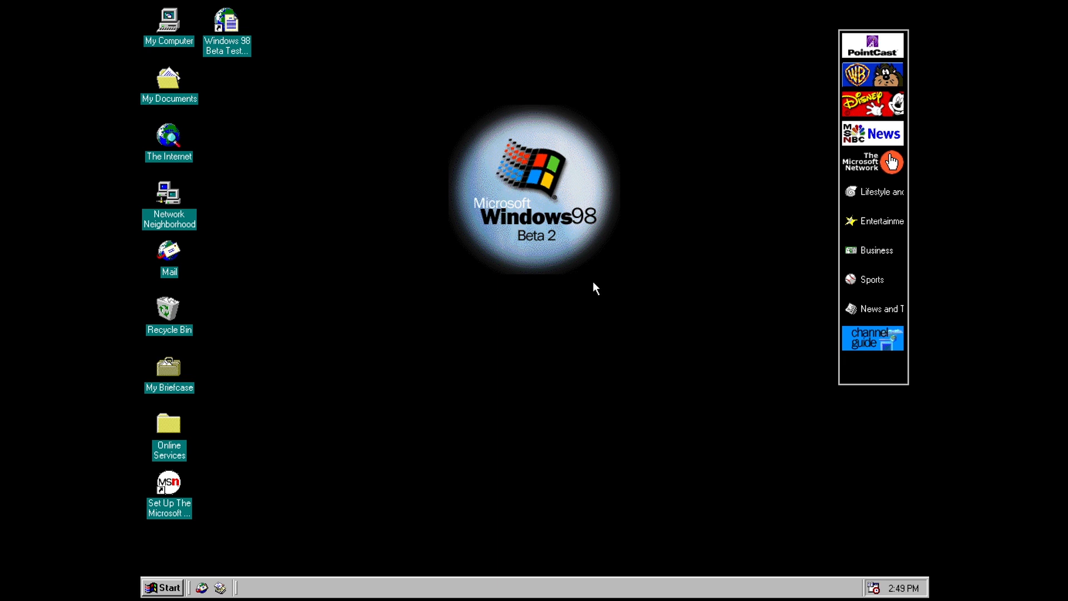
pyautogui.moveTo(592, 287)
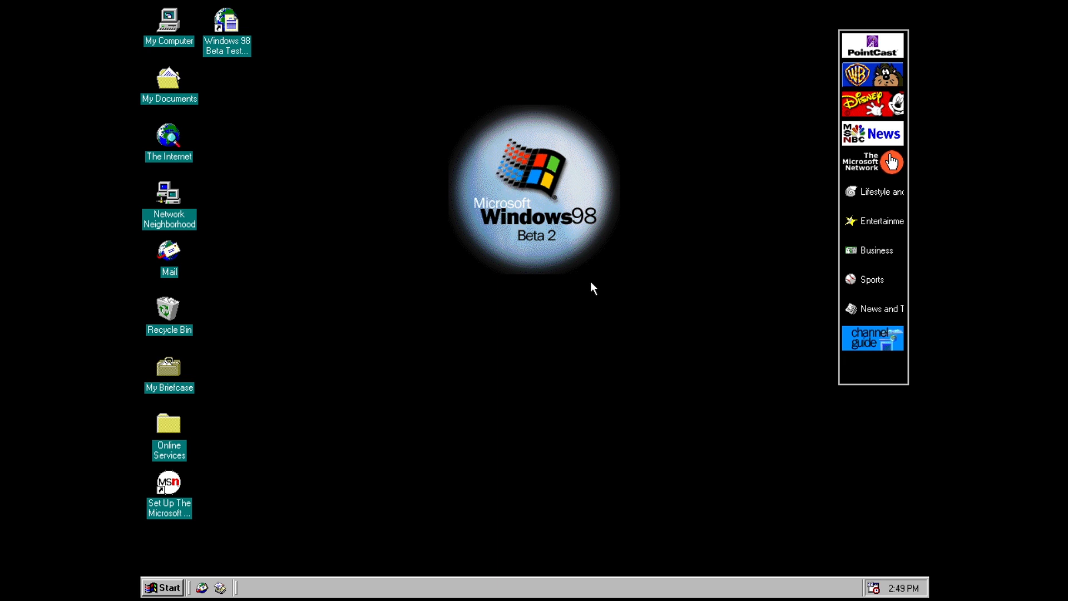
pyautogui.moveTo(387, 255)
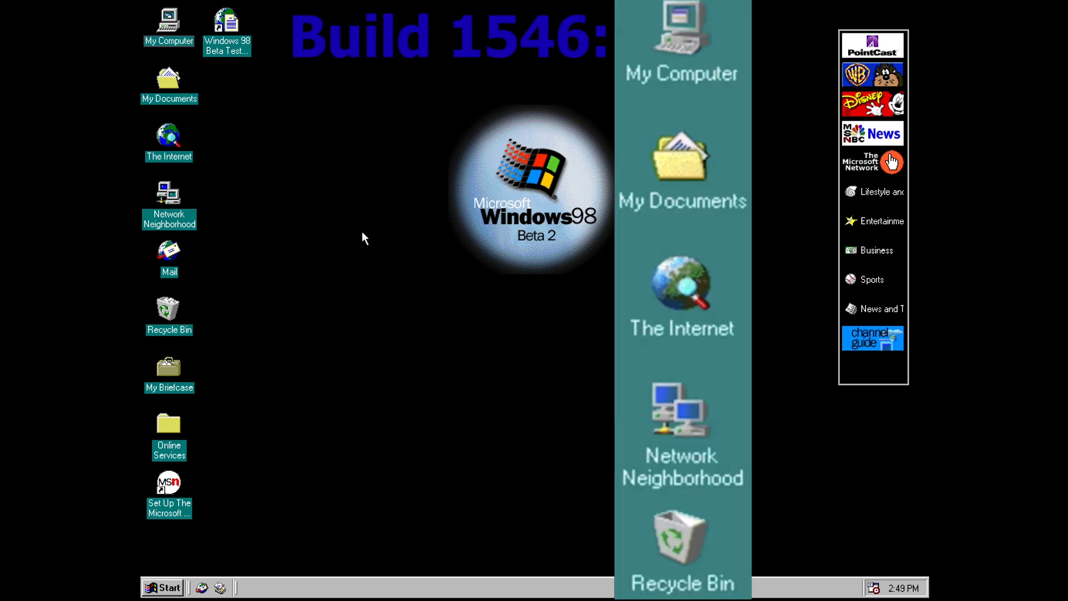
pyautogui.moveTo(345, 211)
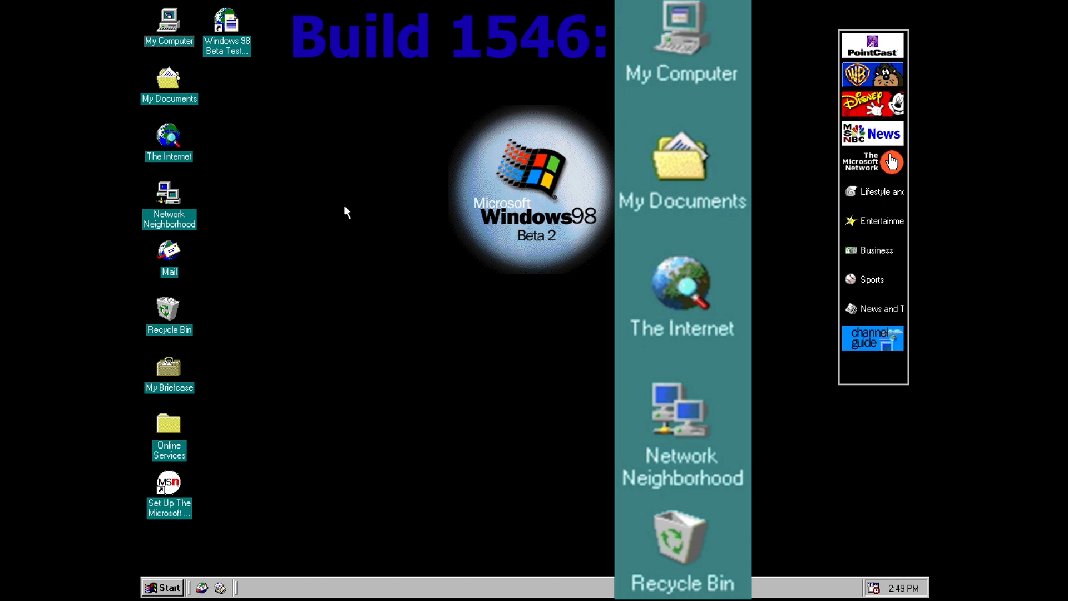
pyautogui.moveTo(285, 96)
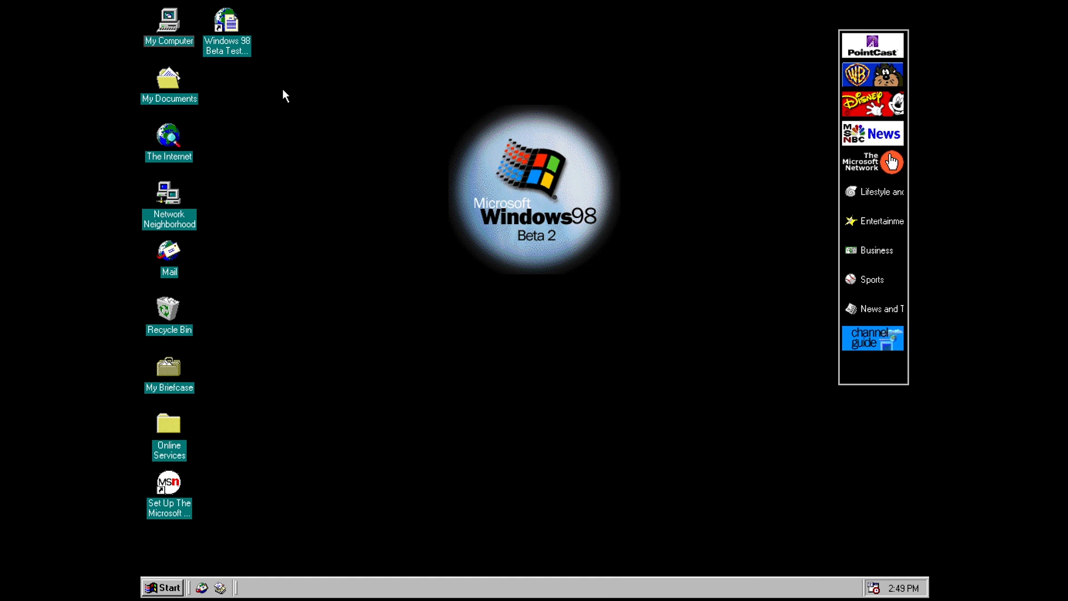
pyautogui.click(168, 24)
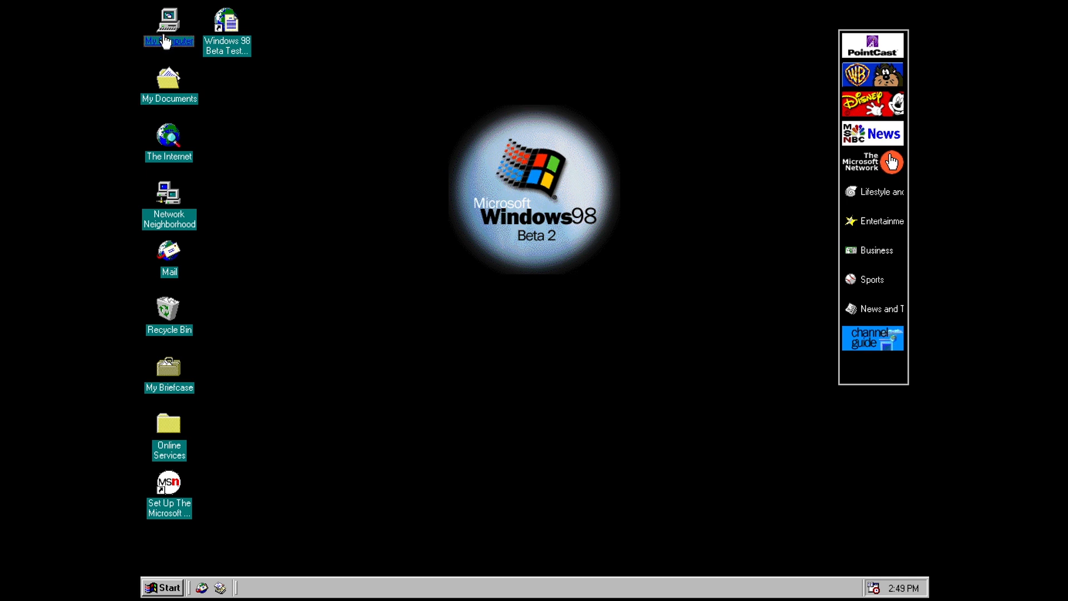
pyautogui.click(168, 21)
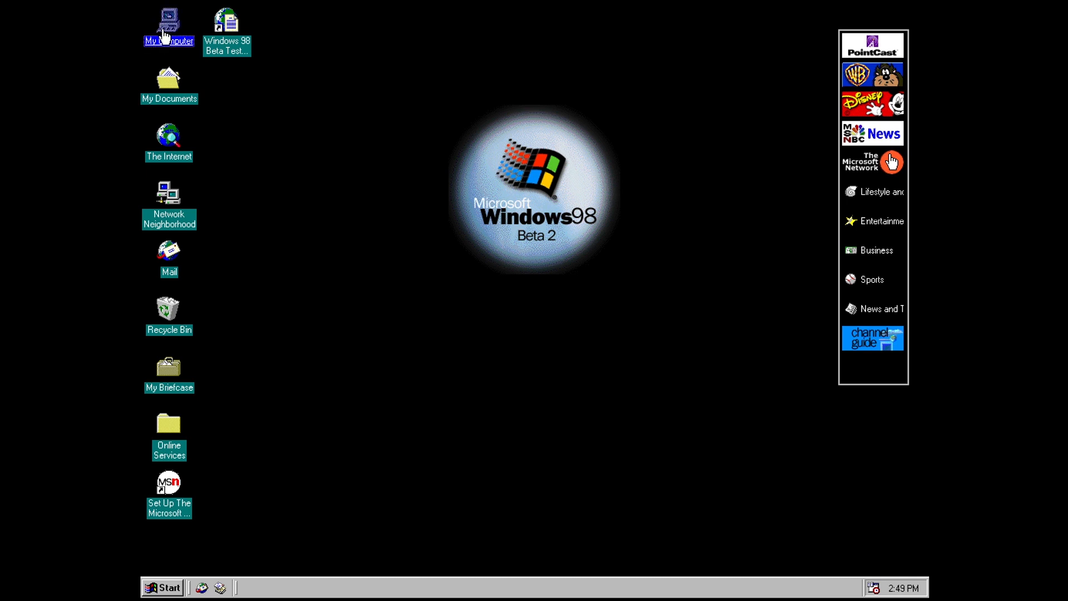
pyautogui.moveTo(179, 48)
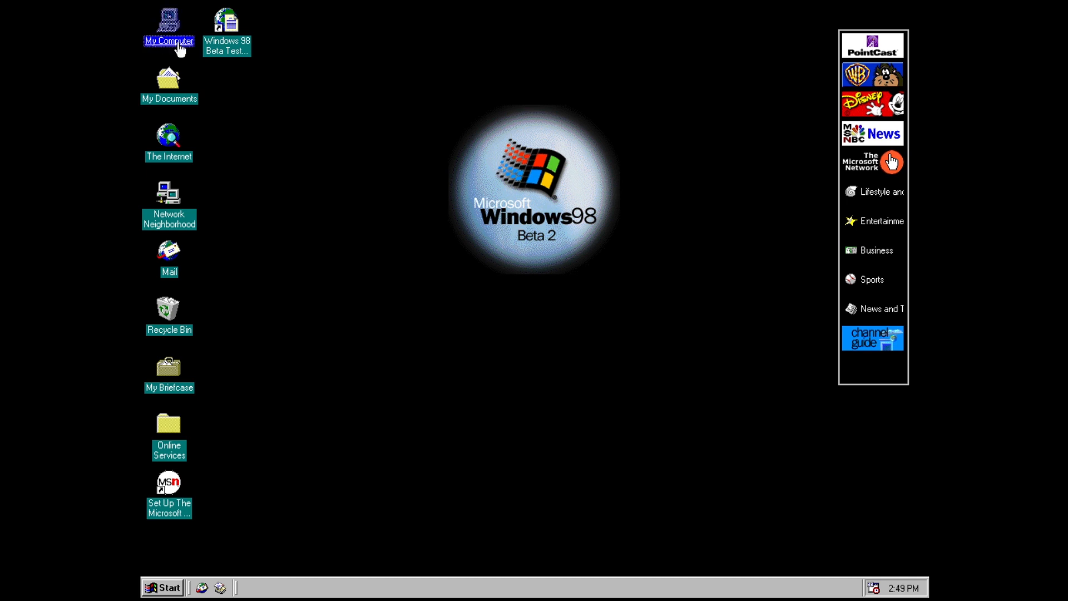
pyautogui.click(168, 205)
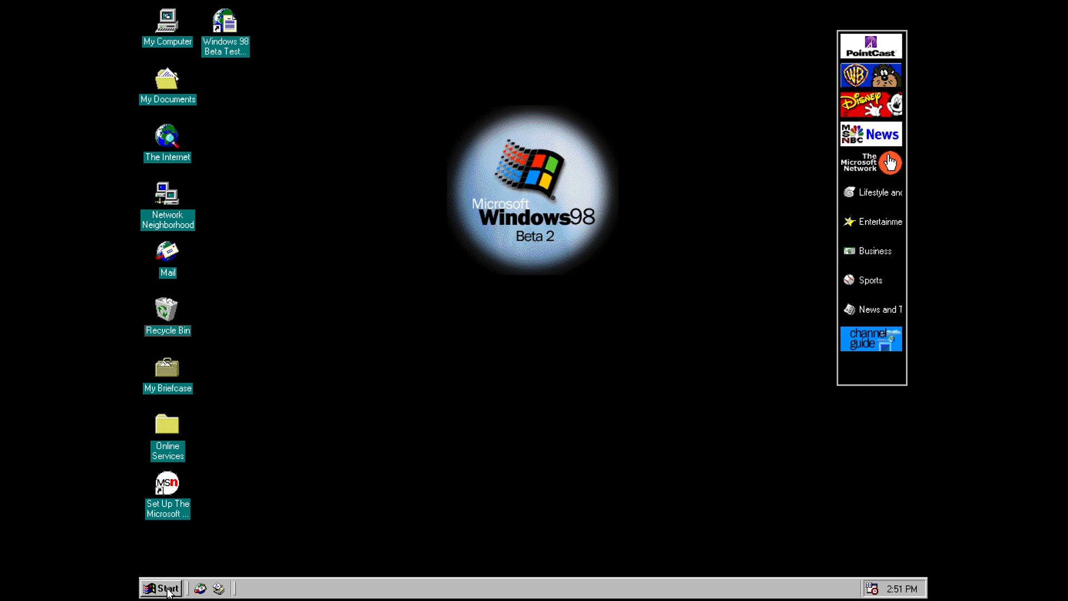
# Step: Bring up the Start menu to reach the Settings shortcuts
pyautogui.click(162, 588)
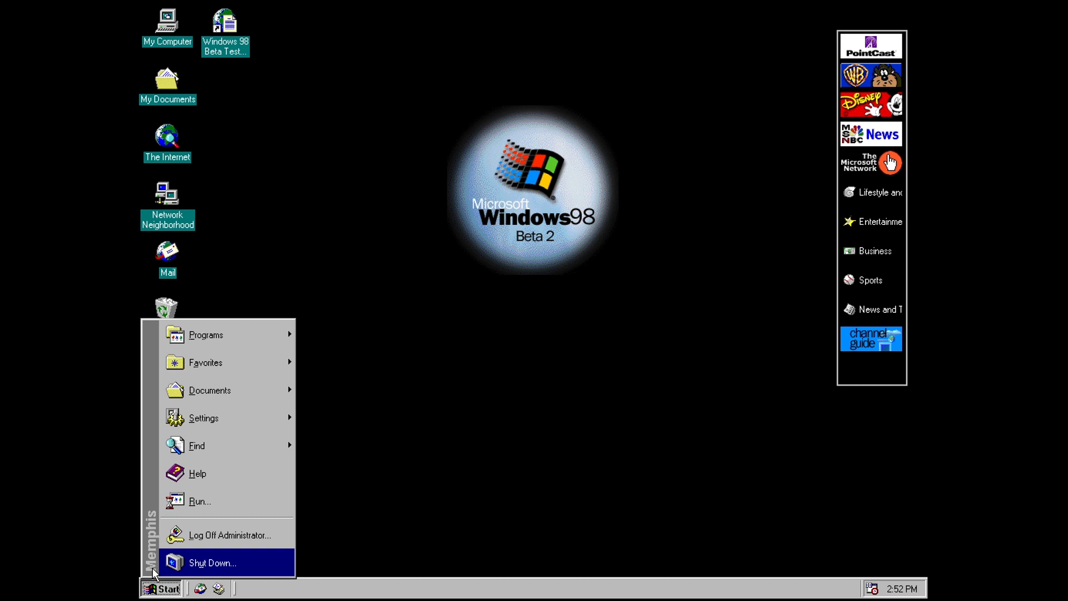
pyautogui.moveTo(231, 362)
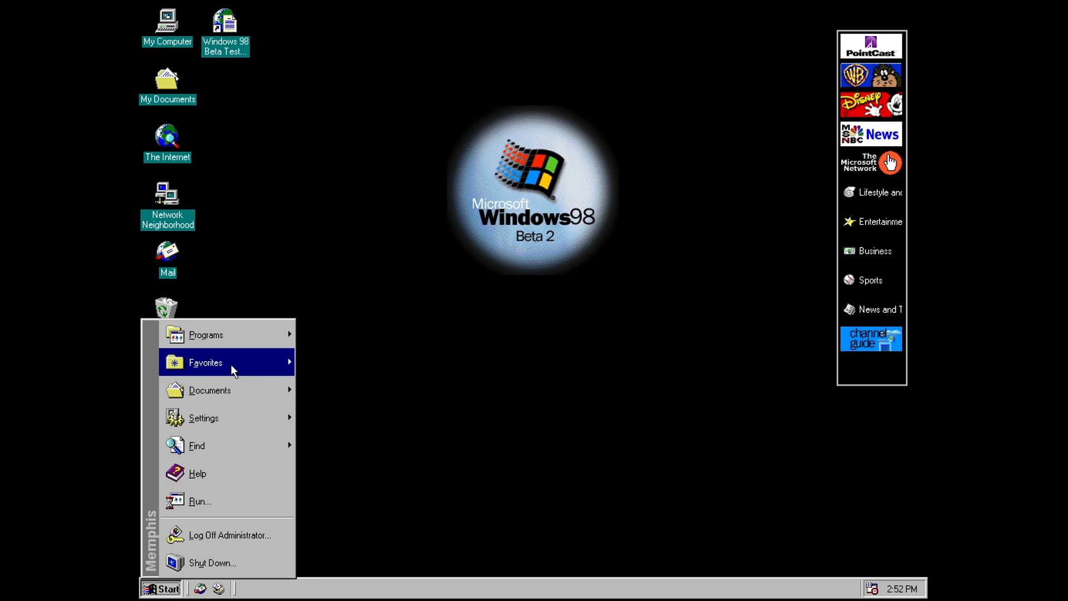
pyautogui.moveTo(205, 335)
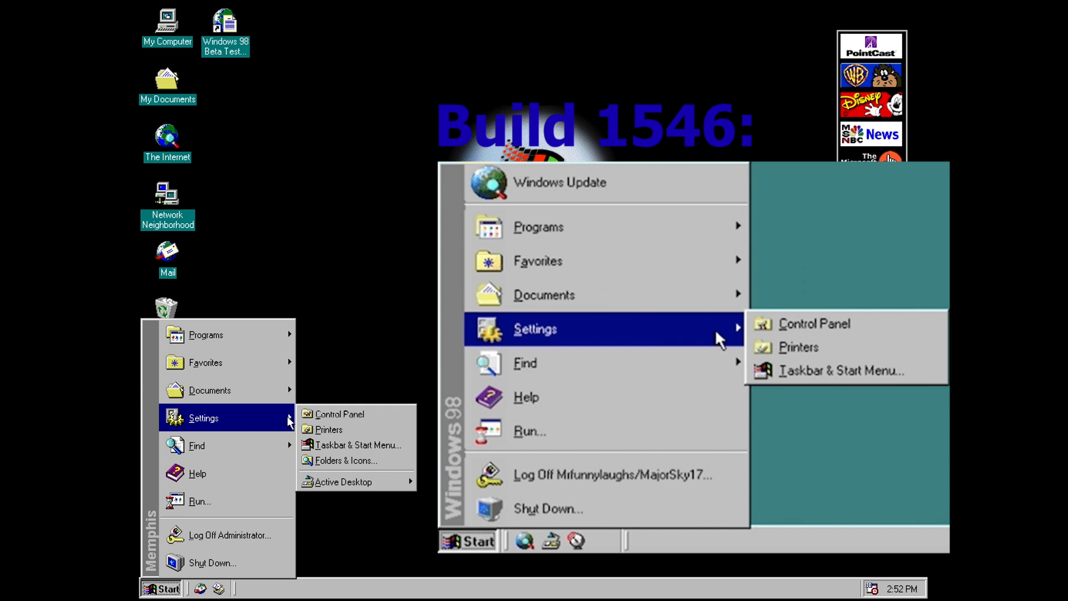
pyautogui.moveTo(347, 460)
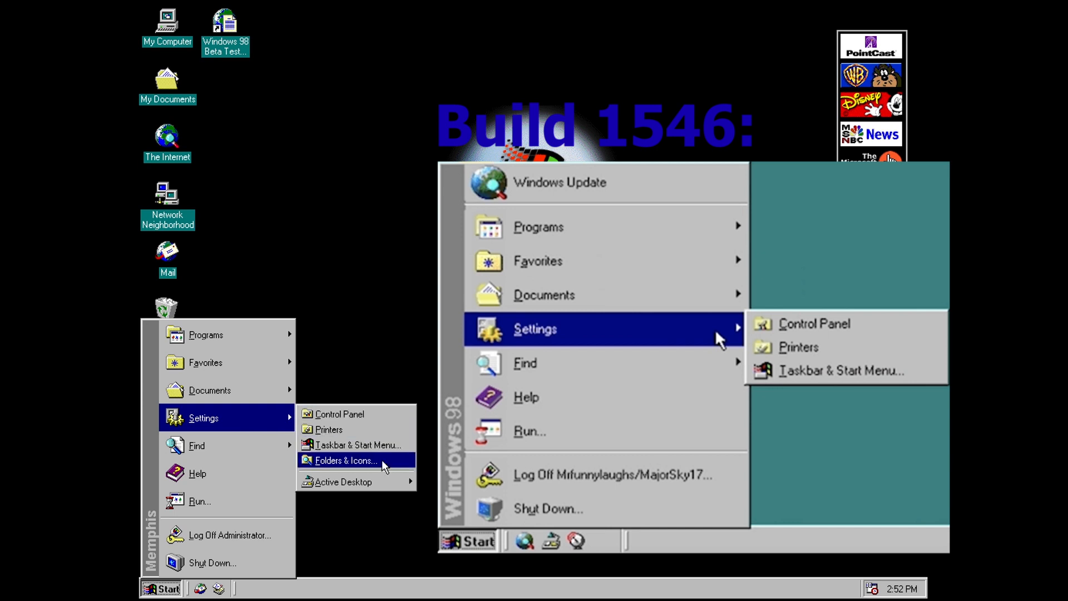
# Step: In Folders & Icons View settings, enable 'Allow all uppercase names' and confirm with OK
pyautogui.click(346, 460)
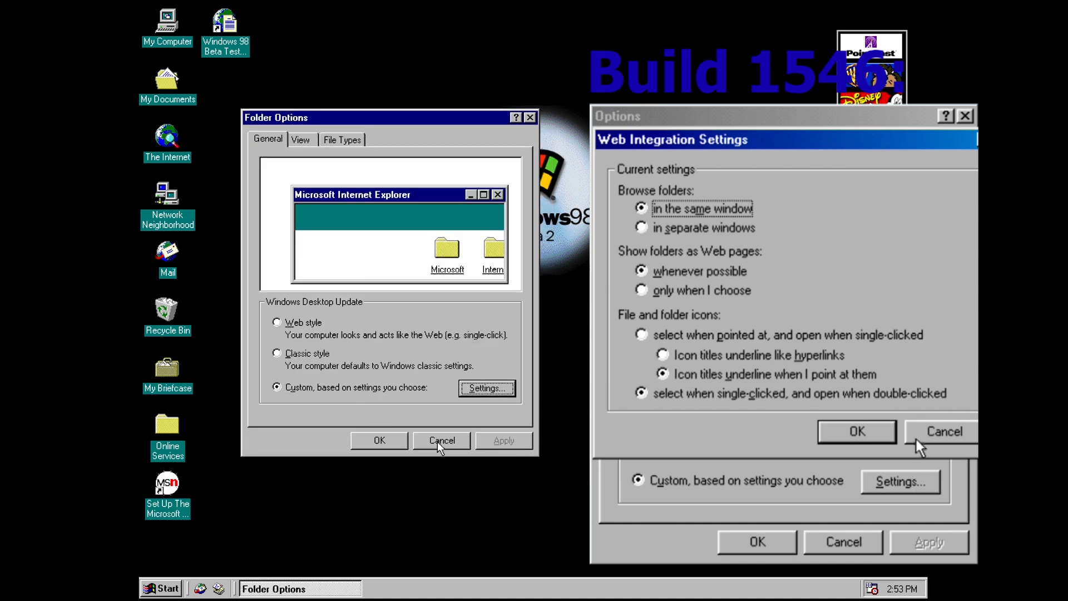
pyautogui.click(299, 140)
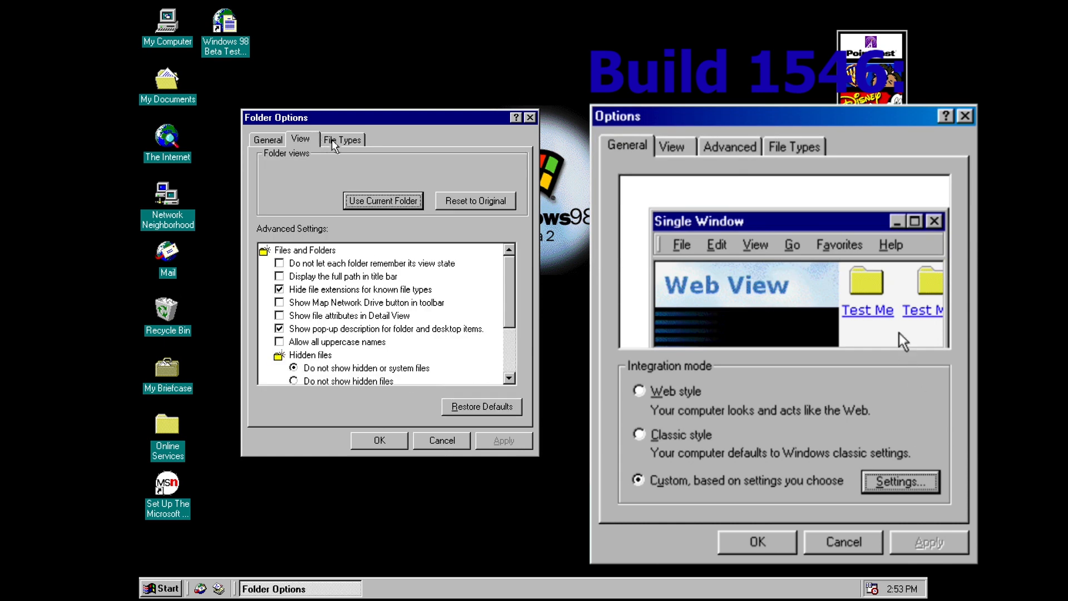
pyautogui.click(729, 146)
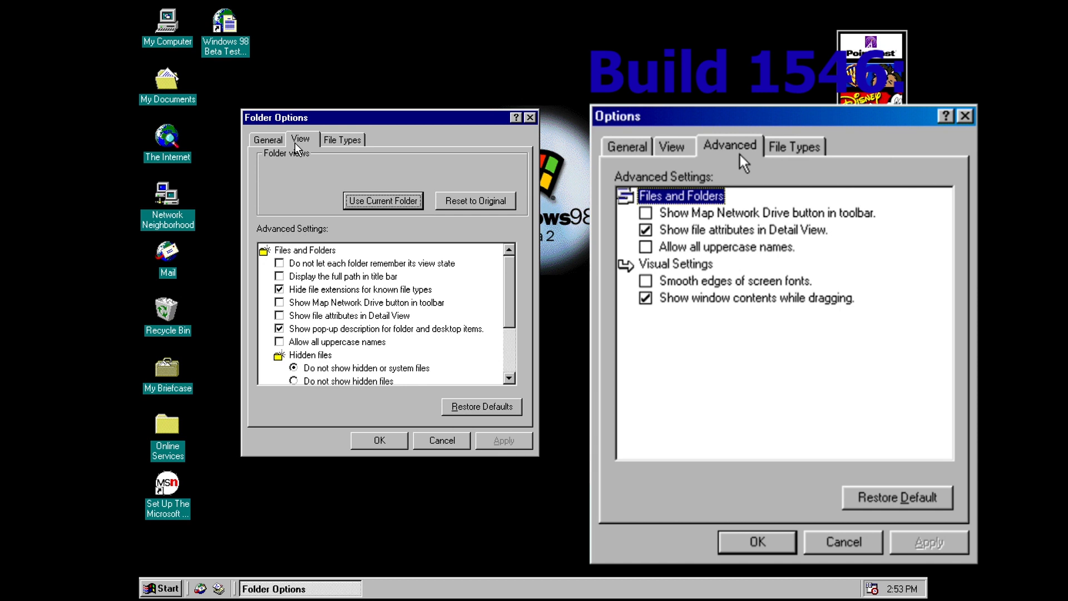
pyautogui.click(673, 146)
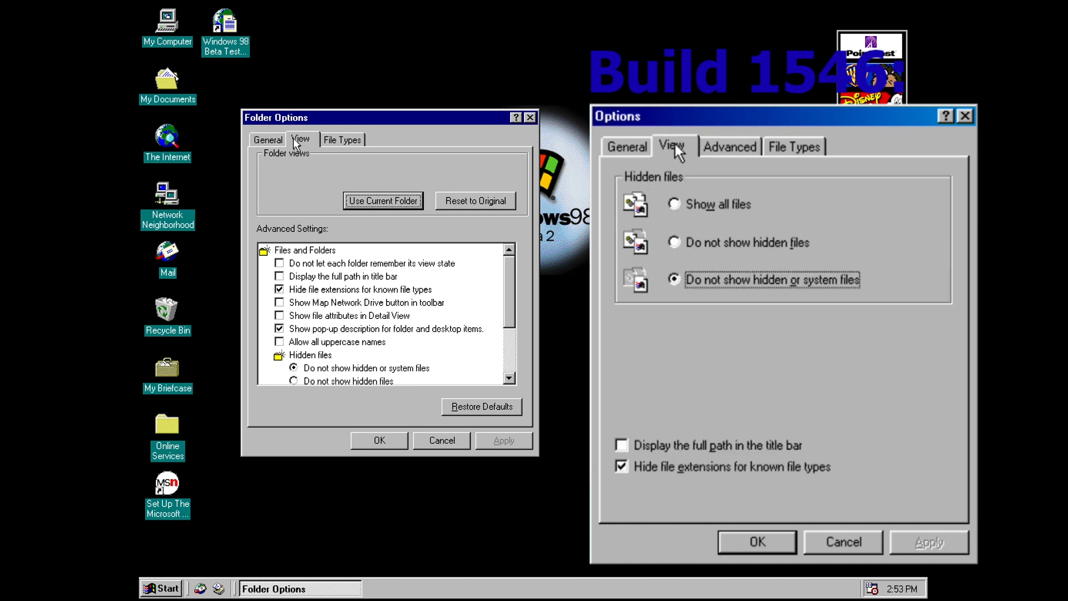
pyautogui.moveTo(292, 139)
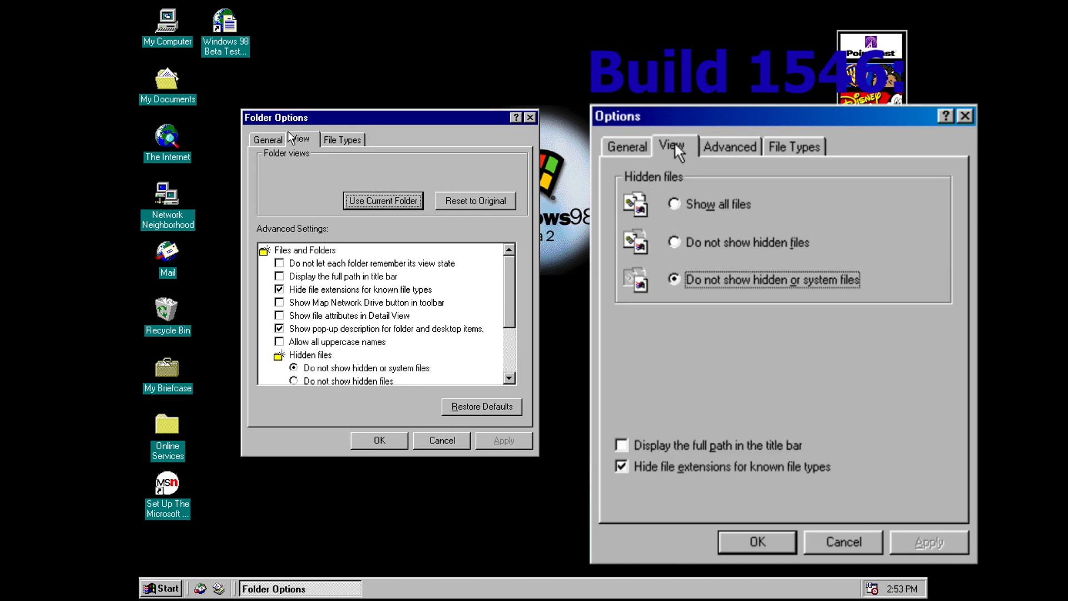
pyautogui.moveTo(742, 162)
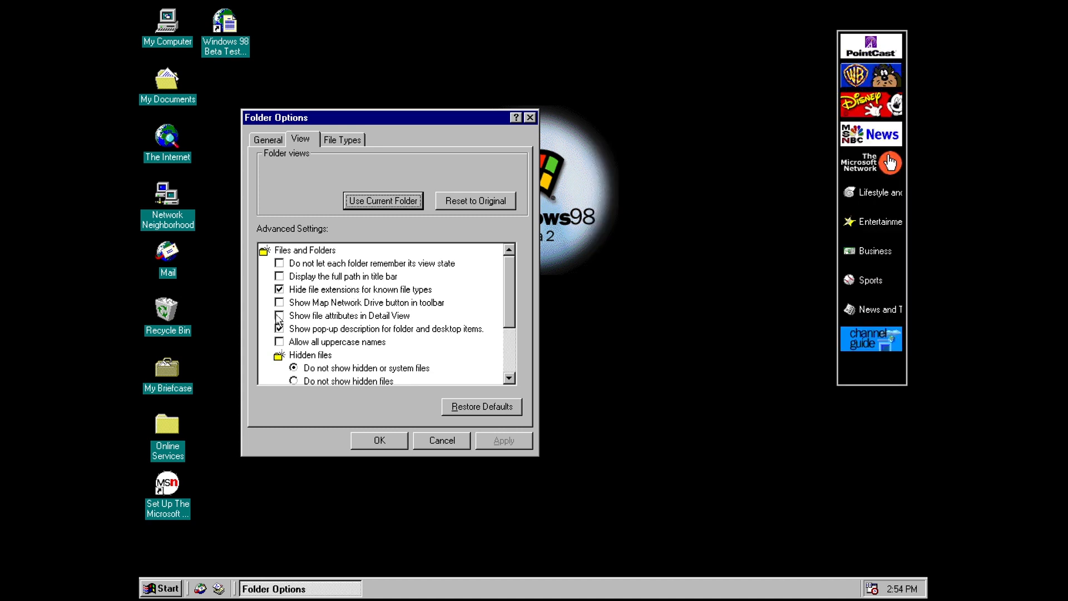
pyautogui.click(279, 315)
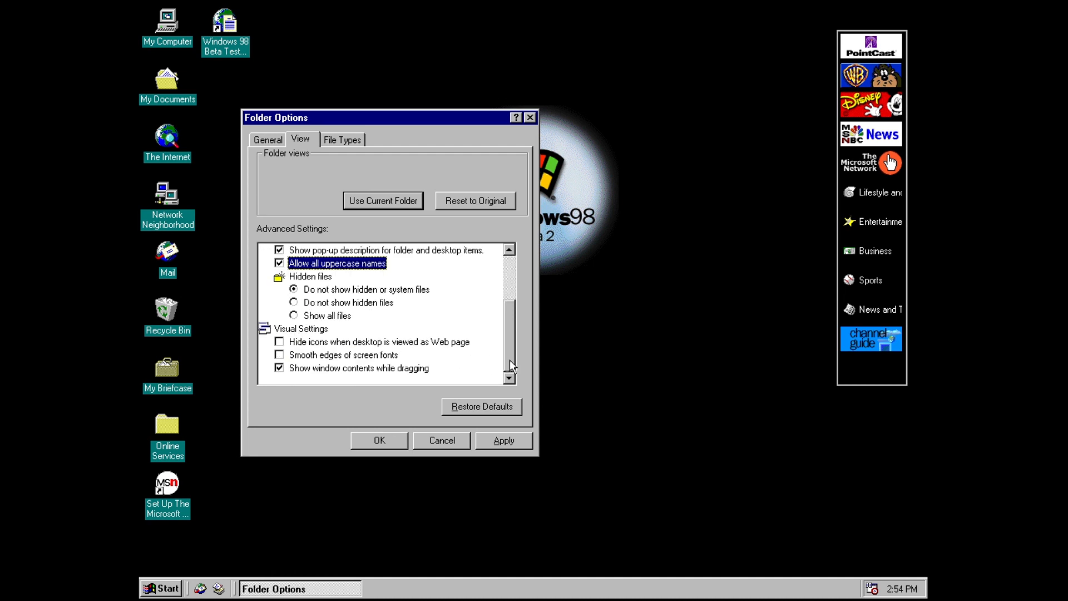
pyautogui.click(378, 441)
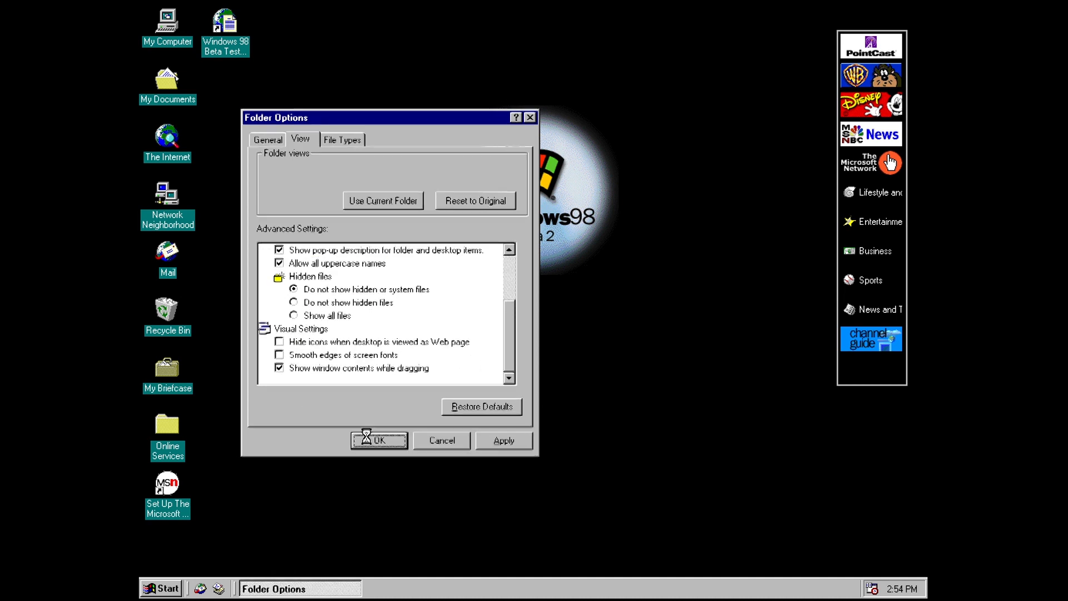
# Step: Hide the Active Desktop web content, then show it again from the Settings menu
pyautogui.click(161, 588)
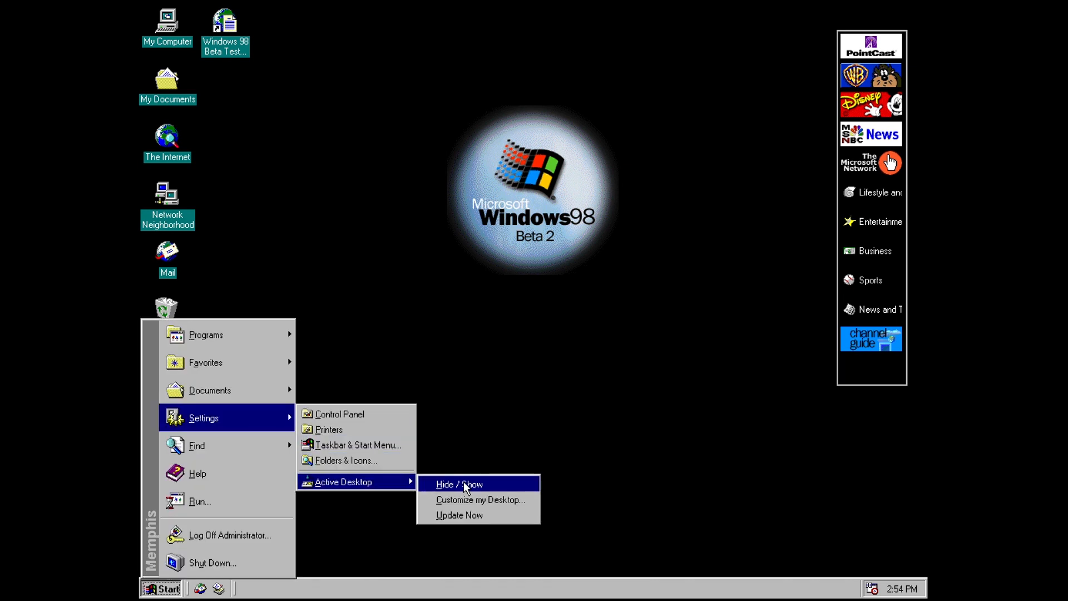
pyautogui.click(460, 484)
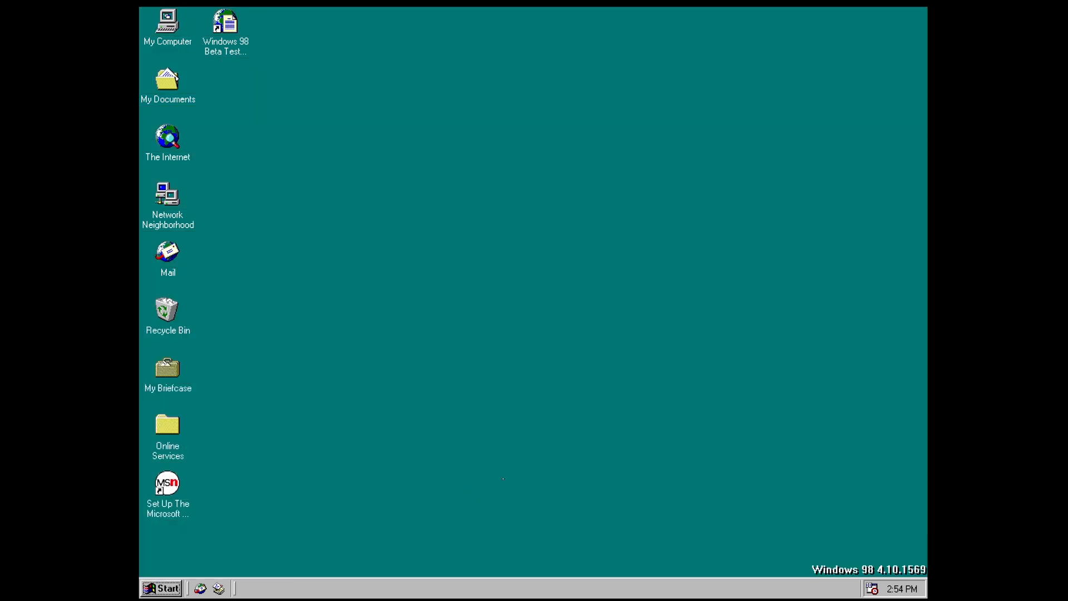
pyautogui.click(205, 417)
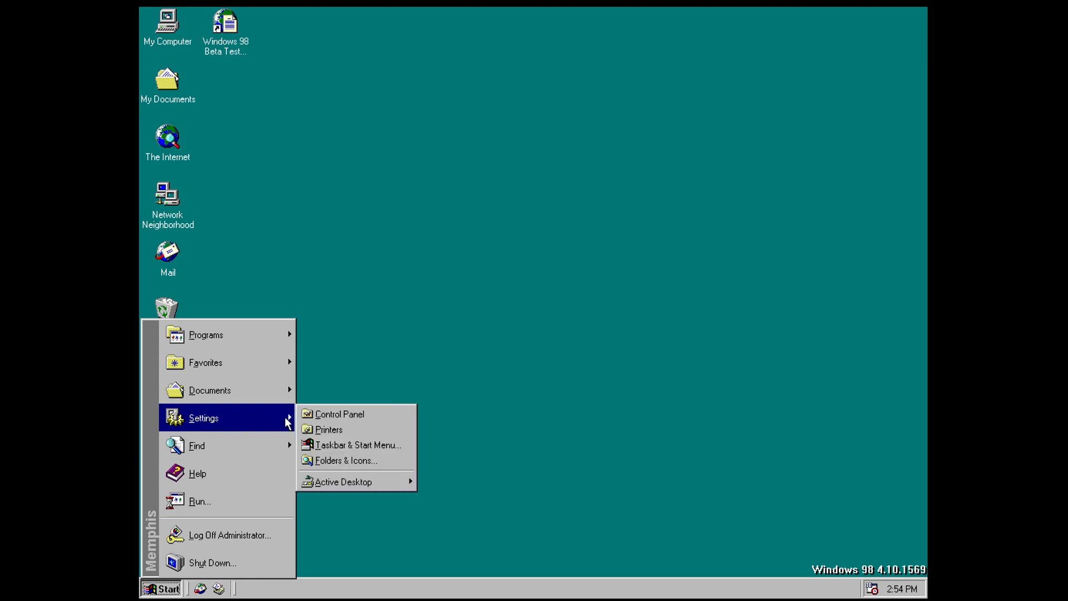
pyautogui.moveTo(342, 482)
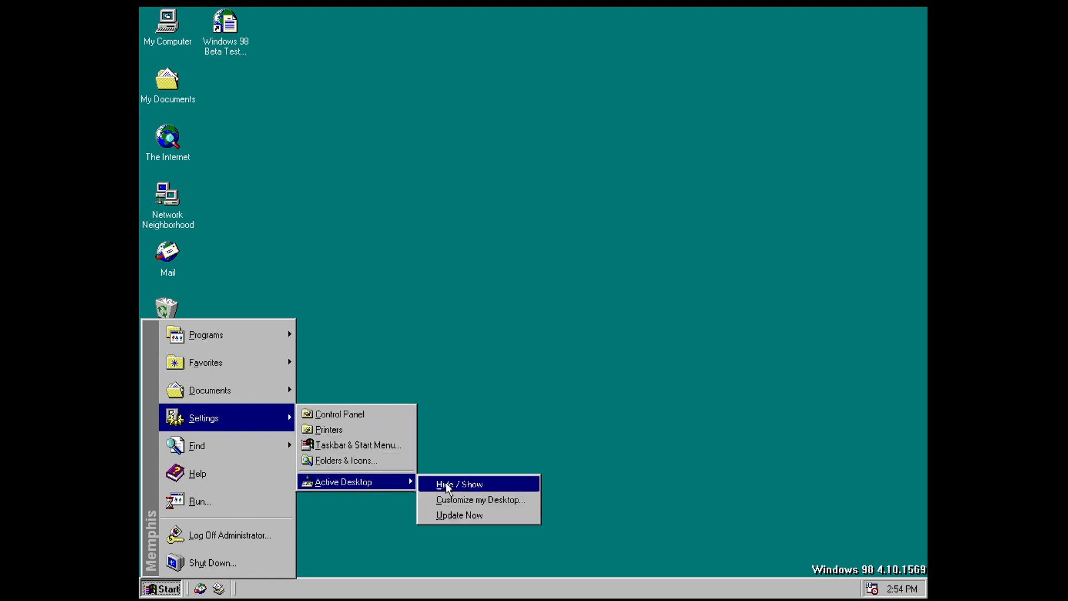
pyautogui.click(457, 484)
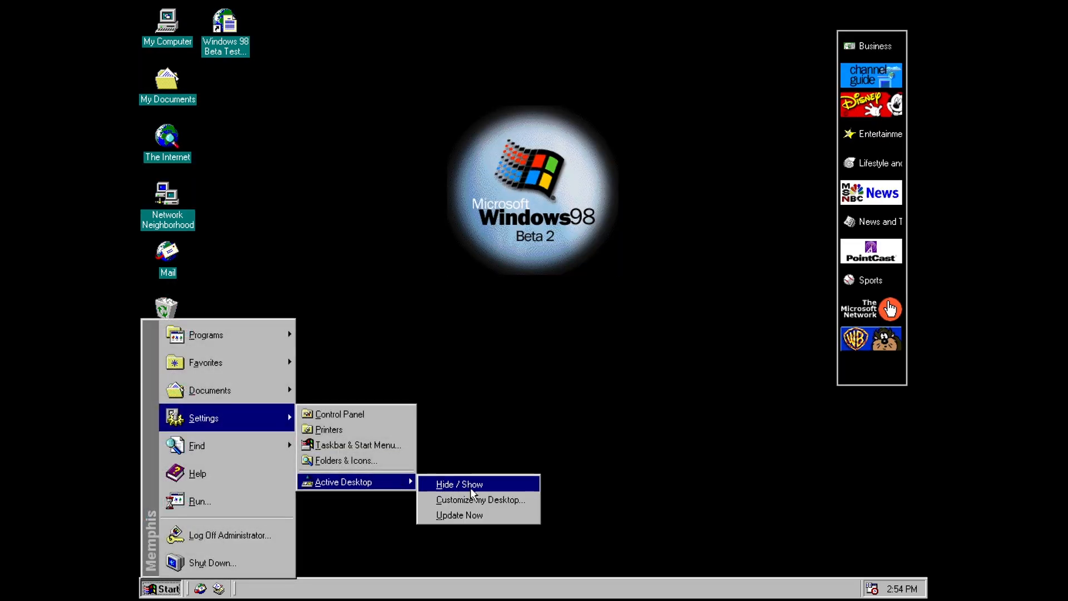
# Step: Refresh the Active Desktop web items with Update Now from the customization settings
pyautogui.click(482, 499)
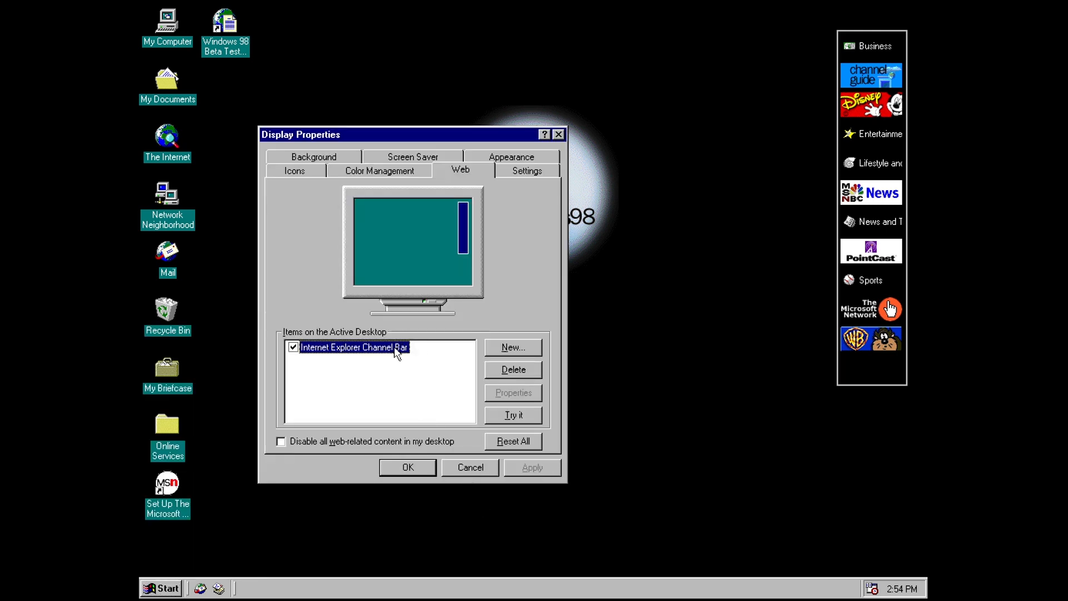
pyautogui.moveTo(405, 372)
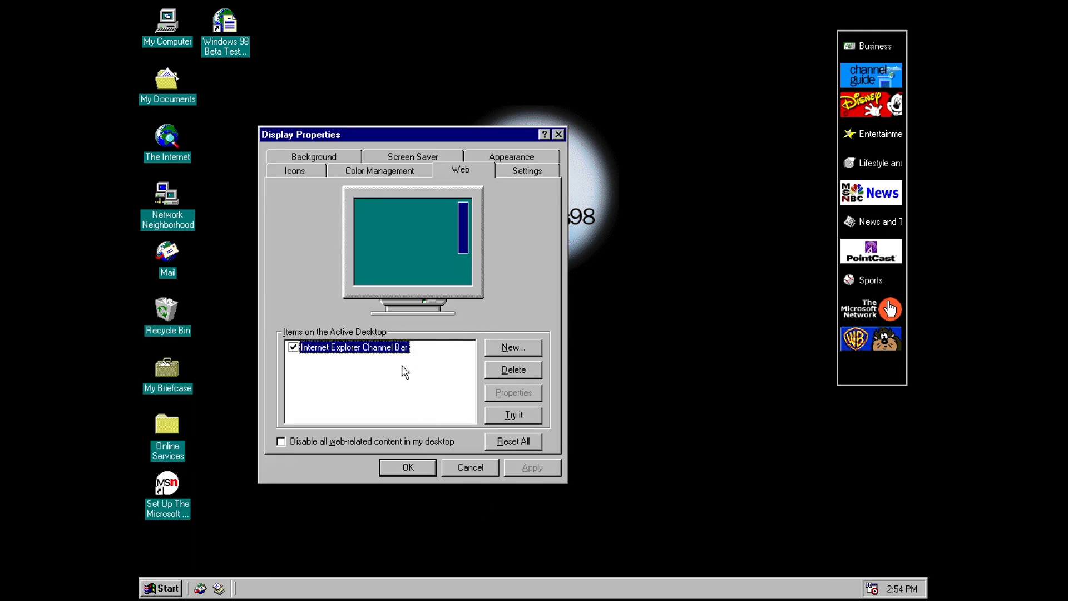
pyautogui.moveTo(446, 331)
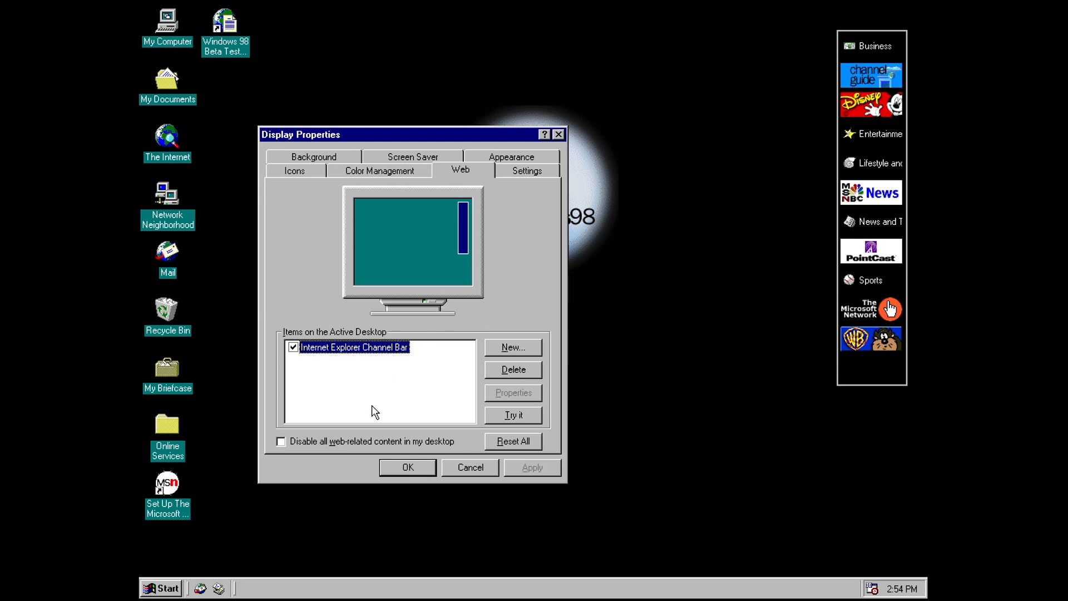
pyautogui.moveTo(454, 465)
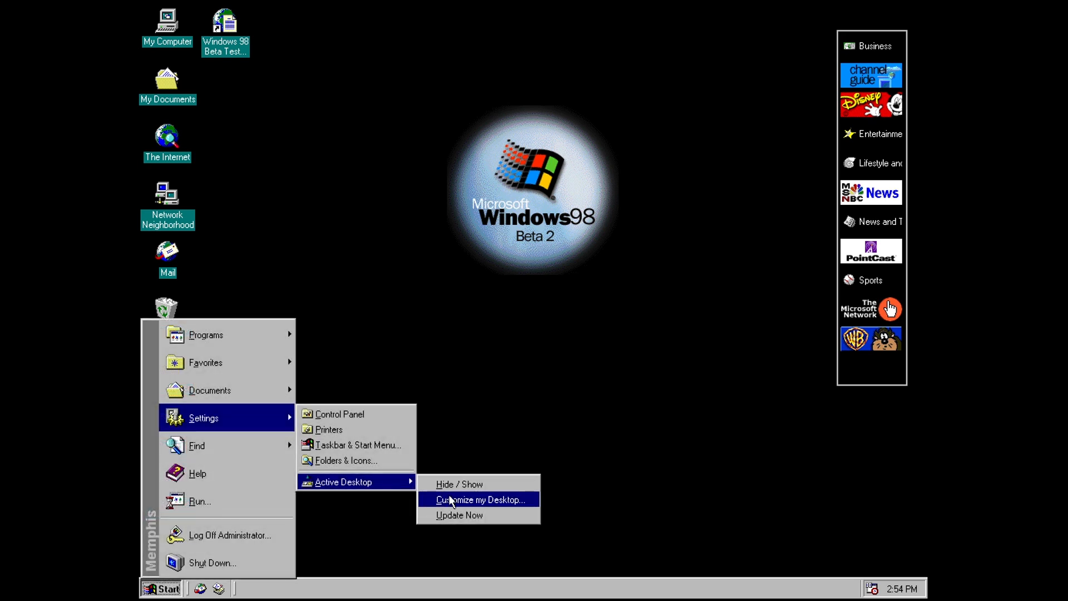
pyautogui.moveTo(459, 514)
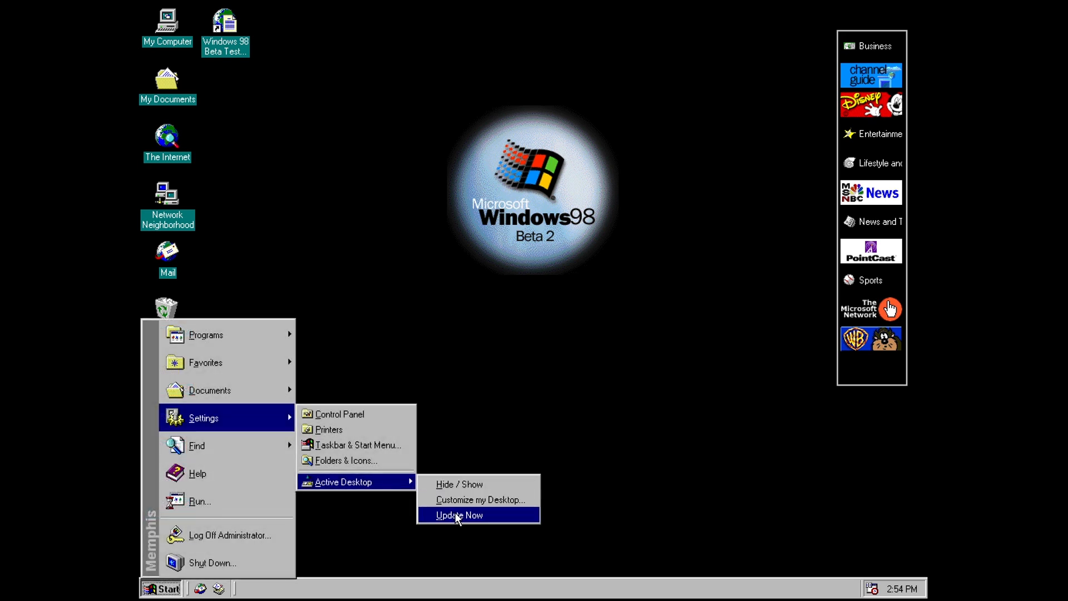
pyautogui.click(459, 514)
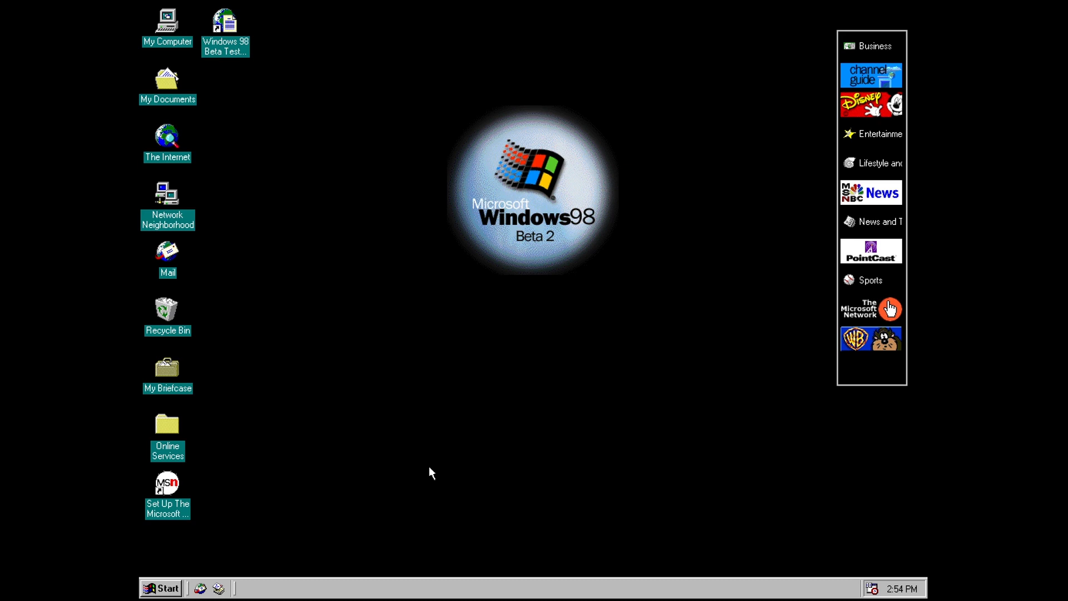
pyautogui.moveTo(423, 488)
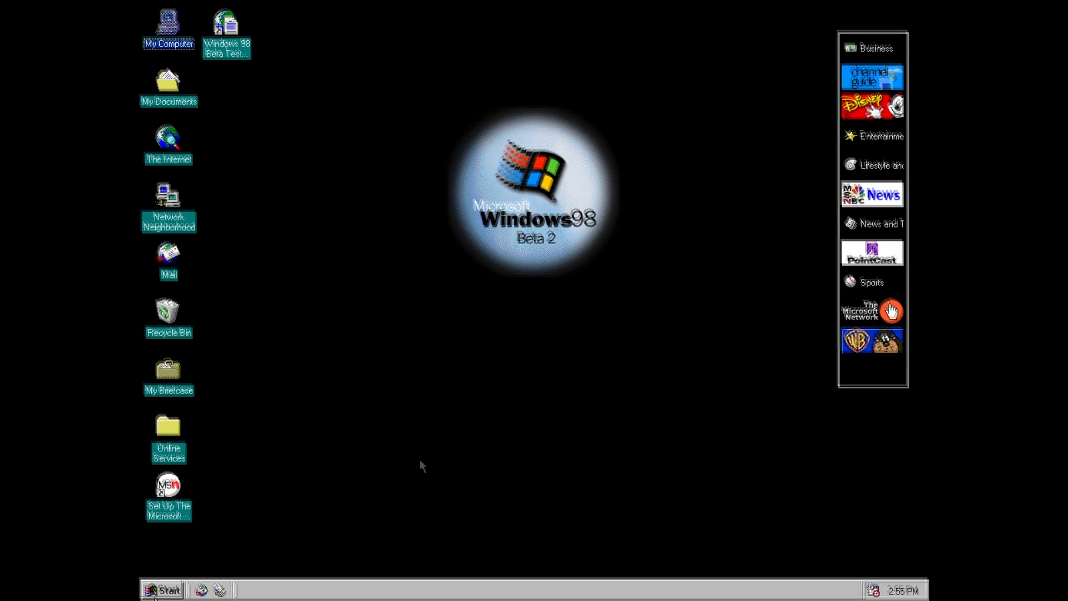
# Step: Launch the Welcome to Windows 98 tour from Programs > Accessories
pyautogui.click(162, 590)
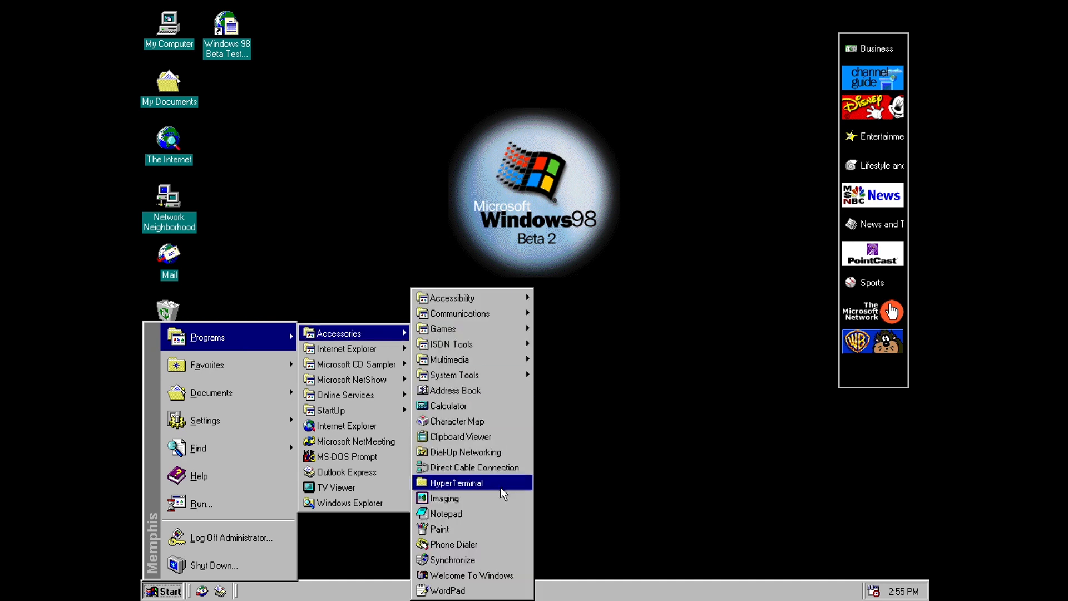
pyautogui.moveTo(502, 575)
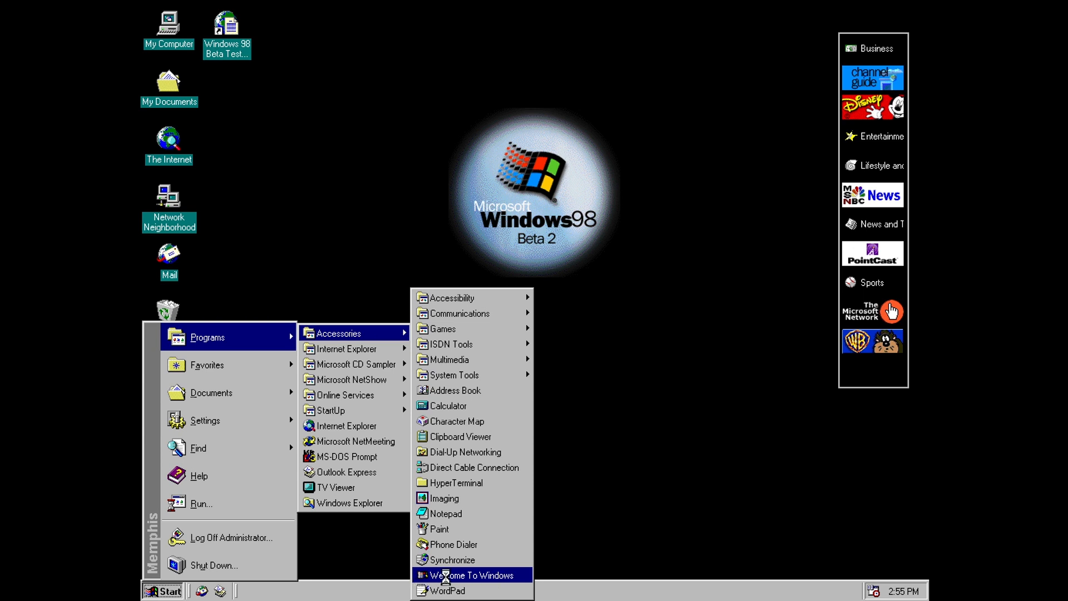
pyautogui.click(469, 576)
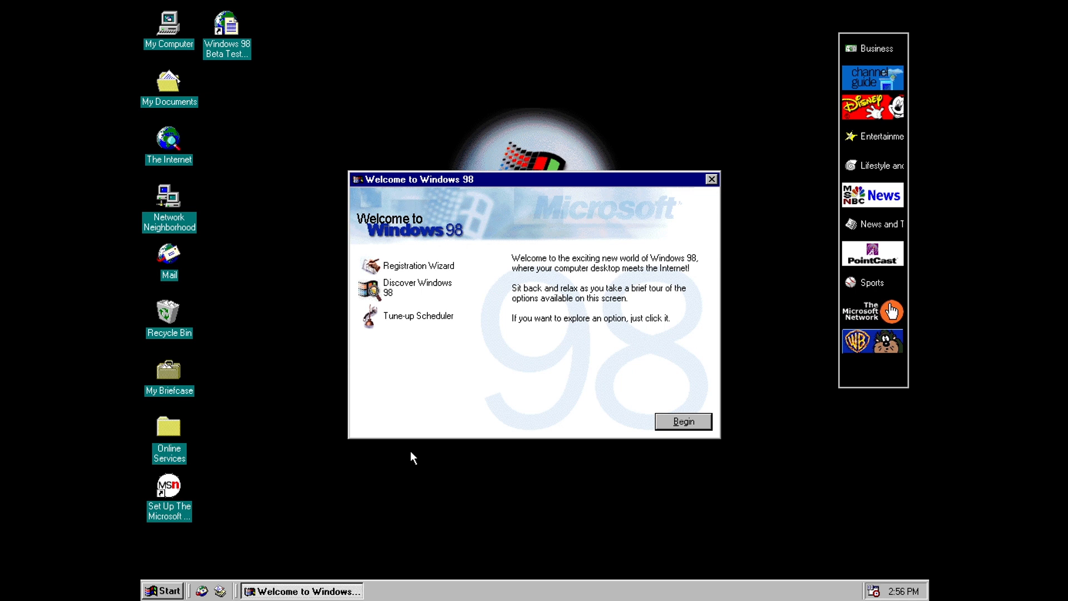
pyautogui.moveTo(453, 454)
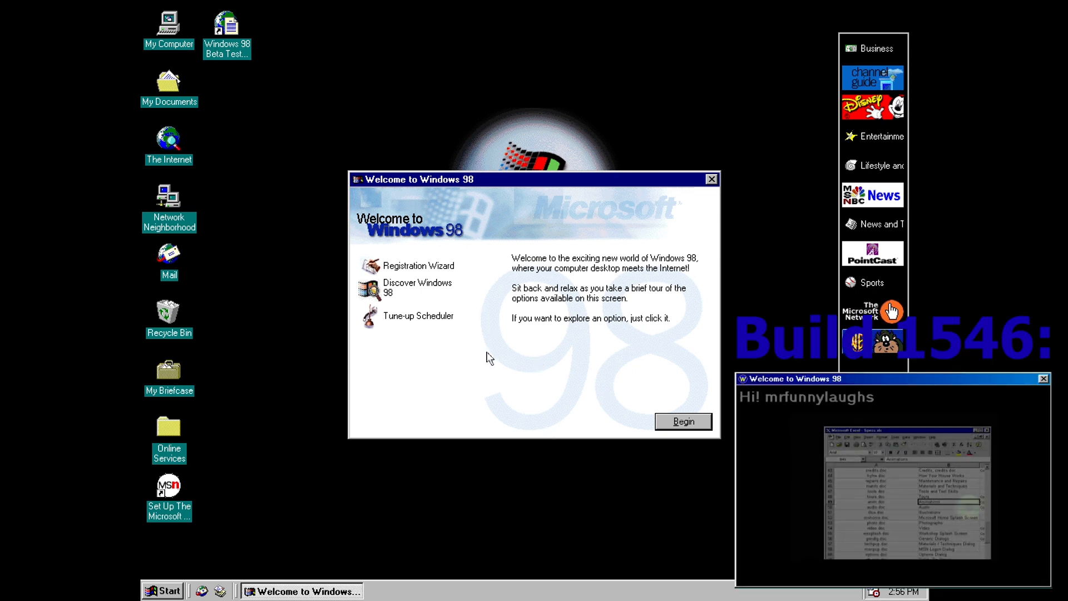
# Step: Start and cancel the Registration Wizard, then try Discover Windows 98 and dismiss its missing Discover.exe error
pyautogui.click(418, 315)
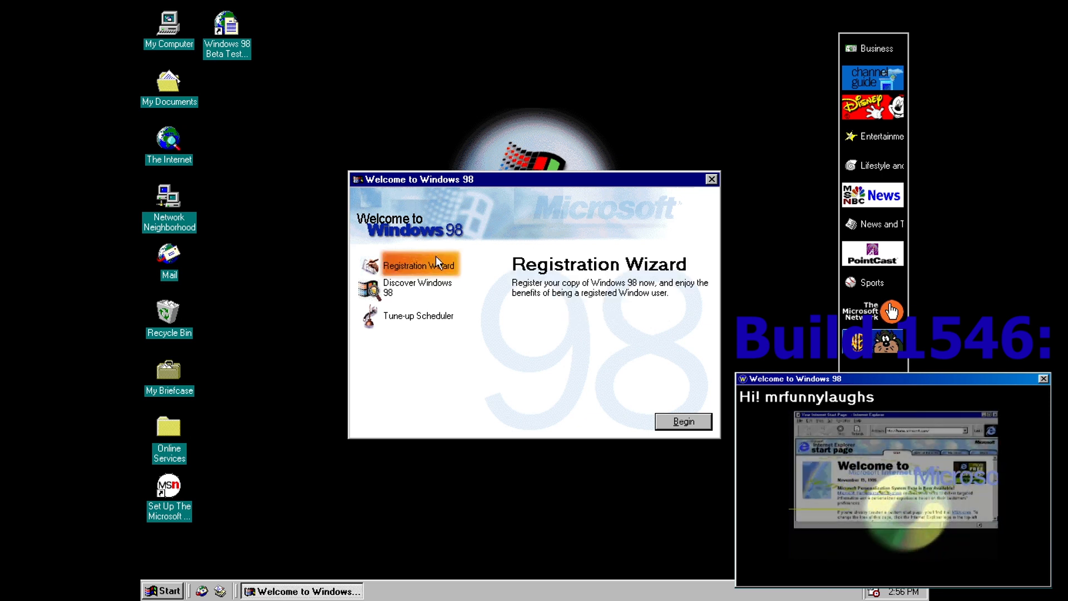
pyautogui.click(416, 264)
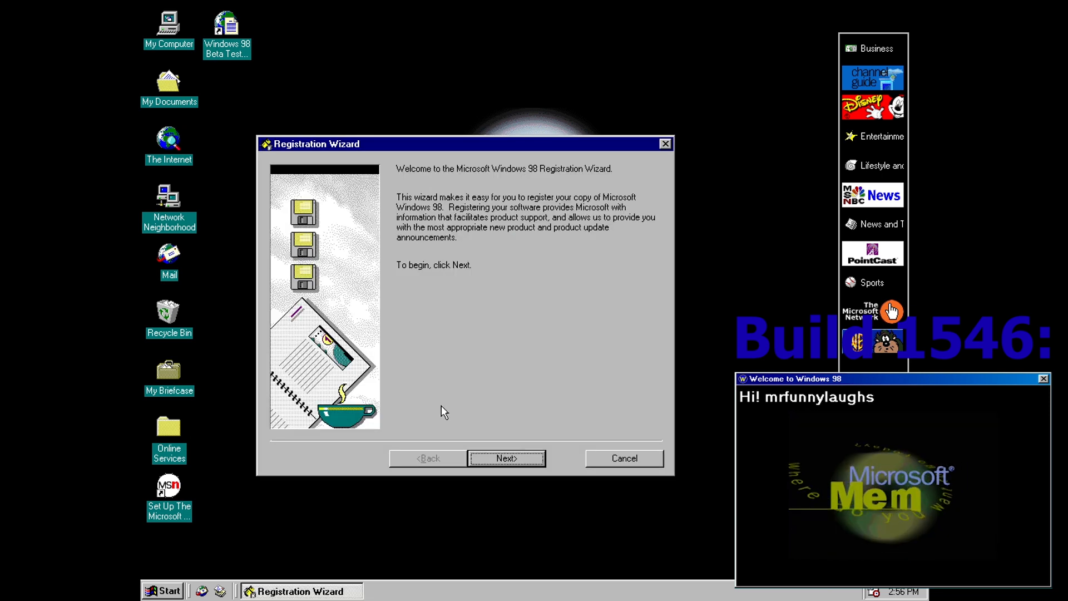
pyautogui.click(505, 457)
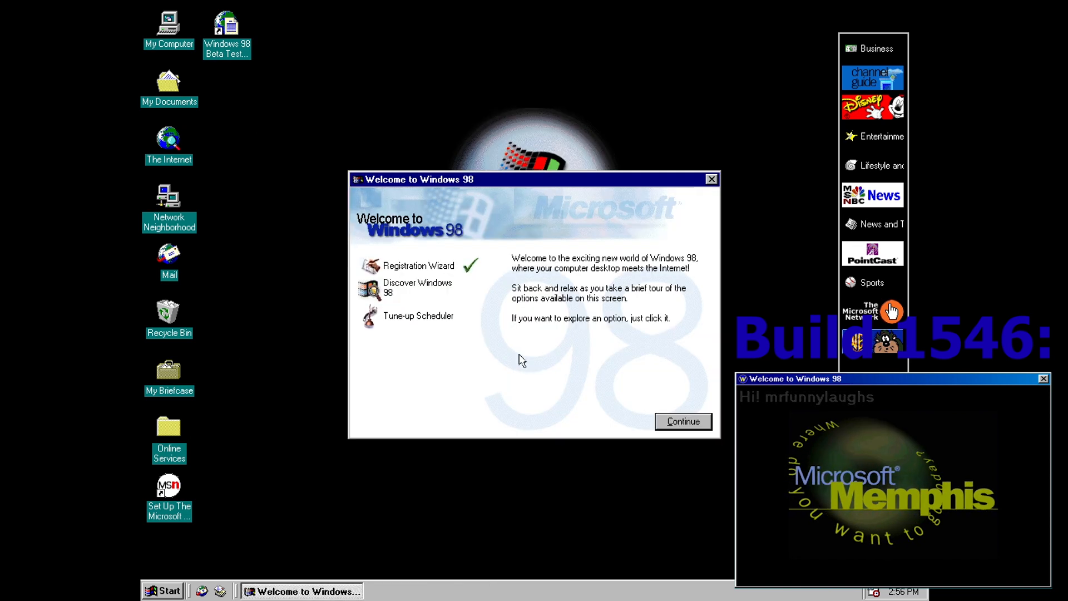
pyautogui.click(417, 287)
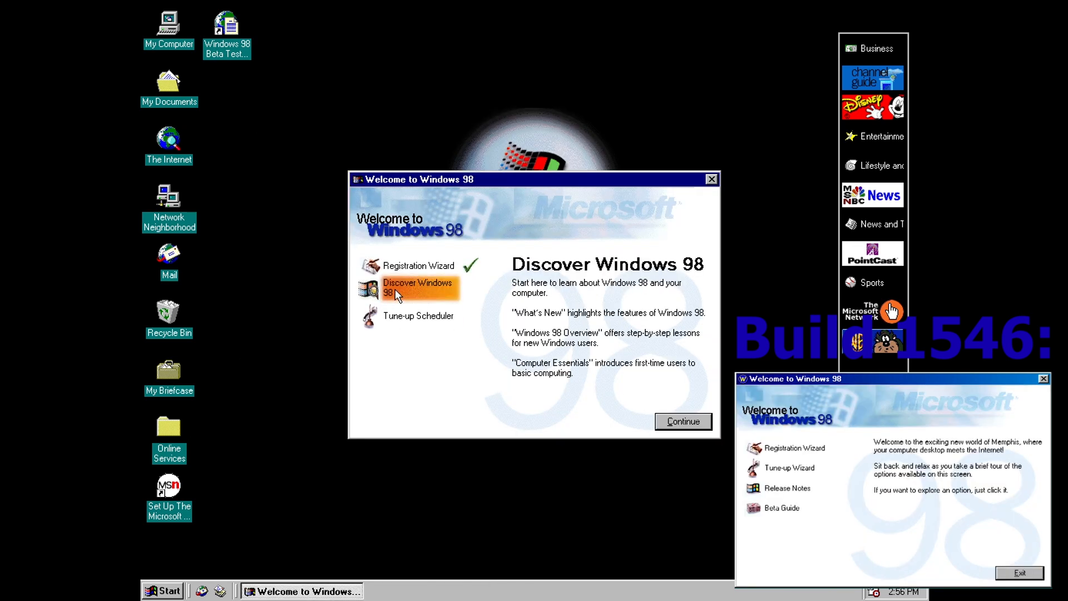
pyautogui.click(418, 286)
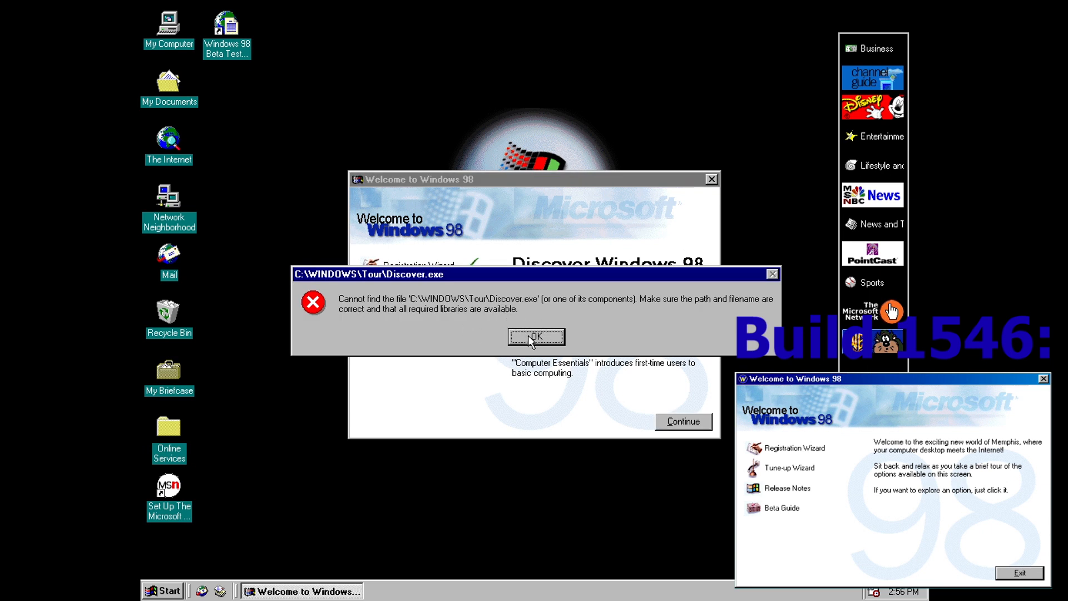
pyautogui.click(535, 336)
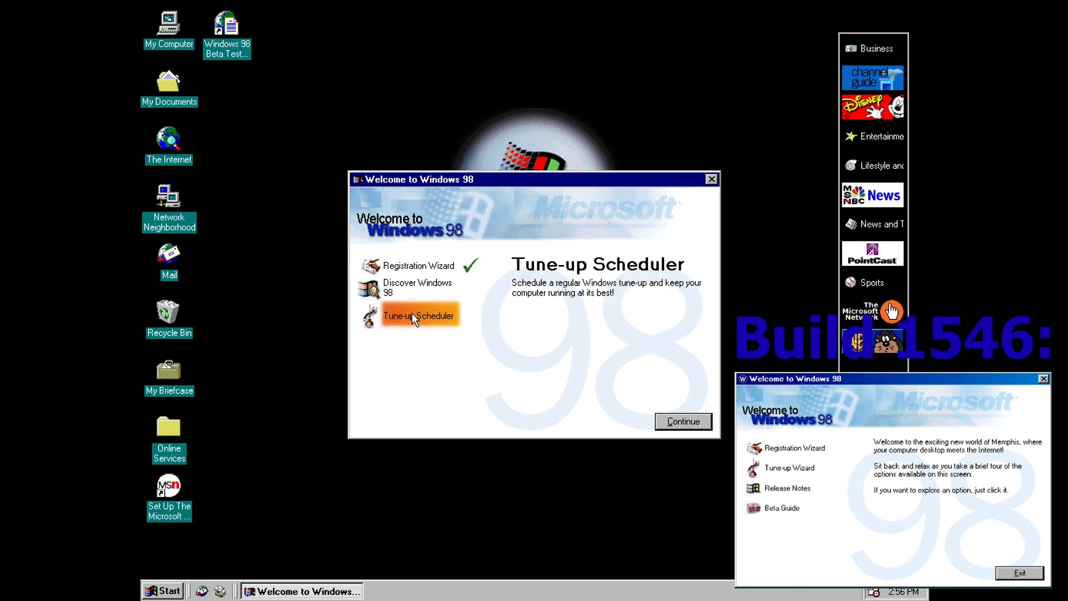
# Step: Run the Tune-up Scheduler wizard keeping the regular disk scan, then retry Discover and dismiss its error
pyautogui.click(1042, 378)
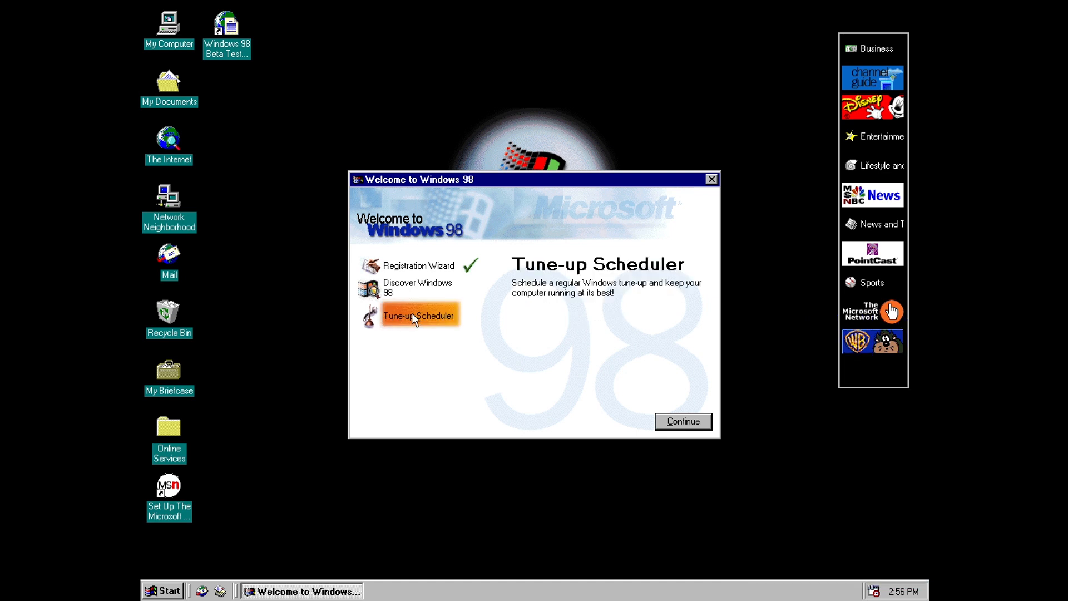
pyautogui.click(682, 421)
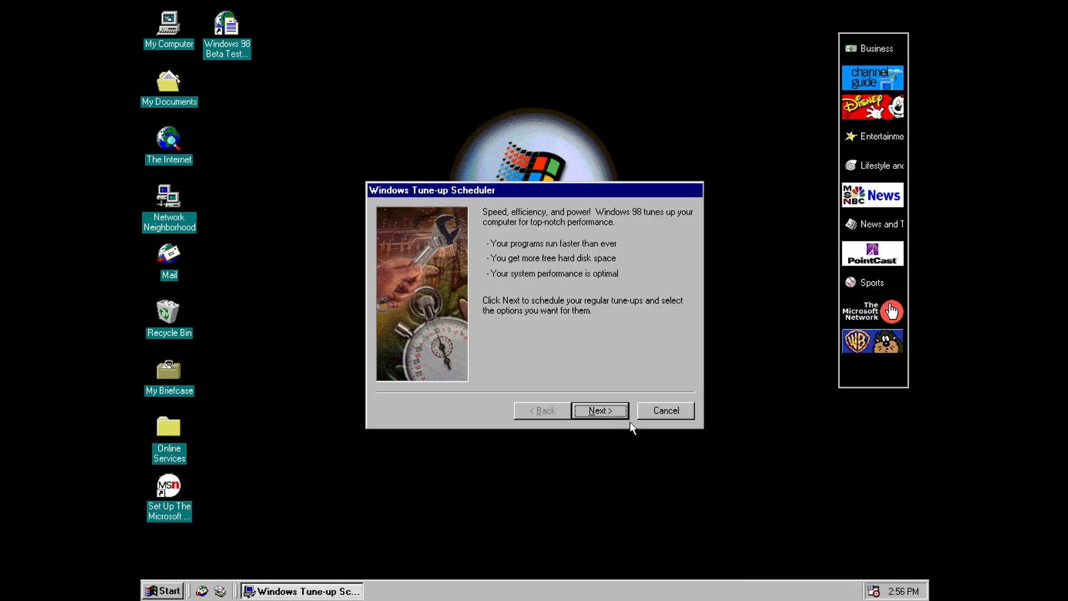
pyautogui.click(598, 411)
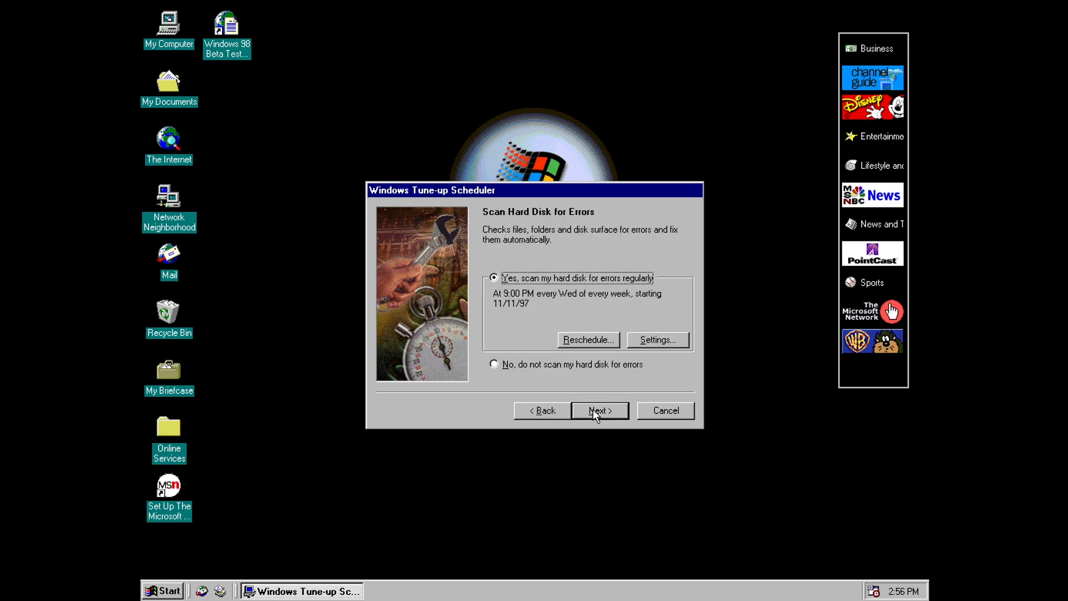
pyautogui.click(598, 411)
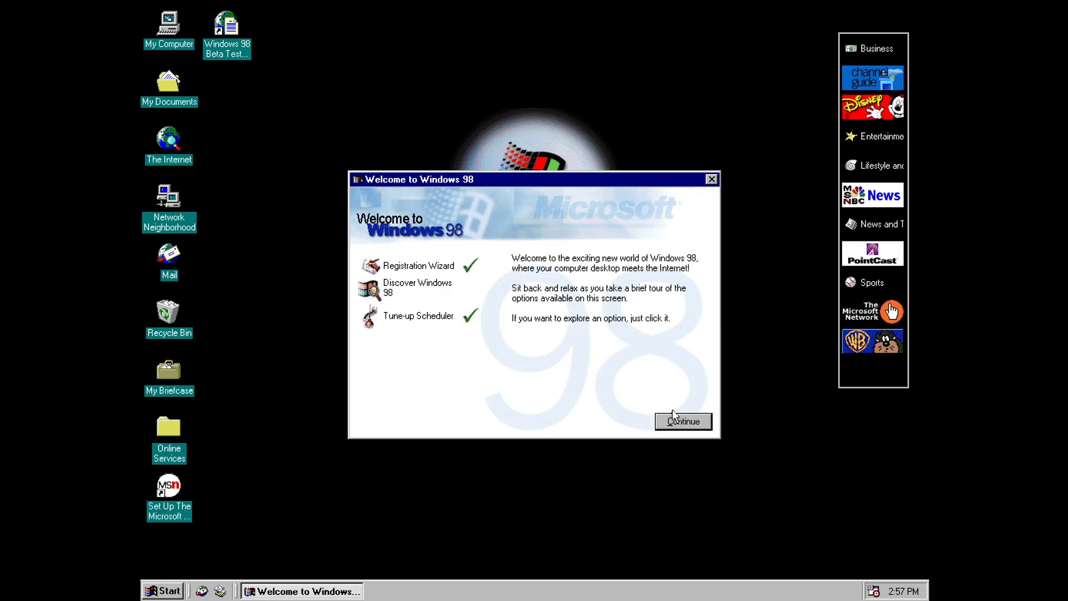
pyautogui.click(417, 287)
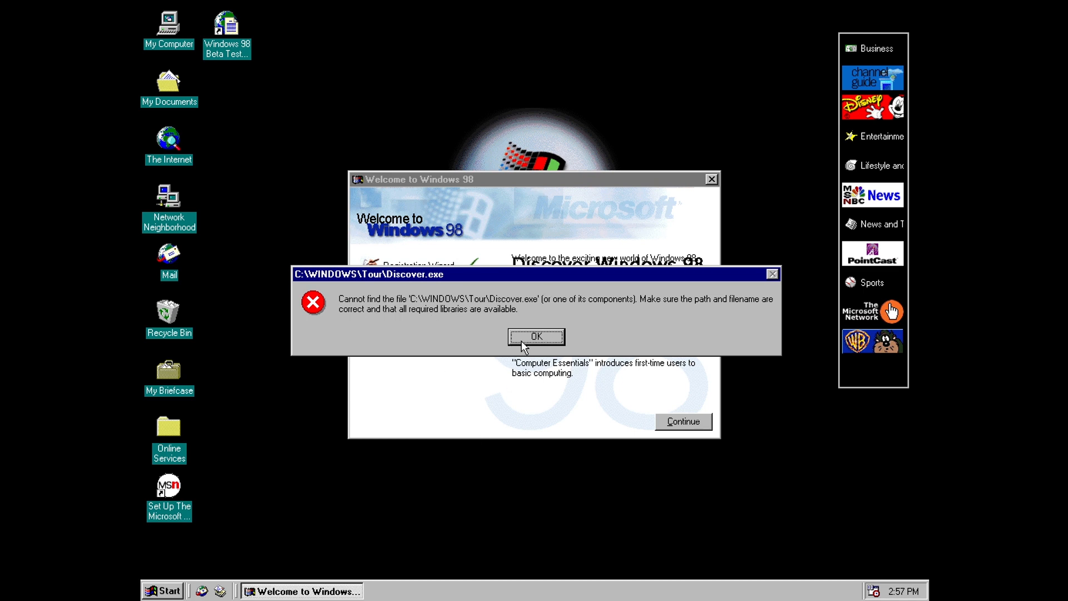
pyautogui.click(535, 336)
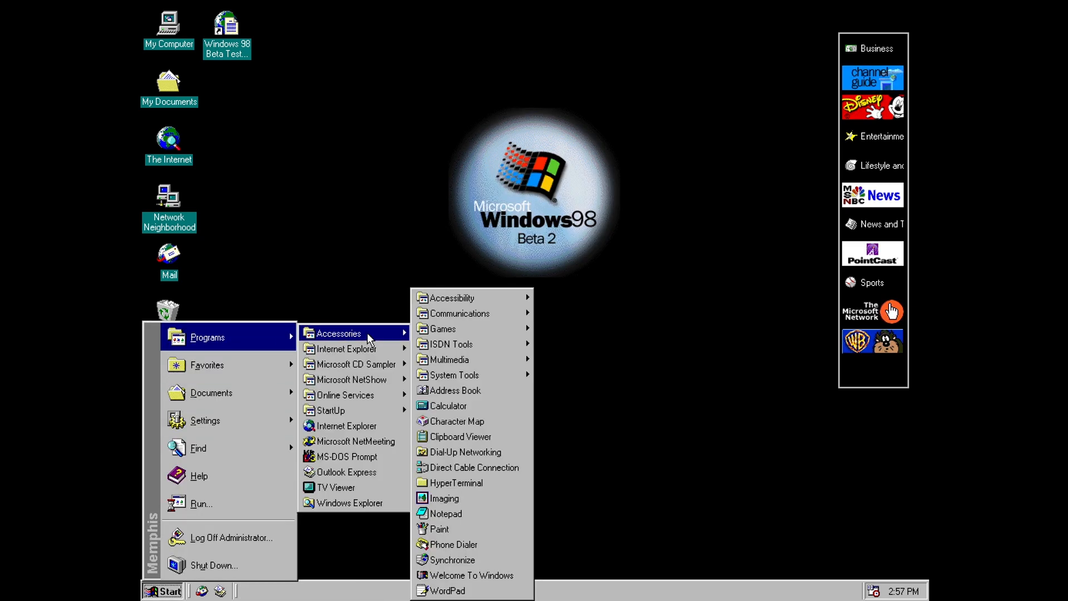
pyautogui.moveTo(353, 471)
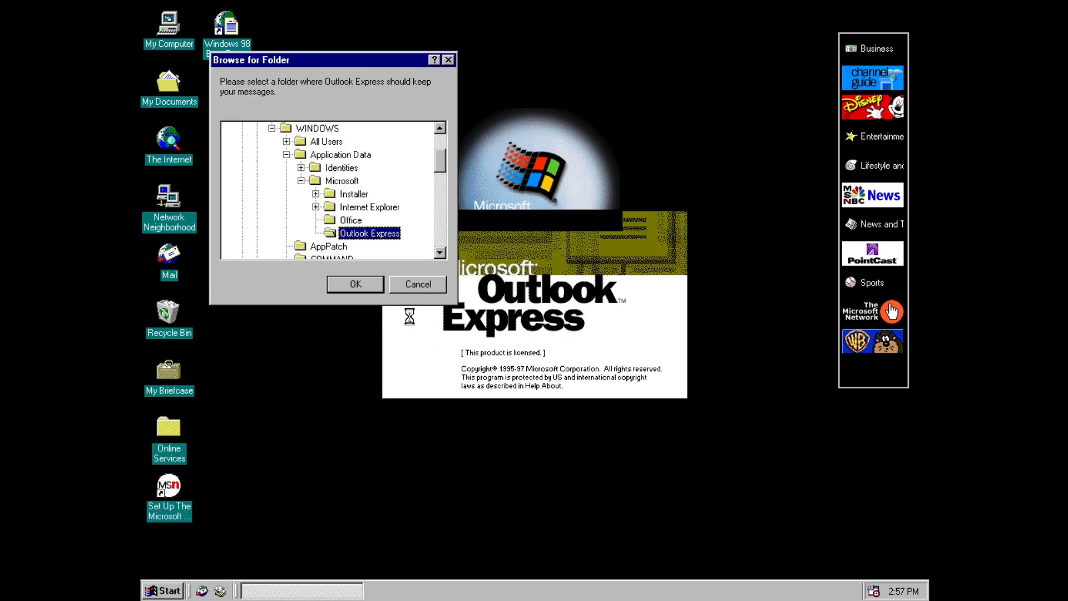
# Step: Accept the suggested folder for storing Outlook Express messages
pyautogui.click(354, 284)
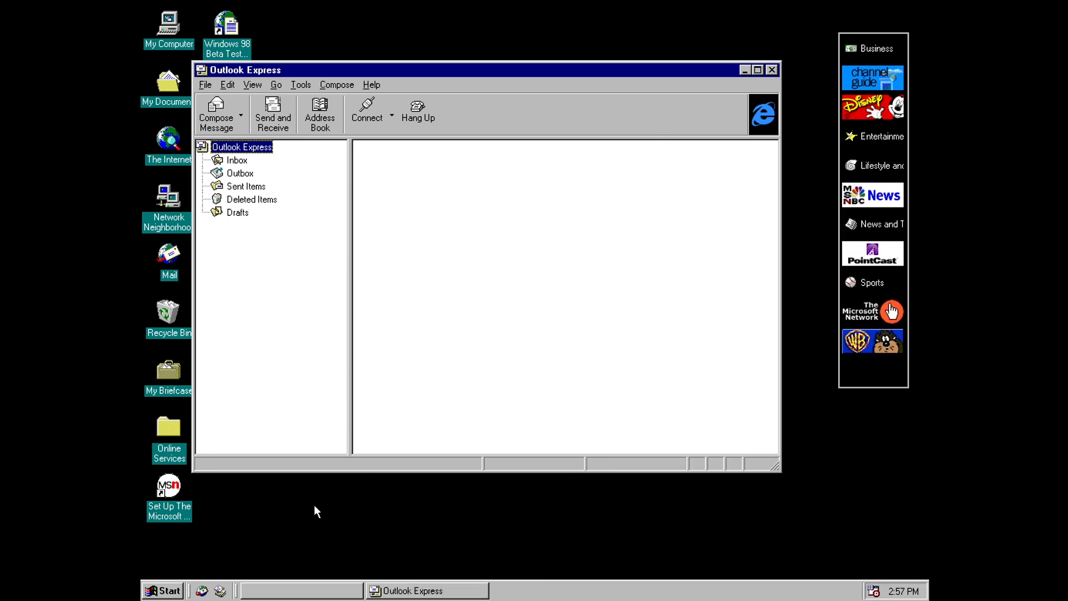
pyautogui.moveTo(222, 584)
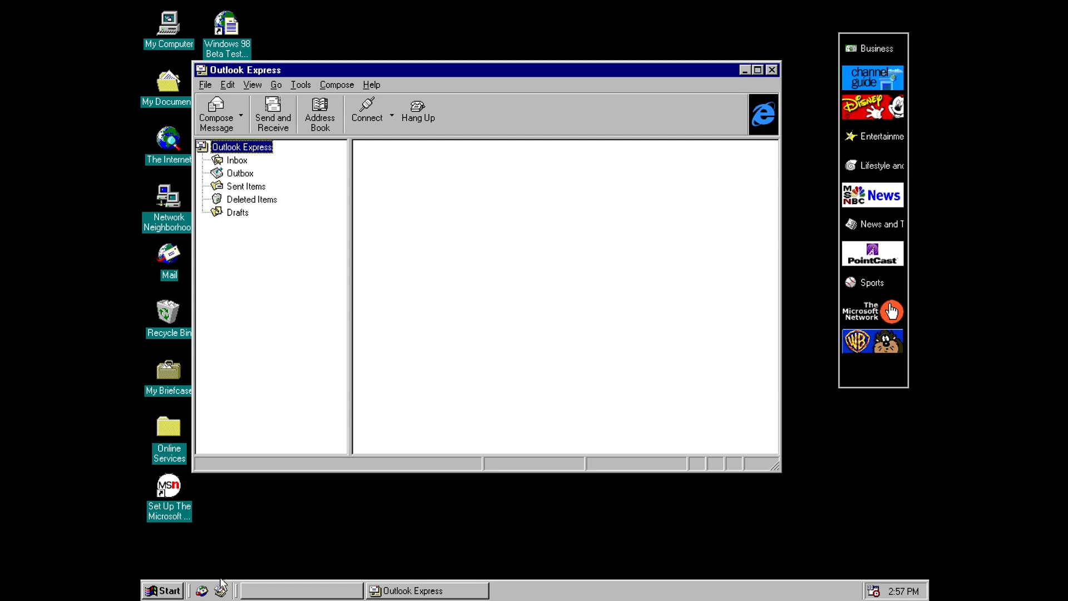
pyautogui.moveTo(220, 590)
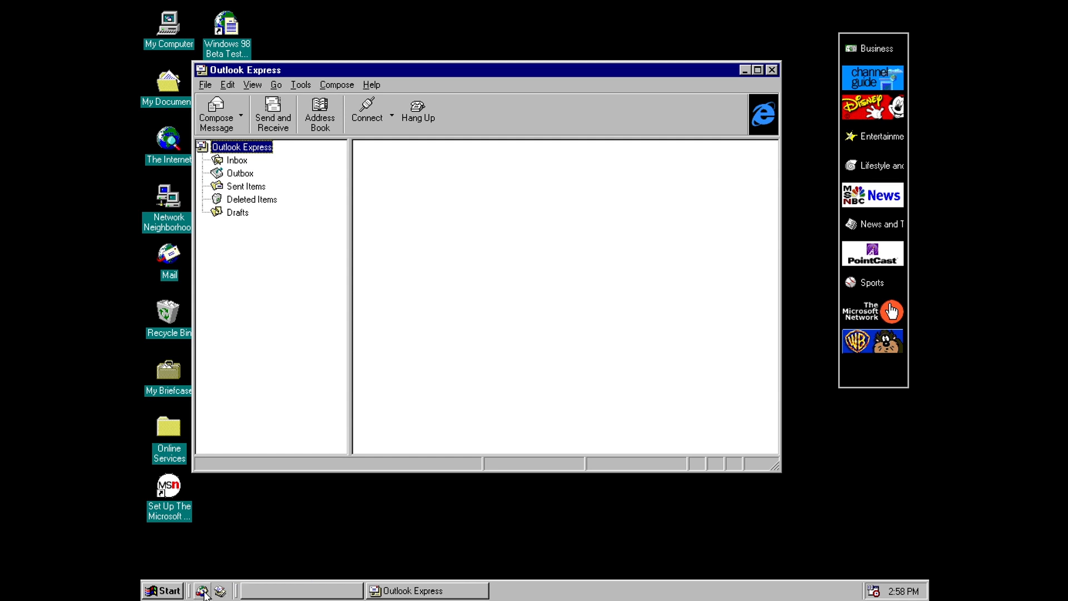
pyautogui.moveTo(201, 590)
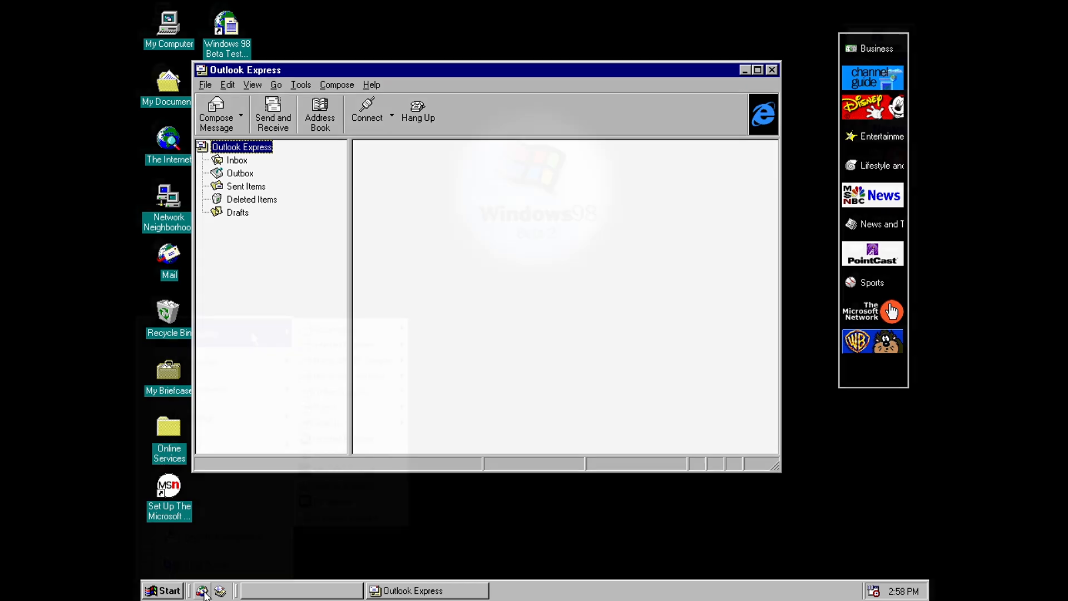
# Step: Launch Microsoft NetMeeting and finish its setup wizard keeping personal use and Local Area Network
pyautogui.click(162, 591)
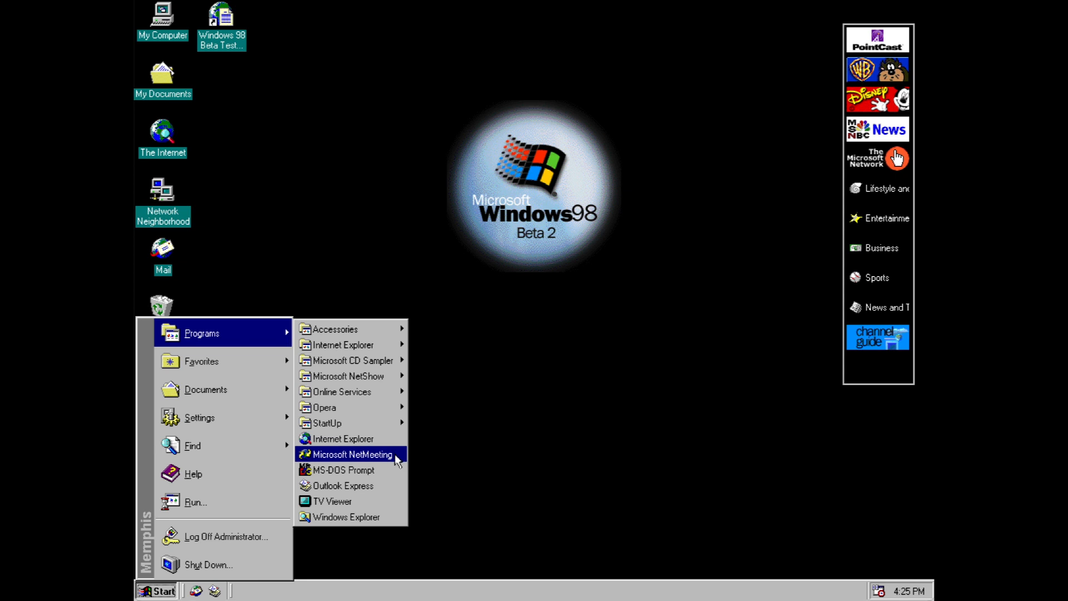
pyautogui.click(353, 454)
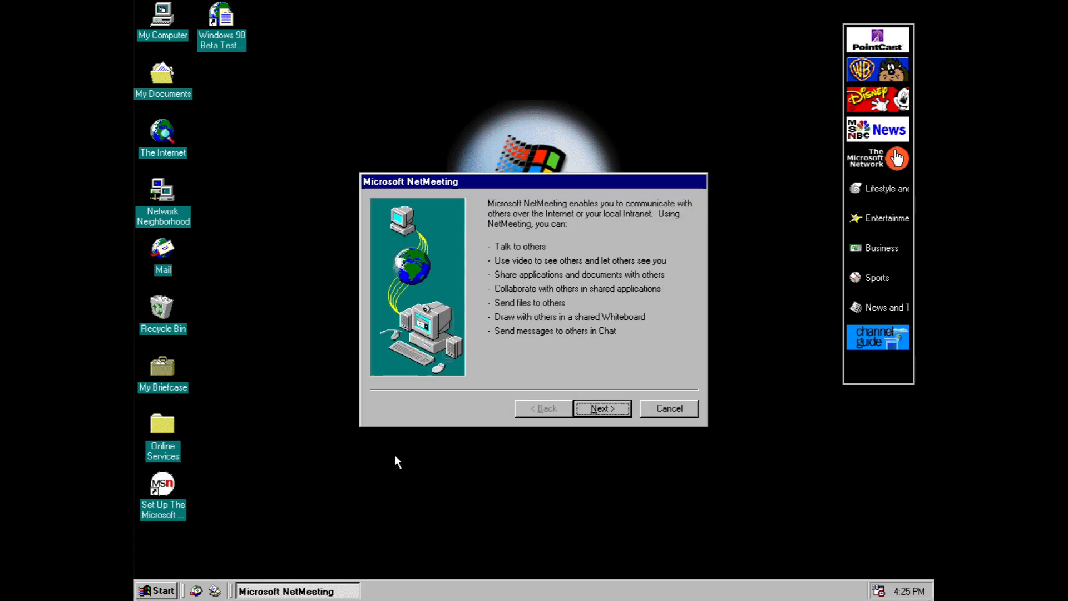
pyautogui.moveTo(401, 461)
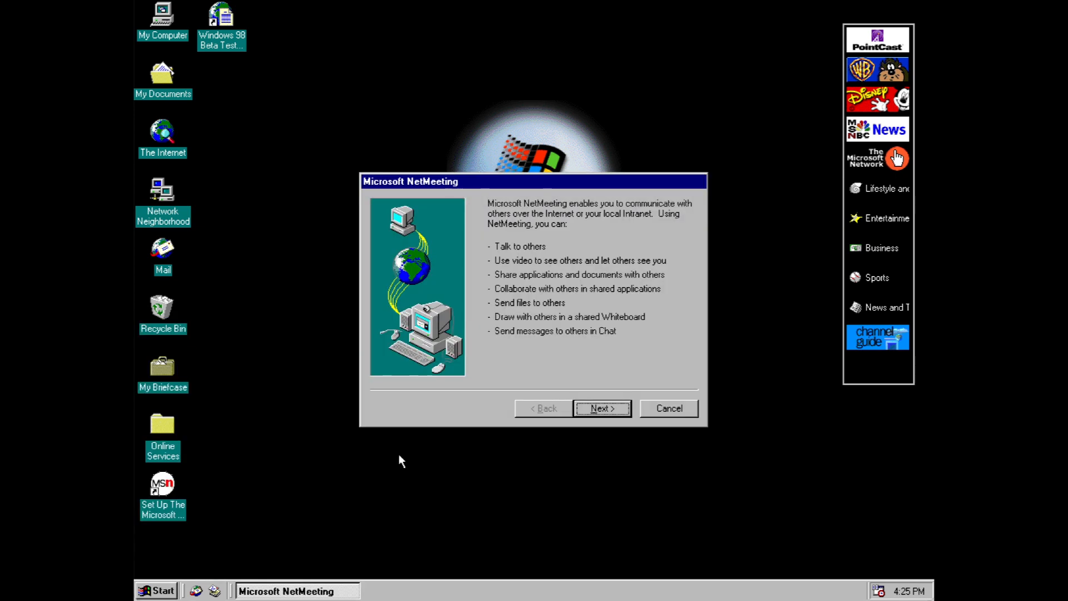
pyautogui.moveTo(578, 312)
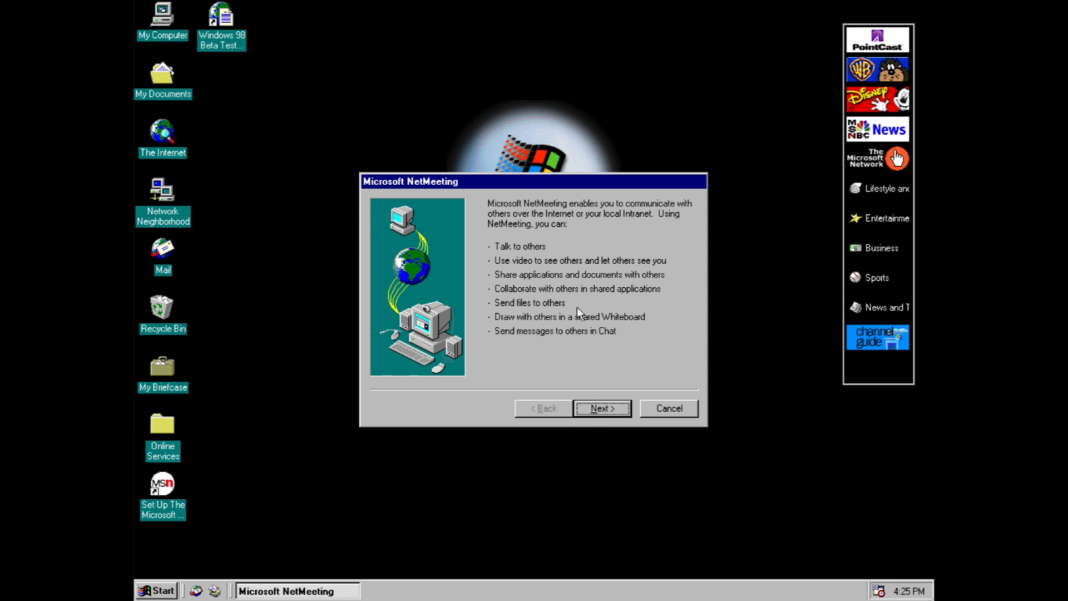
pyautogui.moveTo(594, 228)
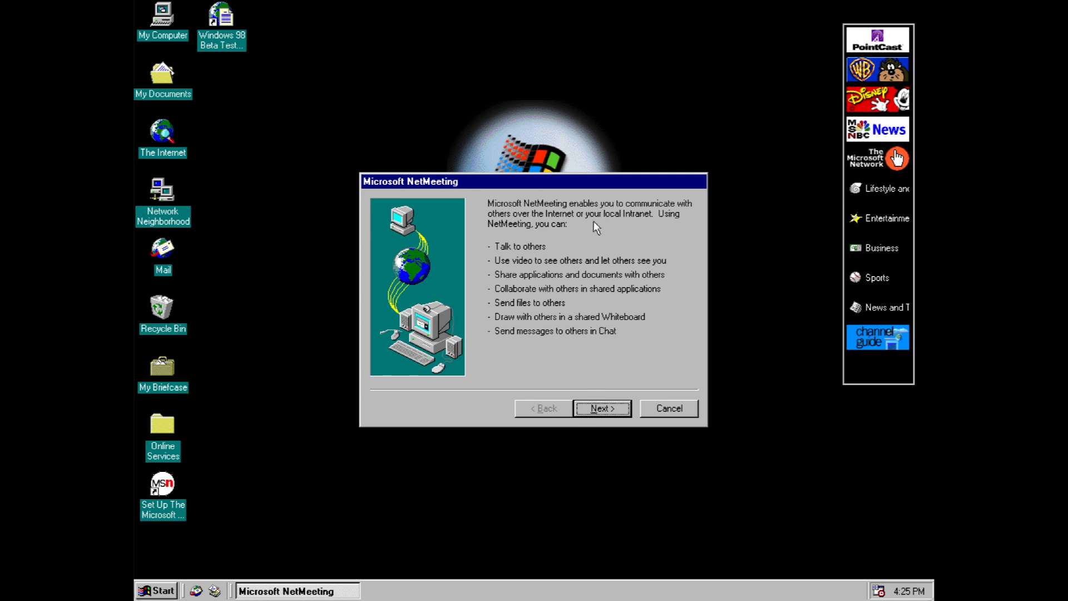
pyautogui.moveTo(600, 239)
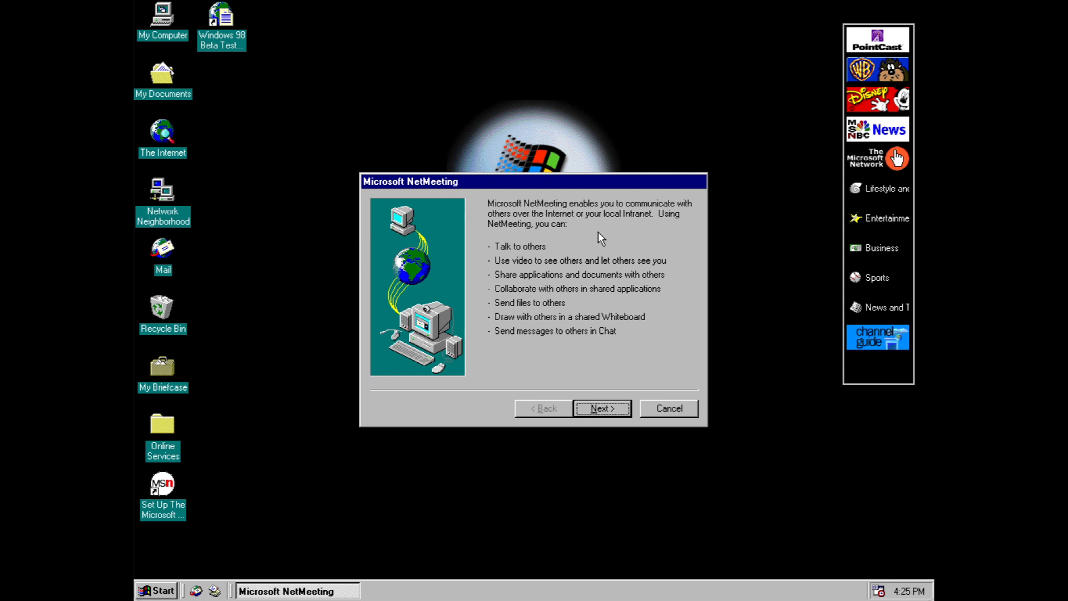
pyautogui.moveTo(588, 294)
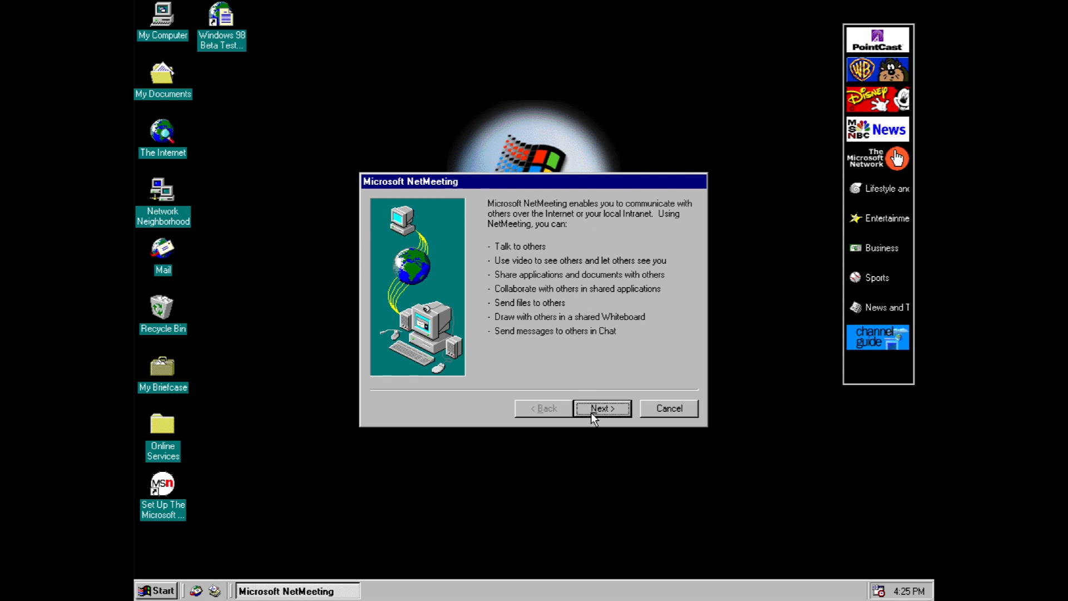
pyautogui.click(602, 409)
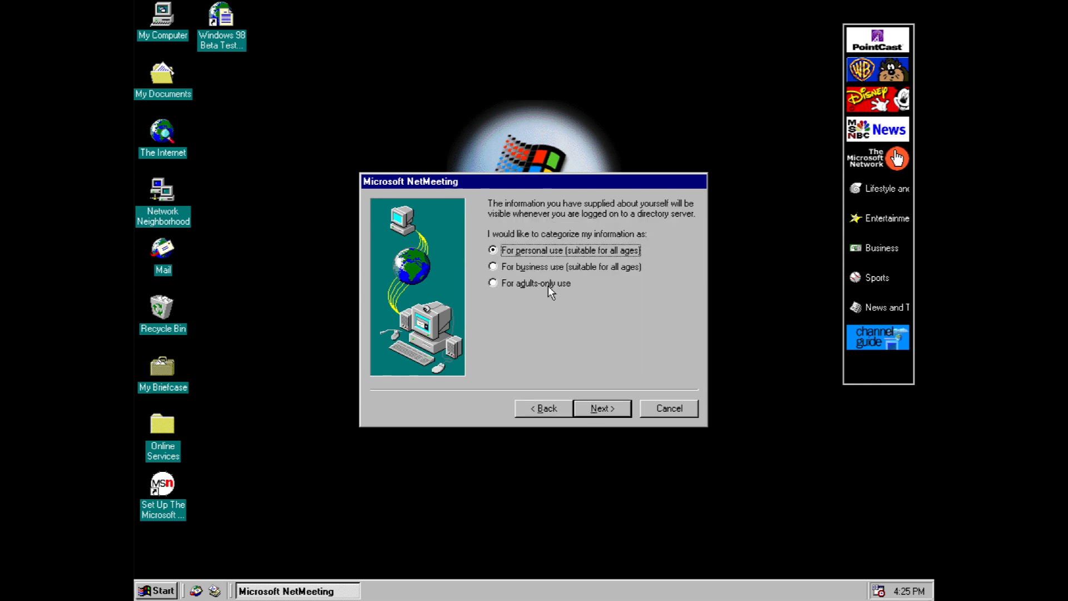
pyautogui.moveTo(598, 407)
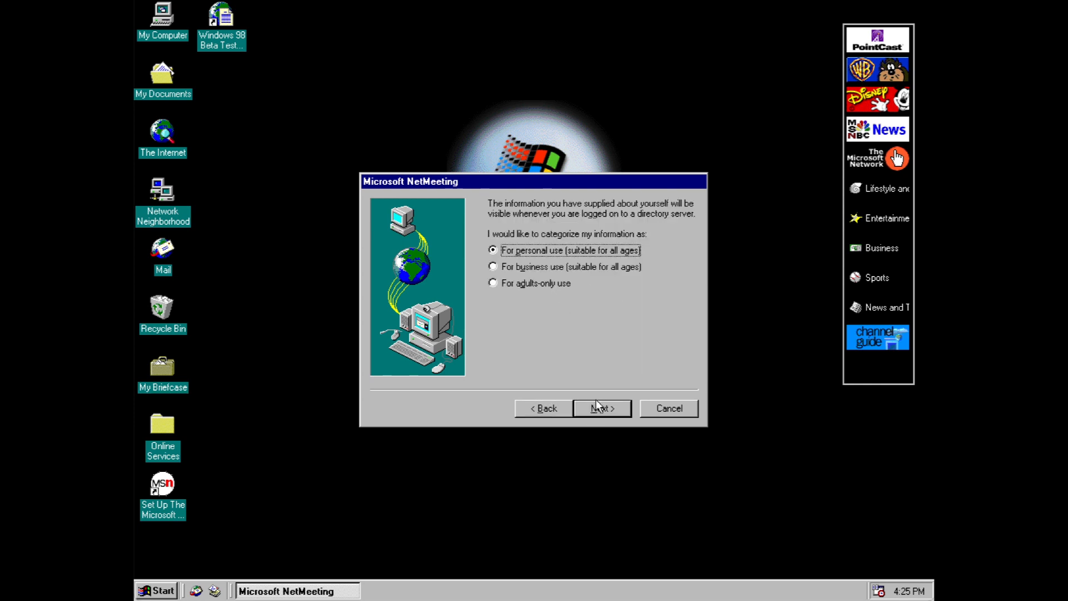
pyautogui.click(602, 408)
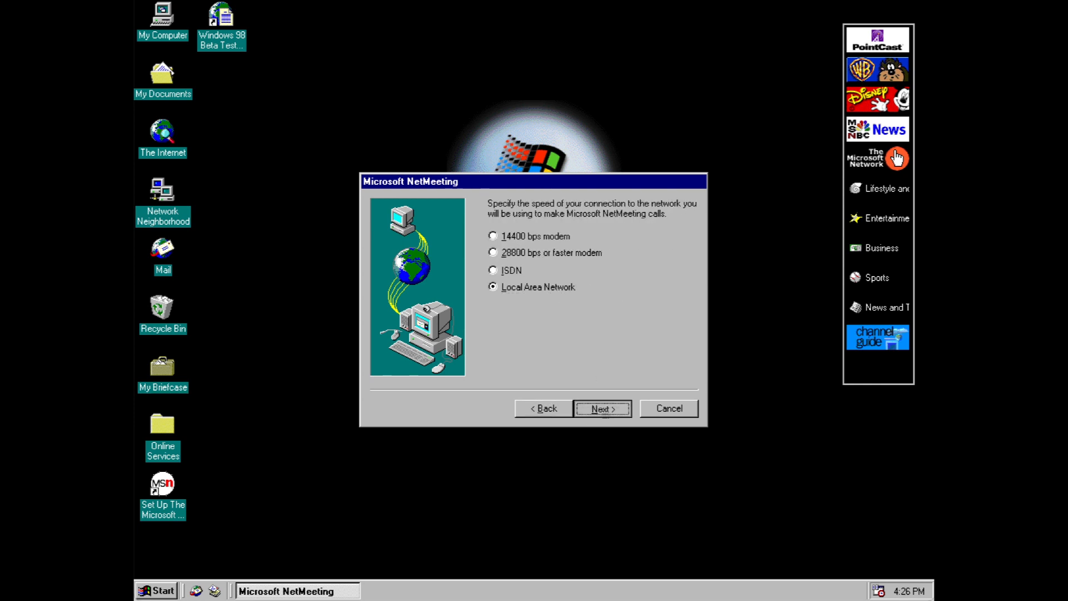
pyautogui.click(601, 408)
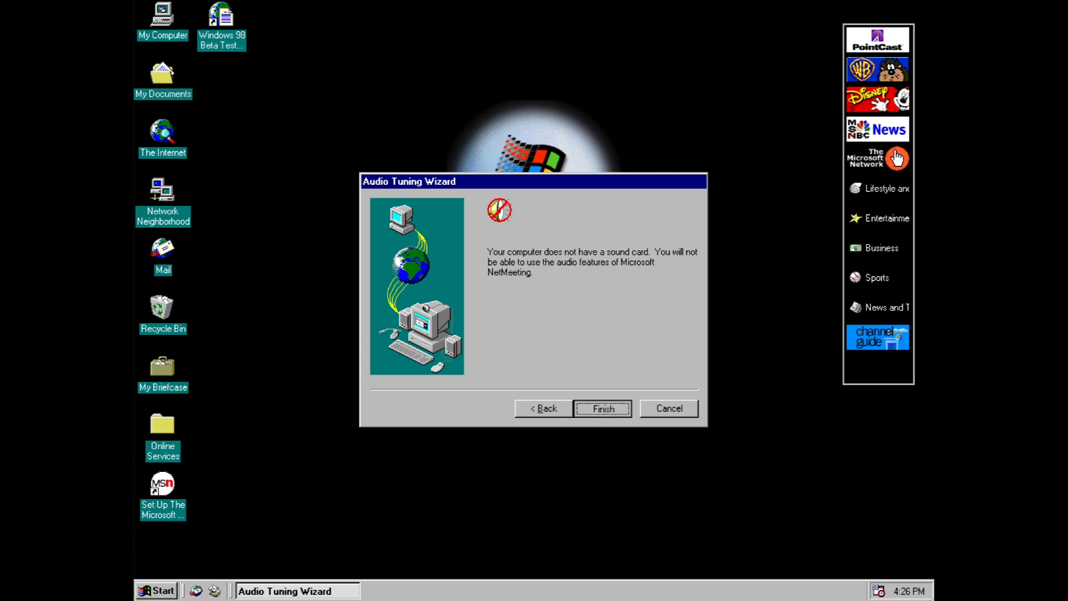
pyautogui.click(601, 408)
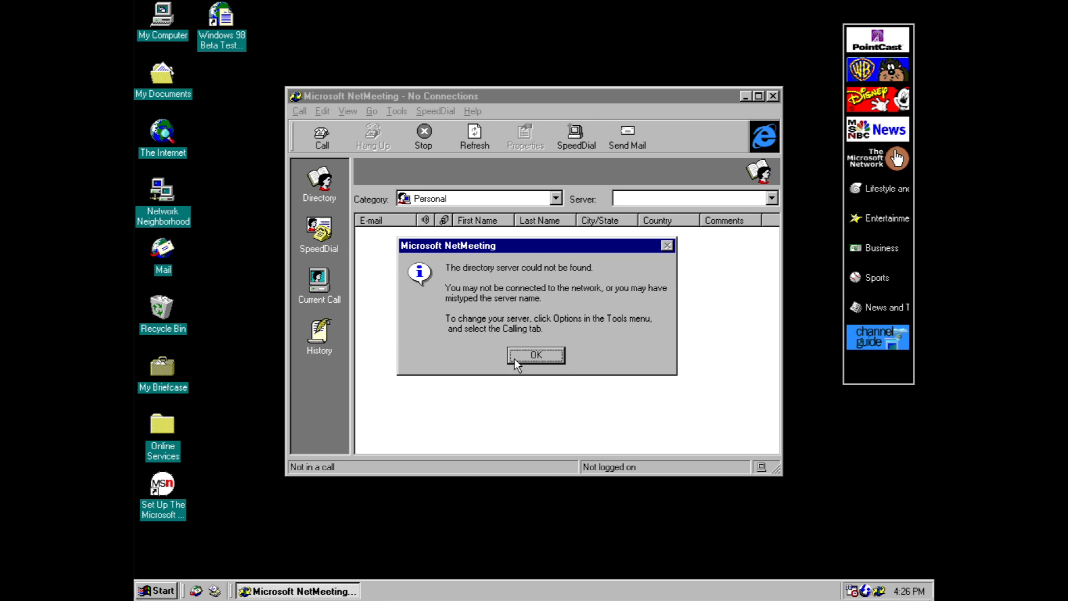
pyautogui.click(537, 355)
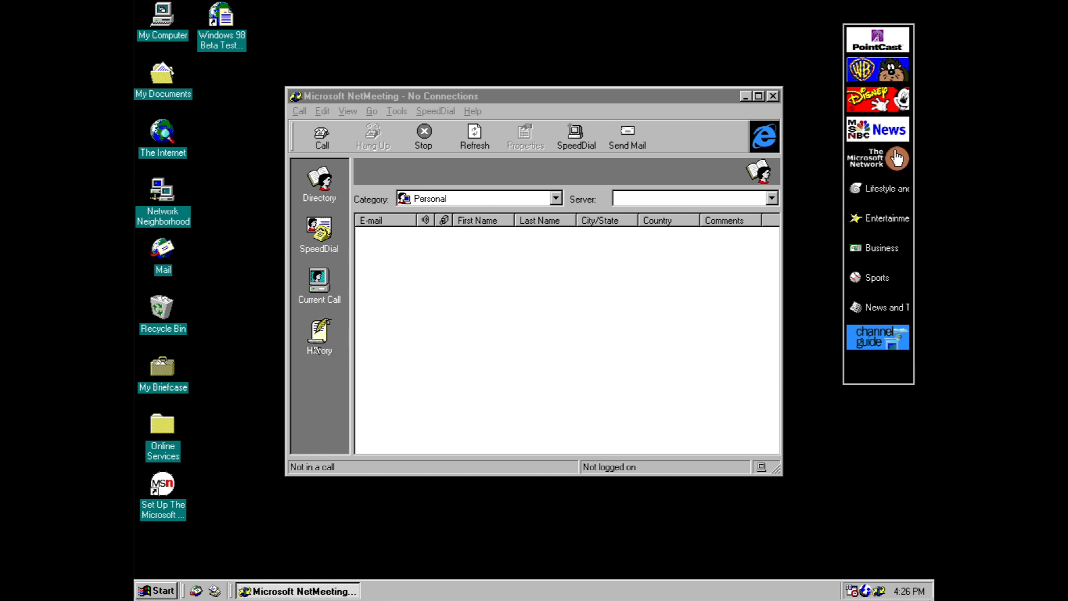
pyautogui.moveTo(291, 220)
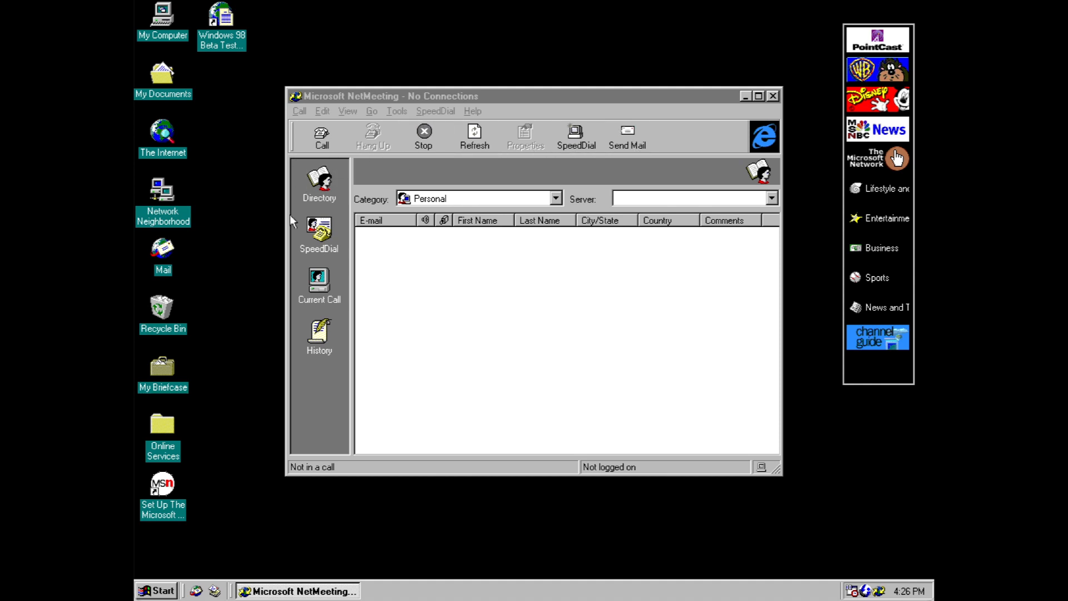
pyautogui.moveTo(439, 214)
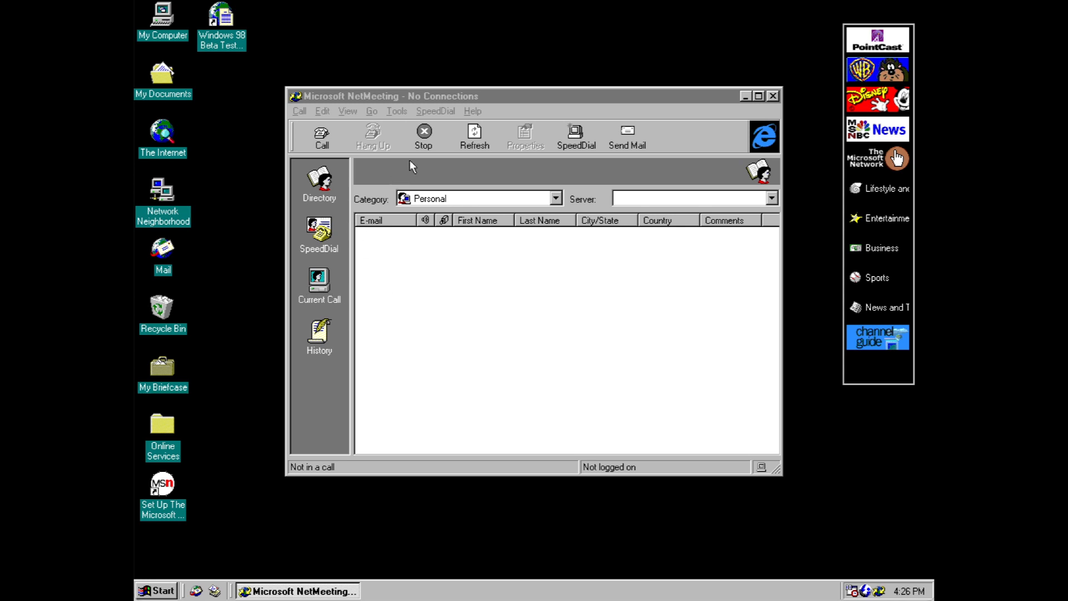
pyautogui.moveTo(350, 269)
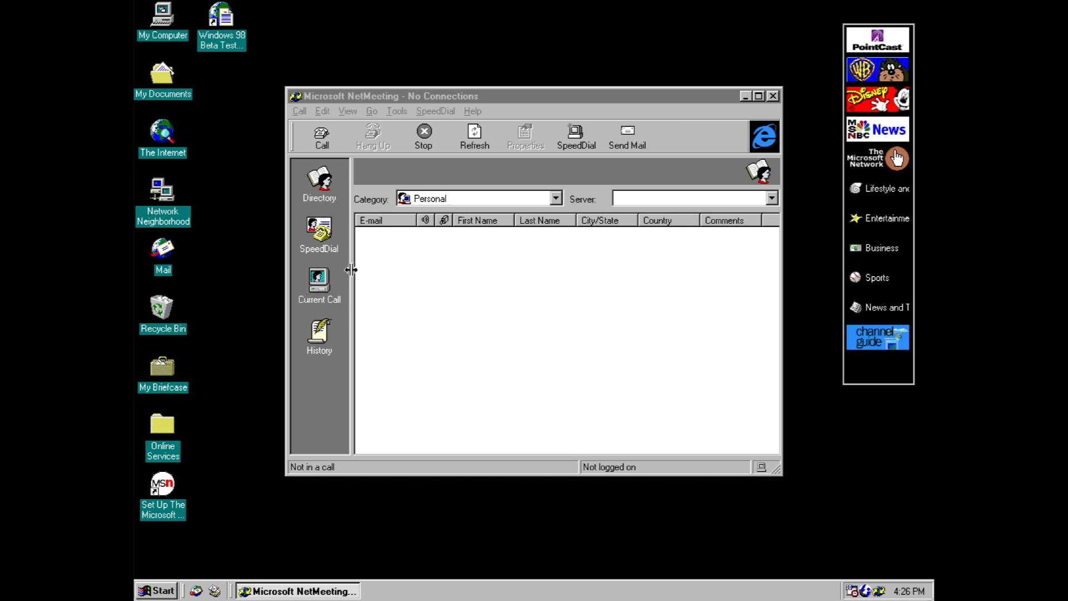
pyautogui.click(320, 134)
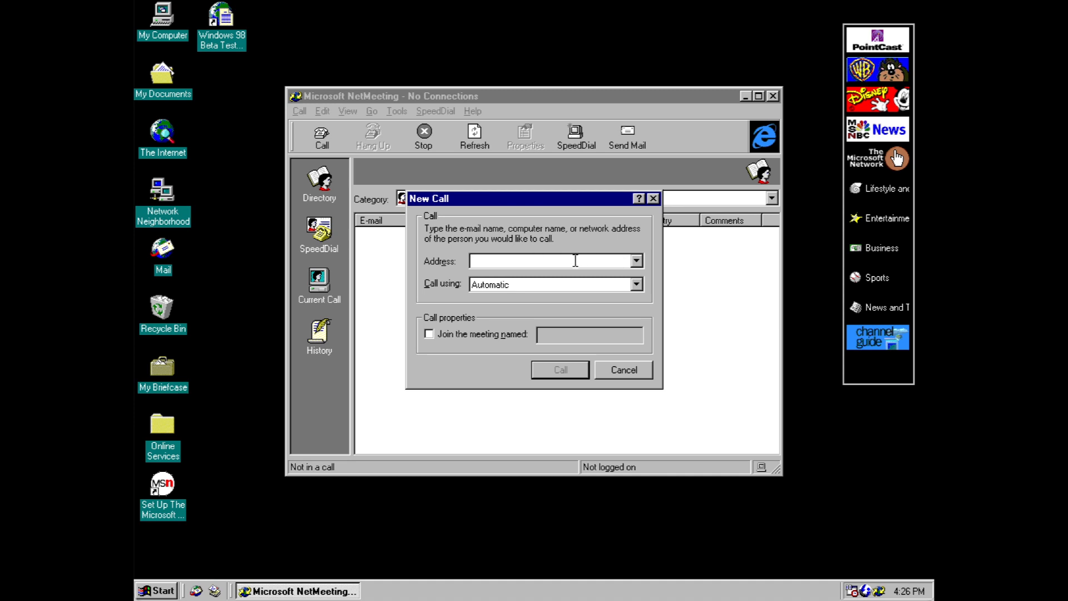
pyautogui.moveTo(506, 346)
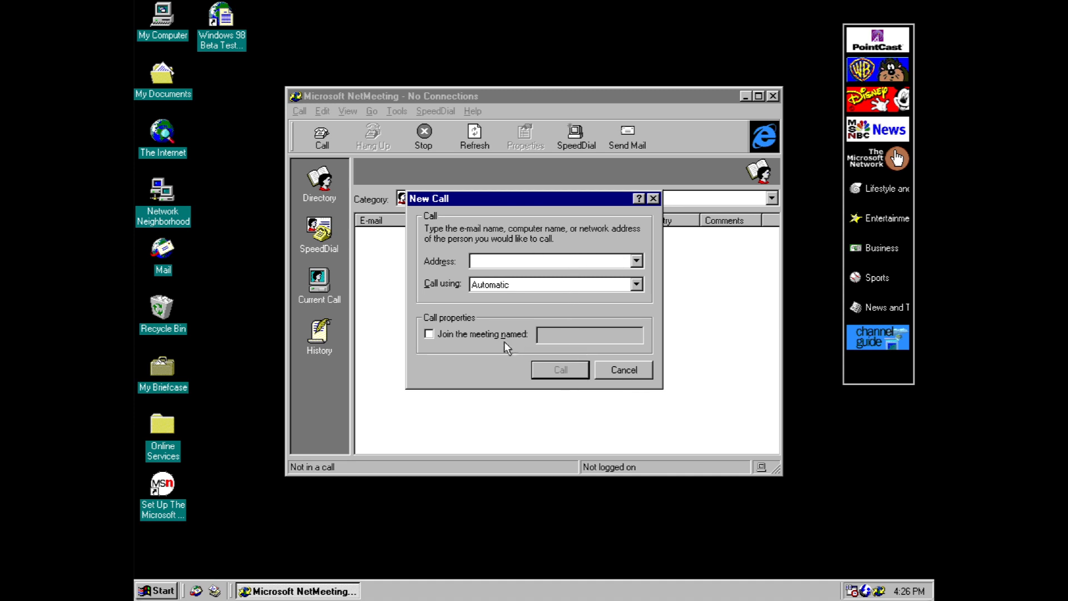
pyautogui.click(621, 370)
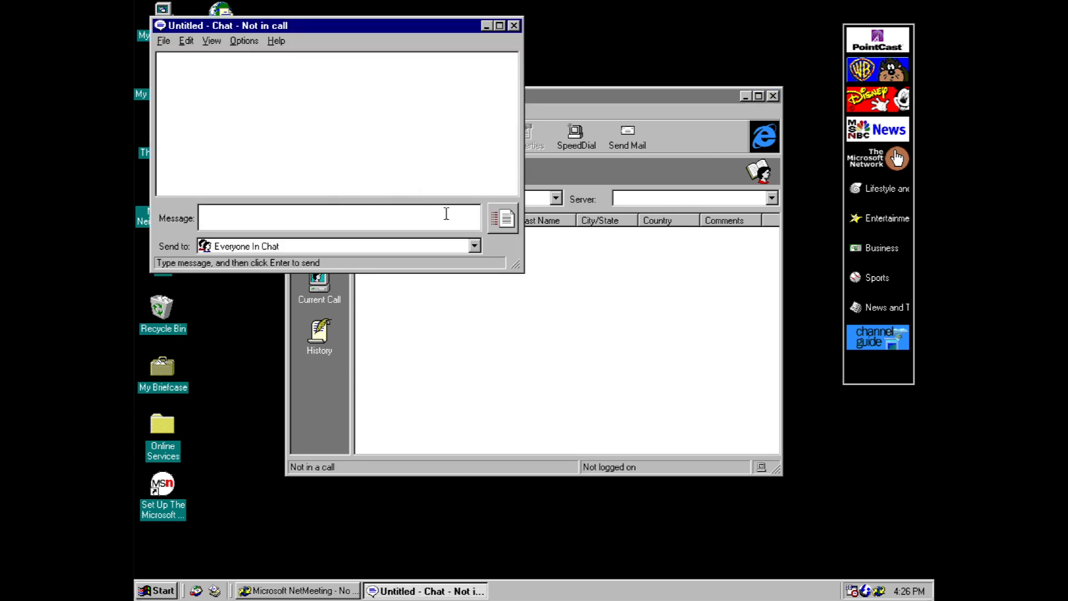
# Step: Send 'Hello world' in the chat and start a new shared whiteboard from Tools
pyautogui.write('Hello world')
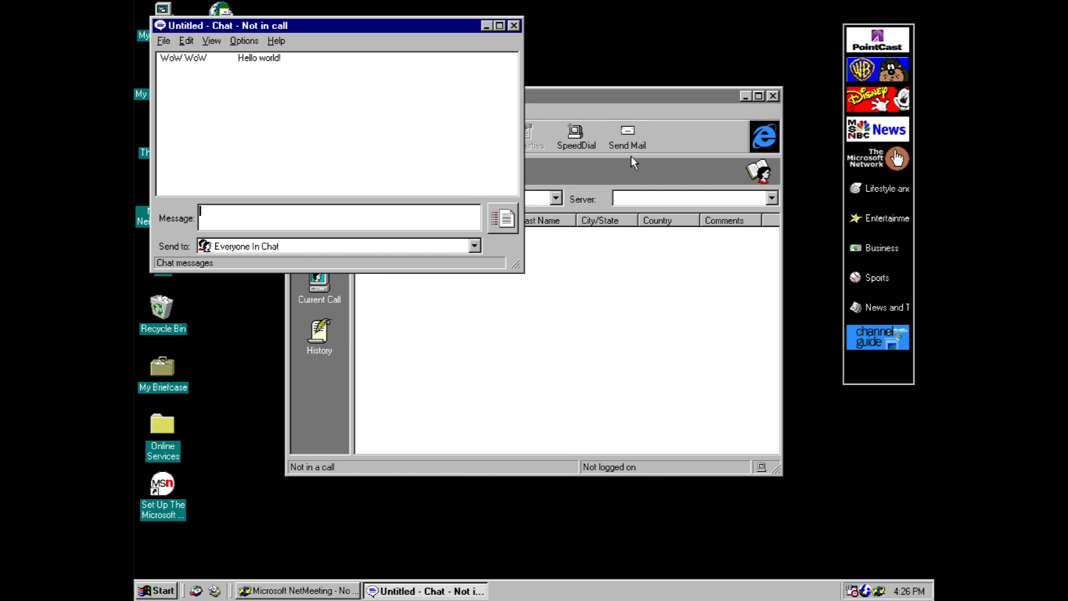
pyautogui.click(396, 112)
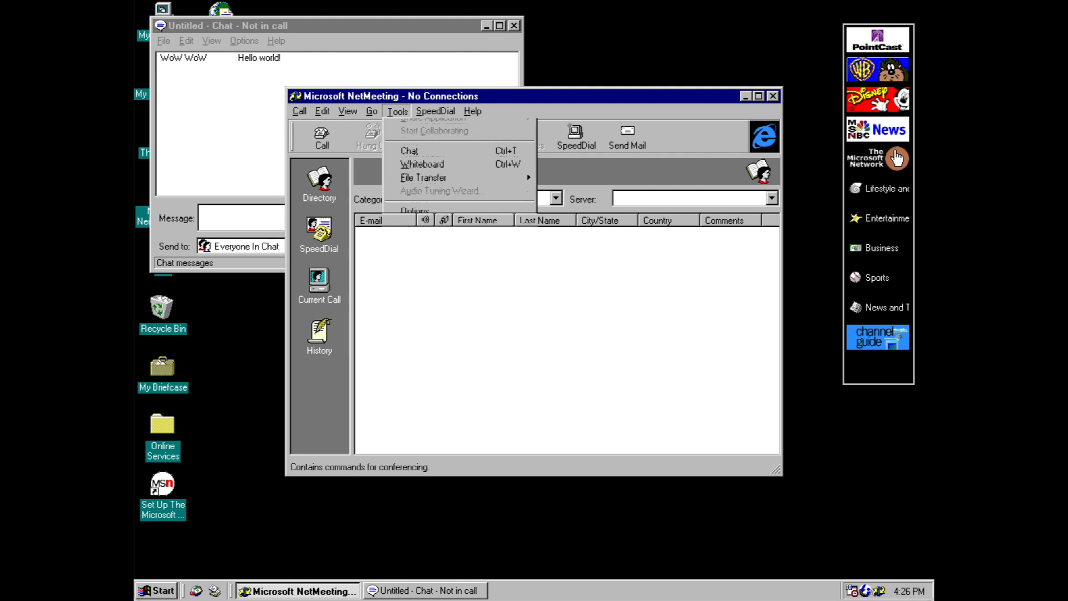
pyautogui.click(422, 164)
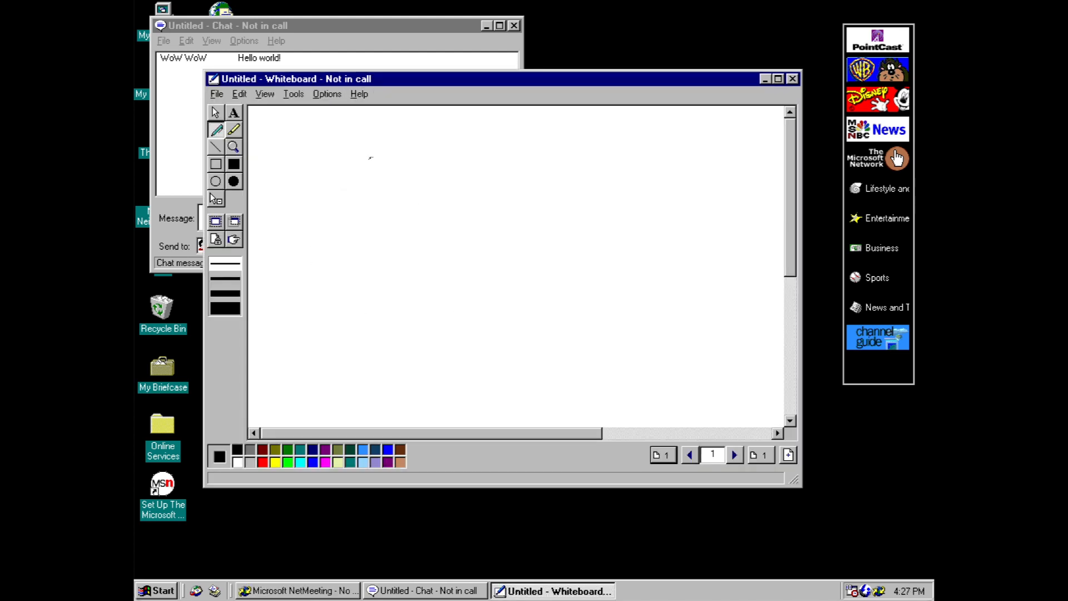
# Step: Put an image of the NetMeeting window on the whiteboard, lock its contents and enable the remote pointer
pyautogui.moveTo(347, 172); pyautogui.dragTo(582, 340)
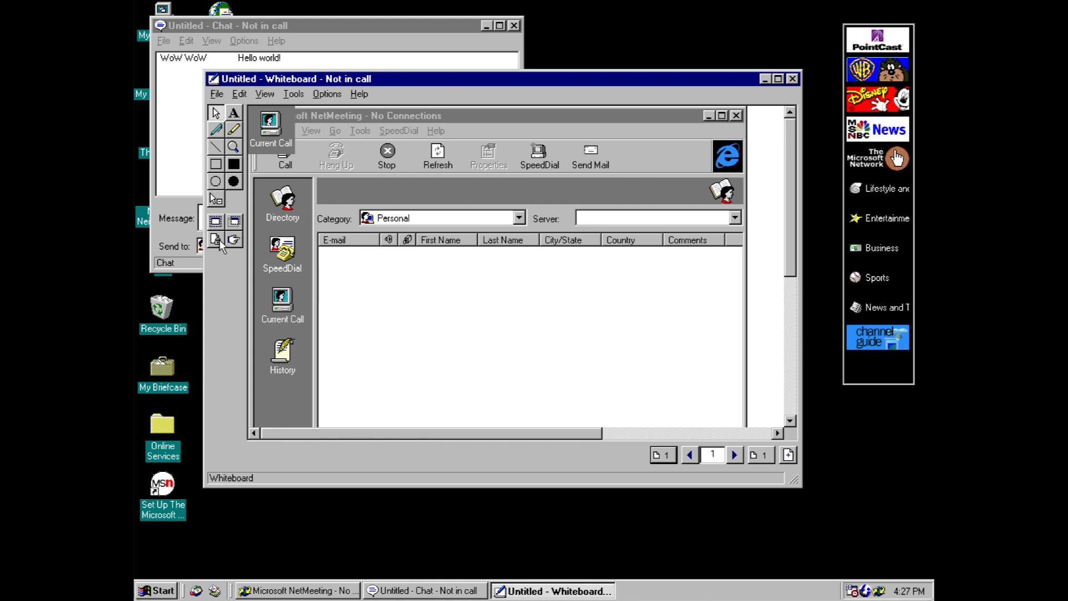
pyautogui.click(216, 240)
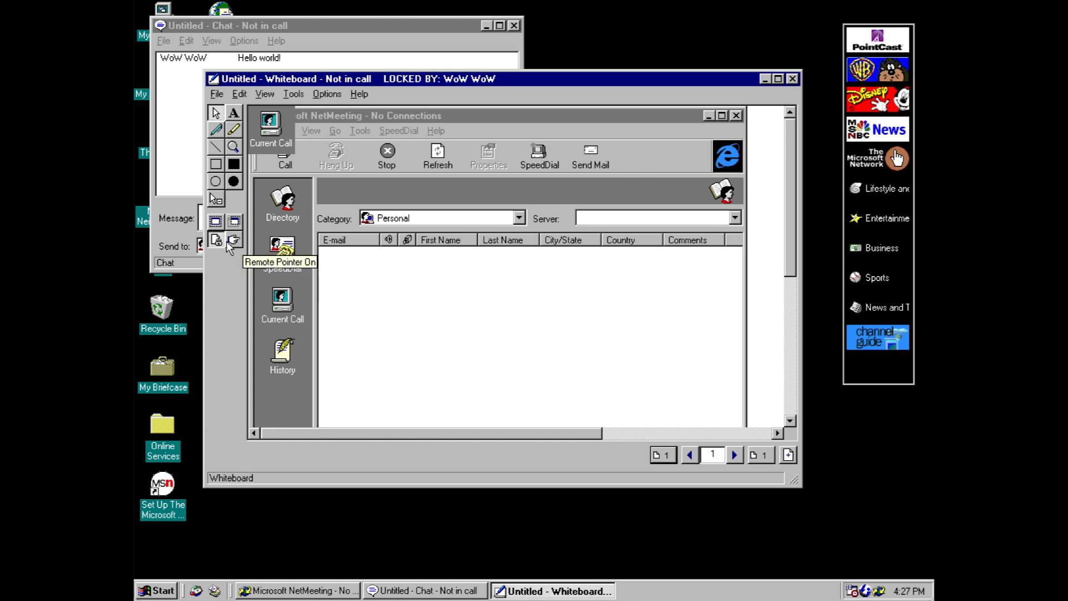
pyautogui.click(216, 241)
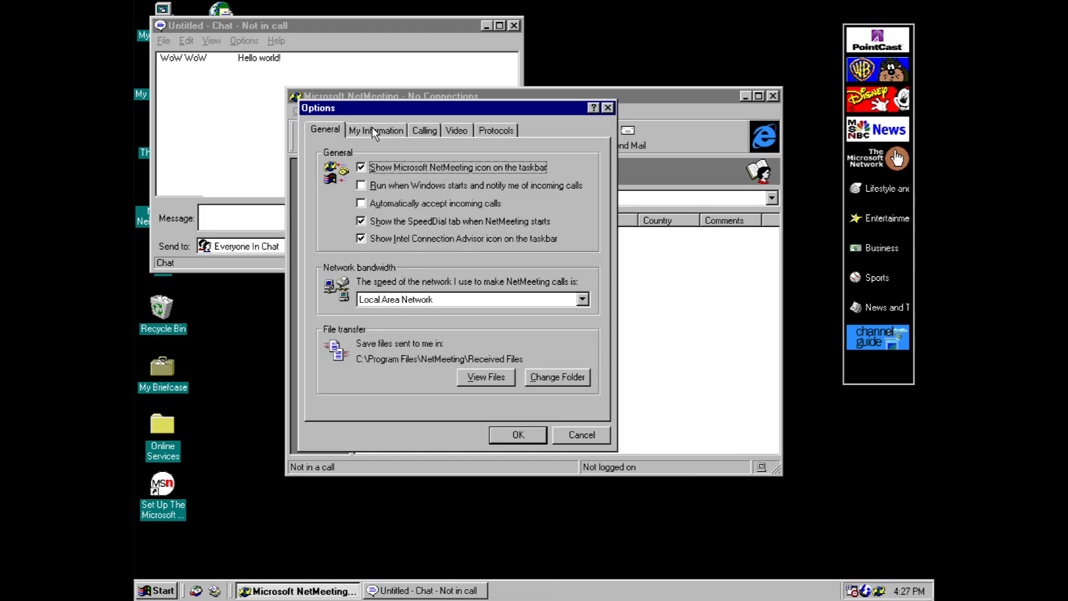
# Step: Review the Calling, Video and Protocols settings pages, then close Options with OK
pyautogui.click(423, 131)
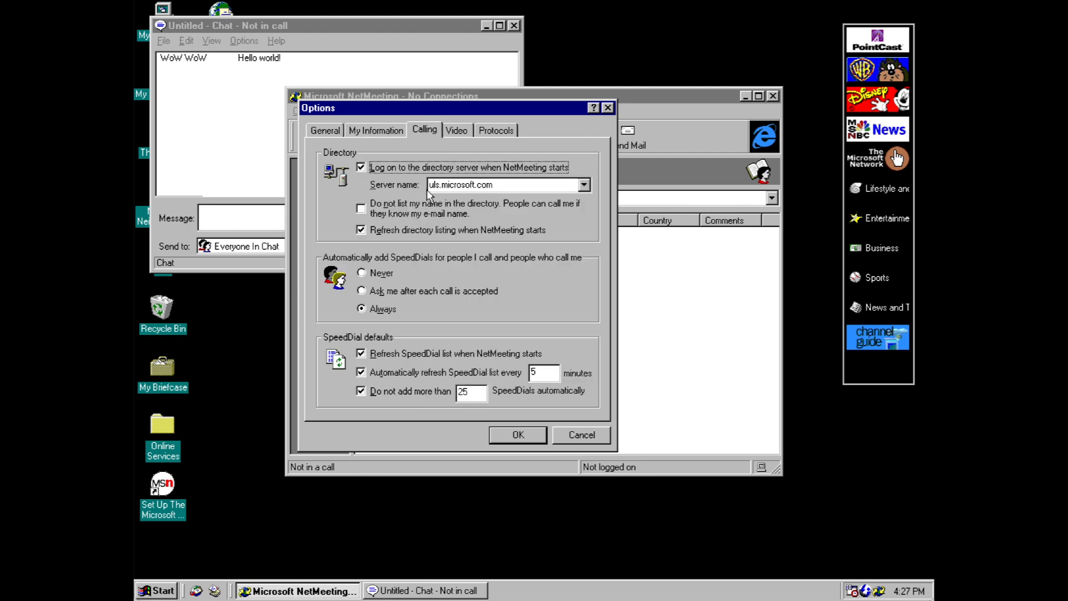
pyautogui.click(457, 130)
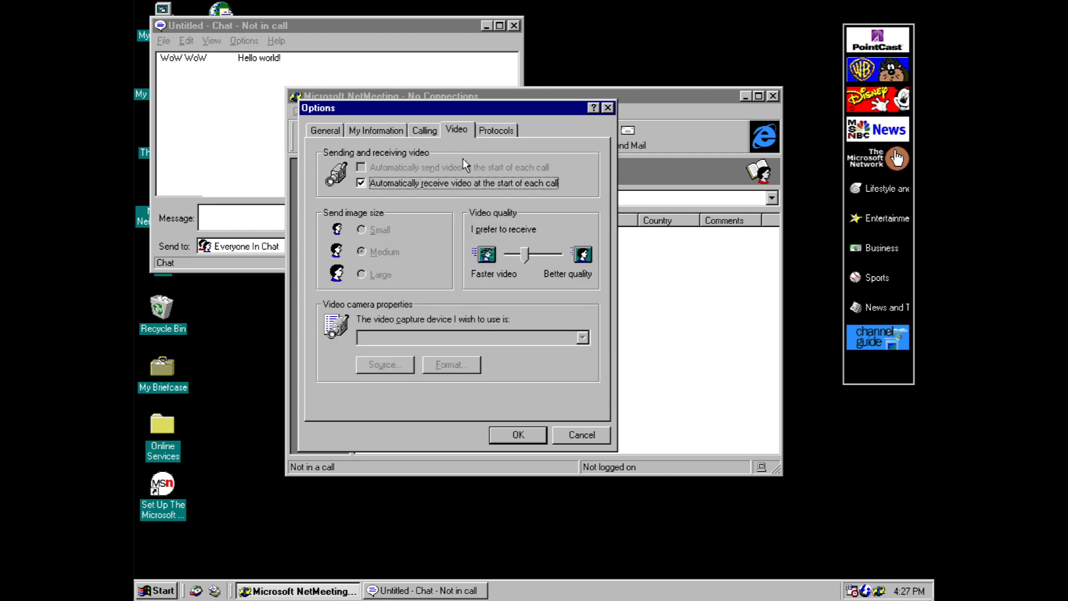
pyautogui.click(496, 129)
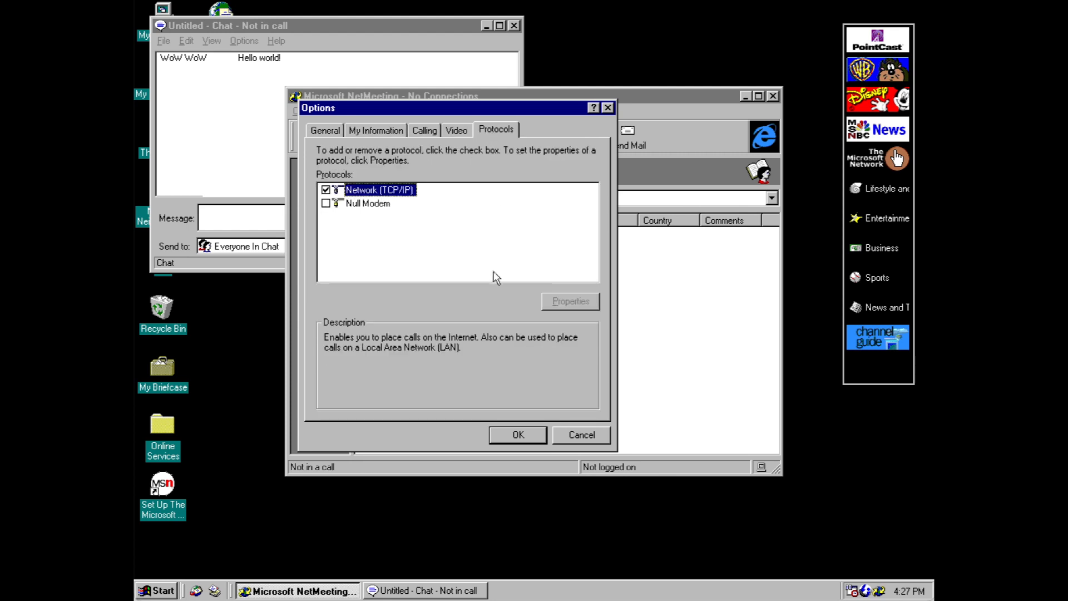
pyautogui.click(517, 435)
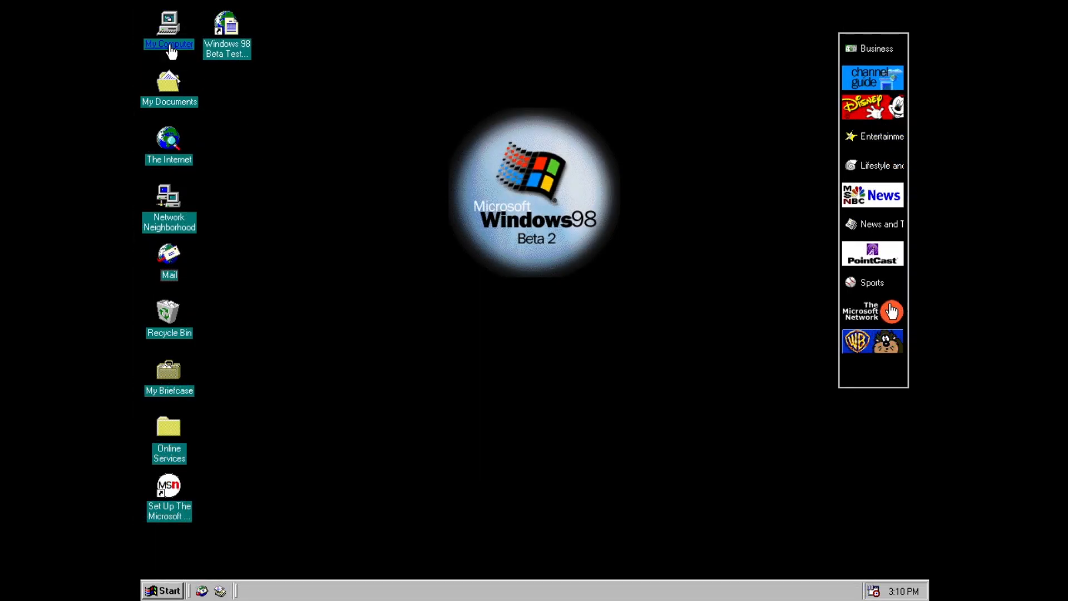
# Step: Browse from My Computer into C:\WINDOWS and inspect the WINALIGN program and its WINALIGN.INI settings file
pyautogui.doubleClick(168, 23)
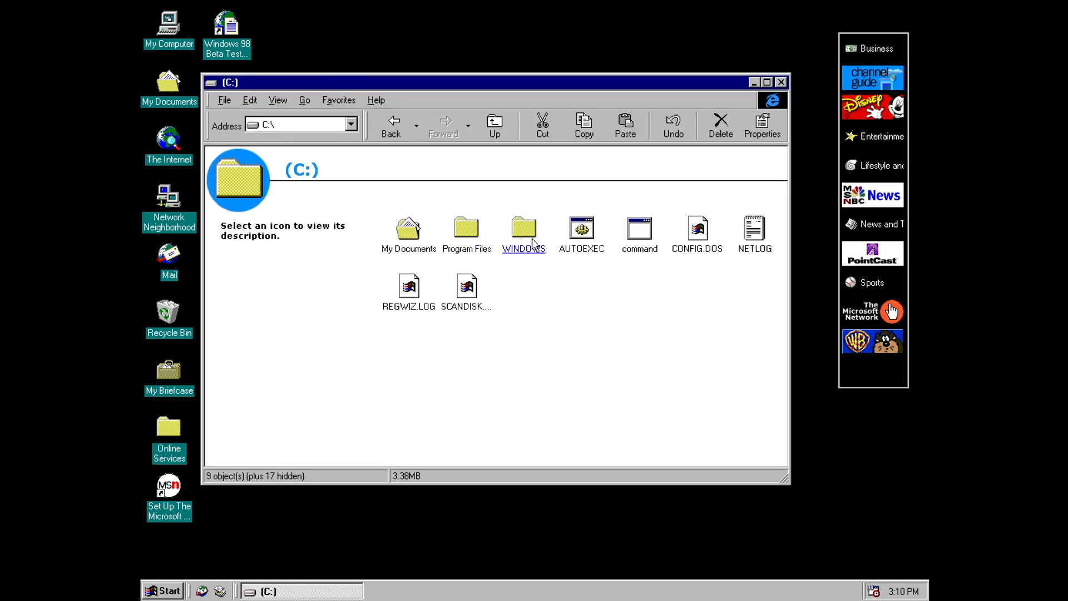
pyautogui.doubleClick(523, 228)
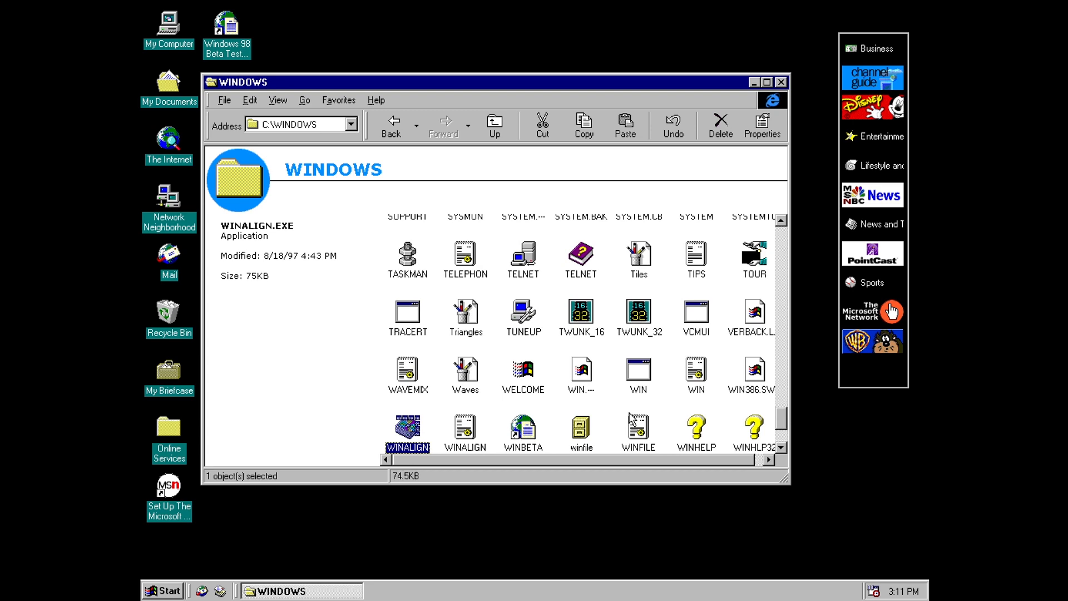
pyautogui.click(466, 433)
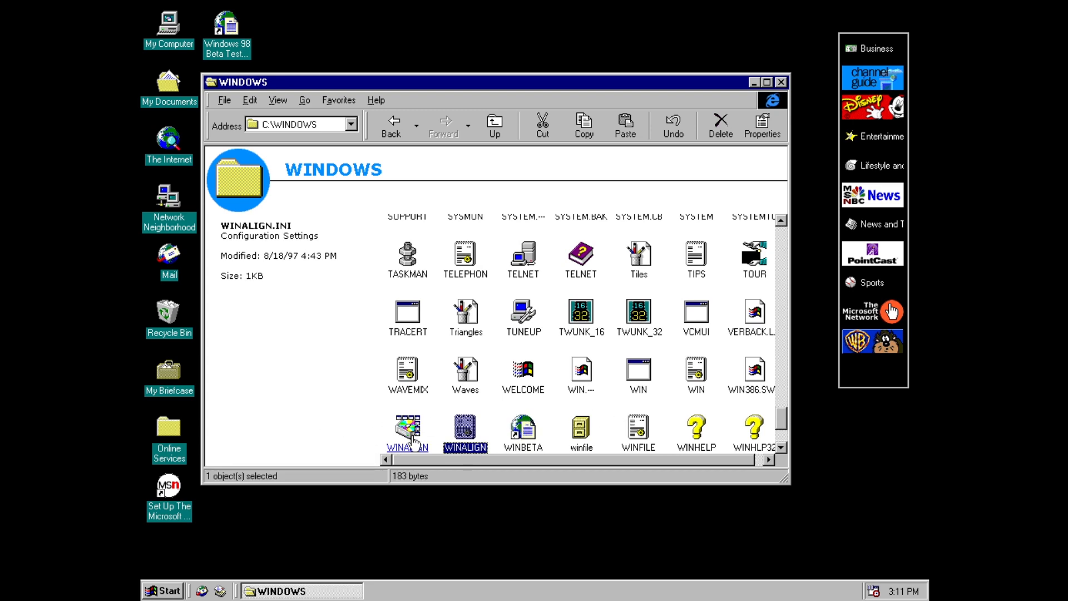
pyautogui.doubleClick(408, 429)
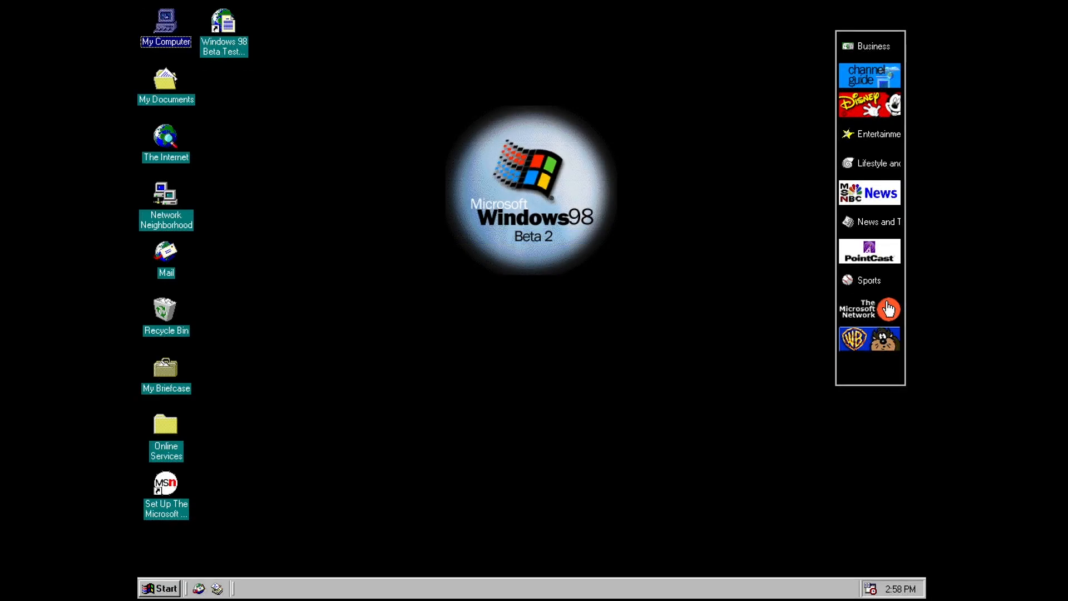
# Step: In My Computer, read the descriptions of the floppy drive, drive C, Control Panel and Scheduled Tasks
pyautogui.doubleClick(166, 23)
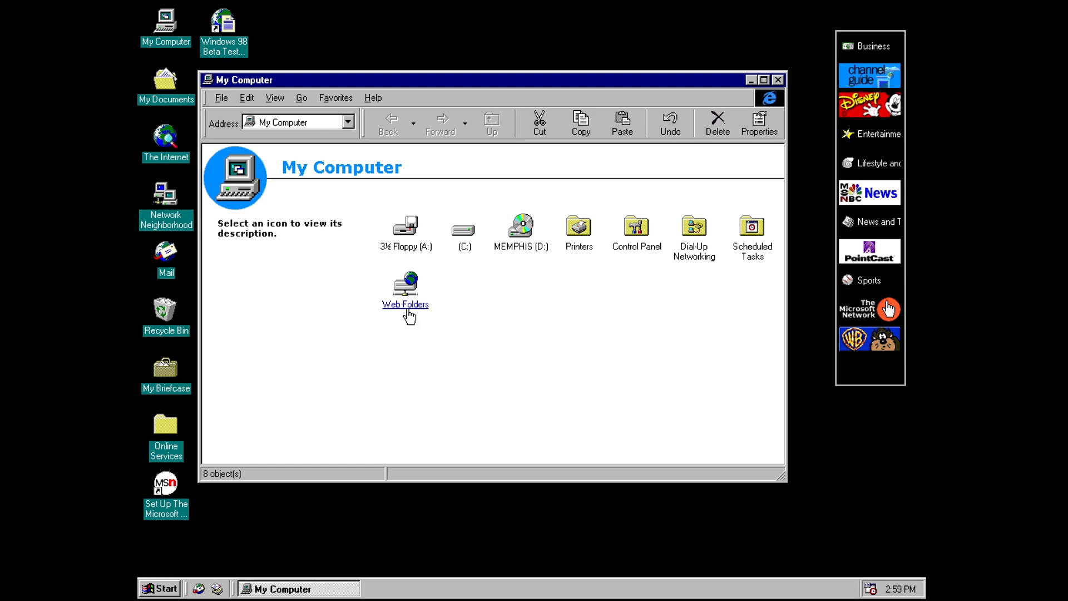
pyautogui.click(405, 228)
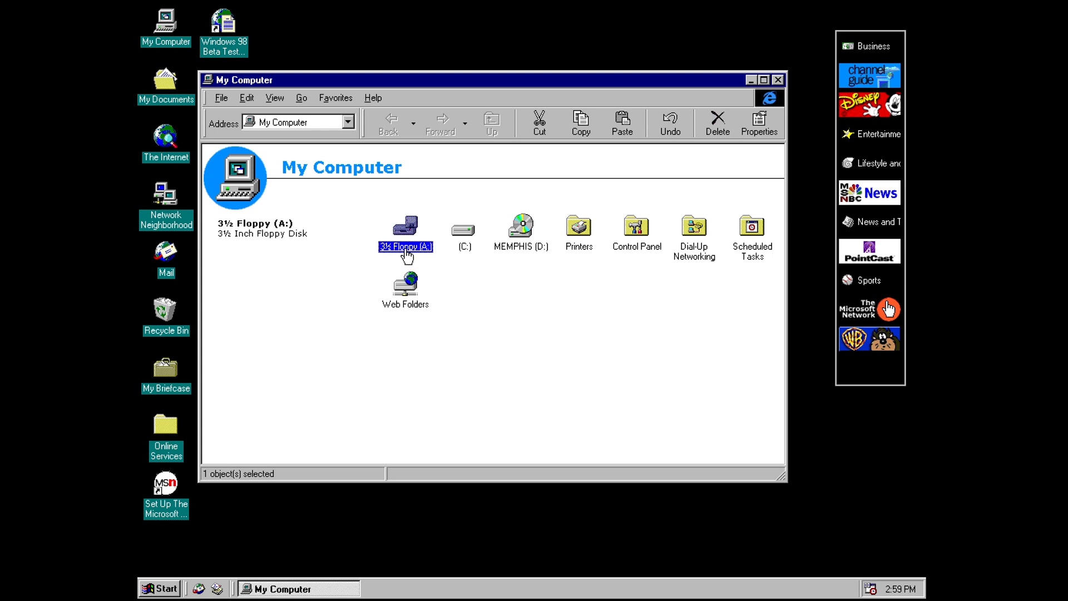
pyautogui.click(463, 228)
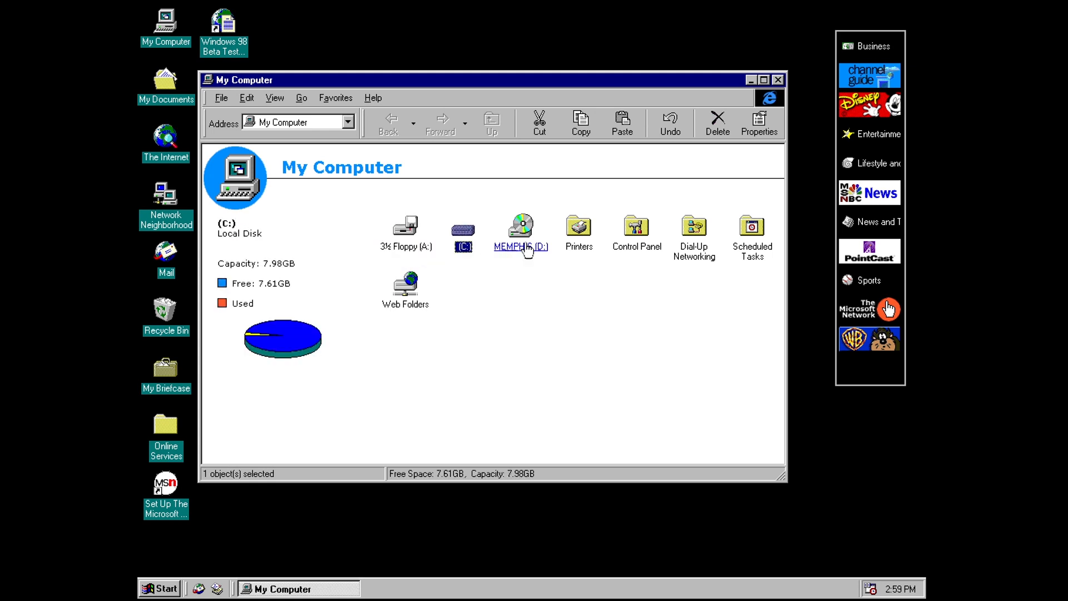
pyautogui.click(635, 226)
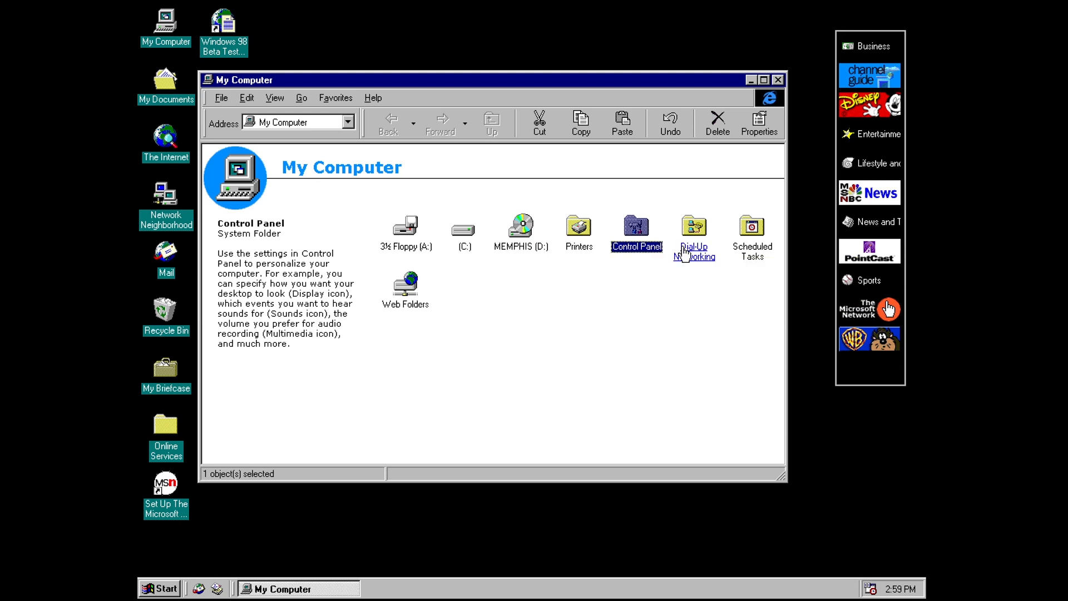
pyautogui.click(751, 232)
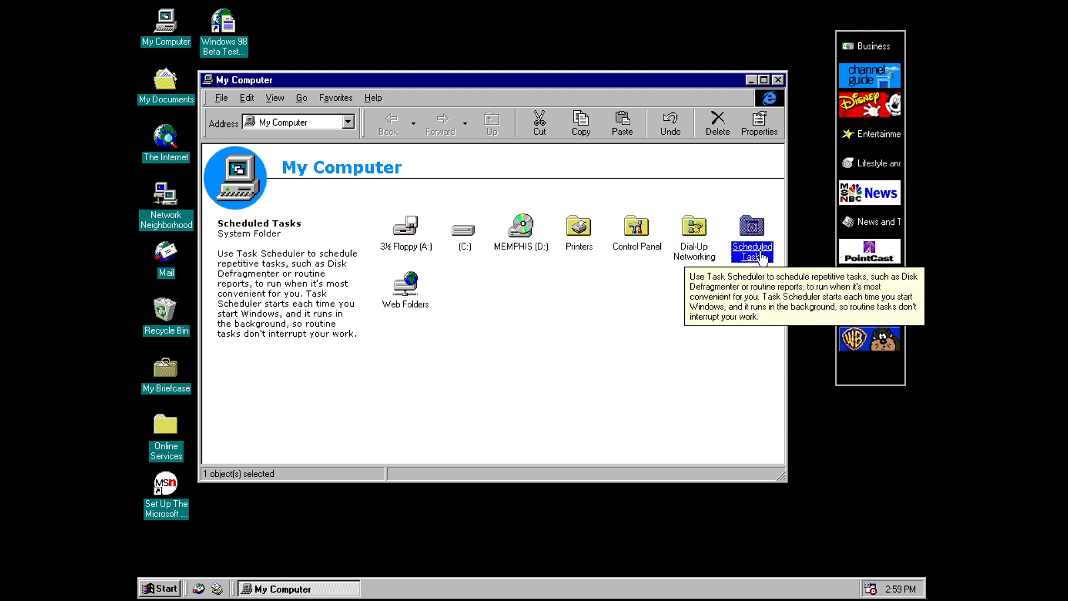
# Step: View the DTV Loader and StarSight Loader scheduled tasks, then return to My Computer
pyautogui.doubleClick(751, 227)
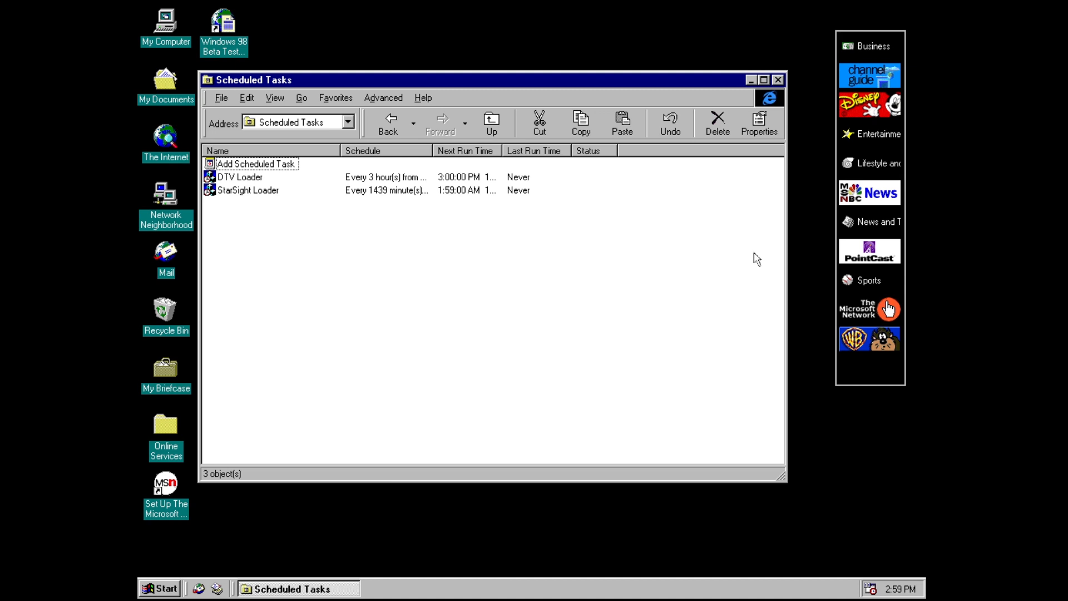
pyautogui.click(491, 122)
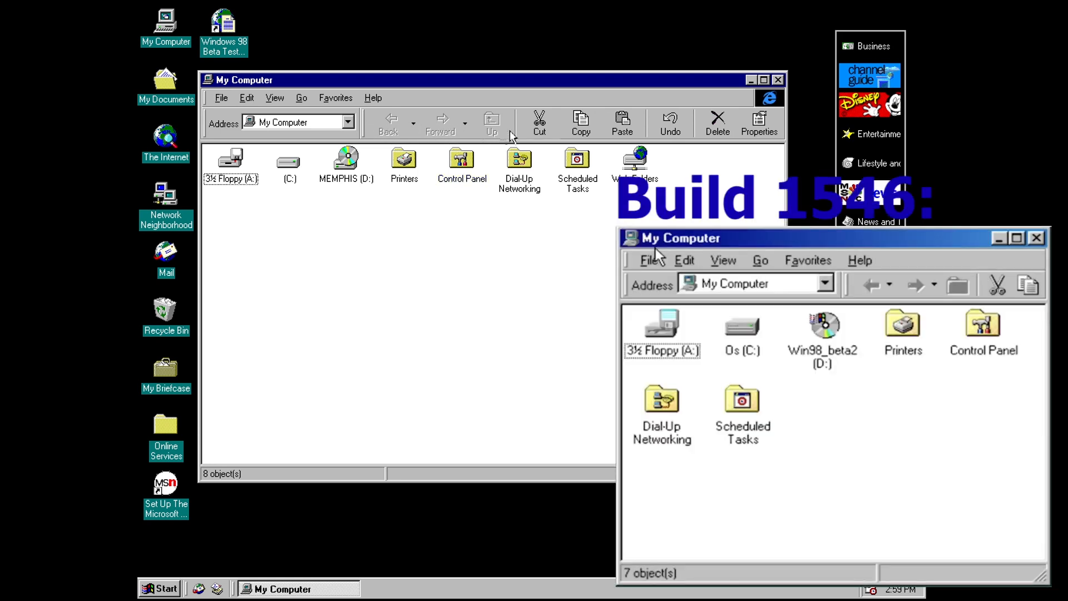
pyautogui.moveTo(718, 124)
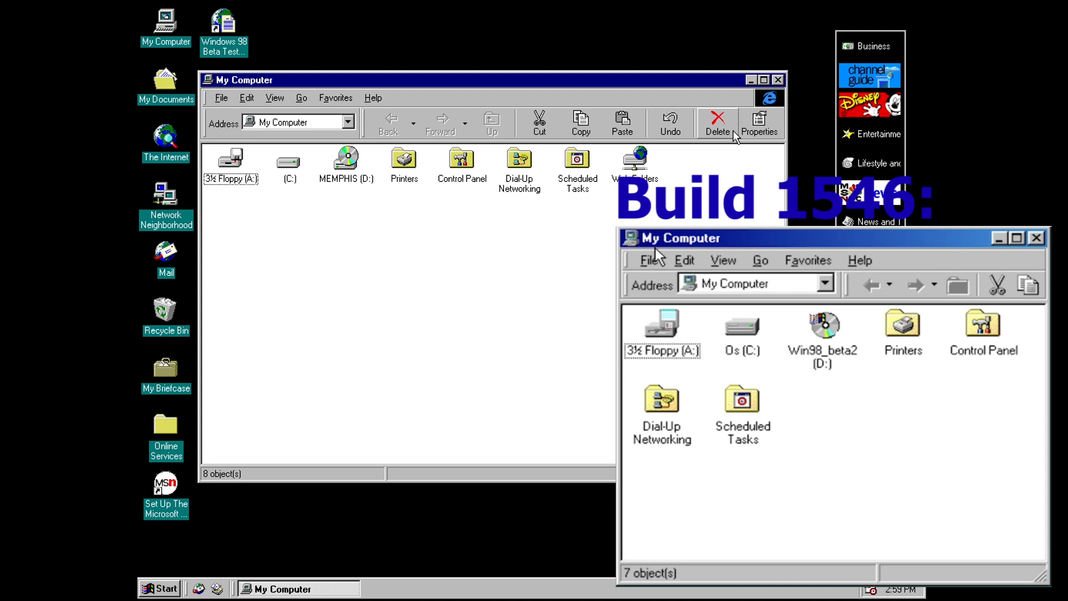
# Step: Switch My Computer to the 'as Web Page' view with its title banner and description area
pyautogui.click(1036, 238)
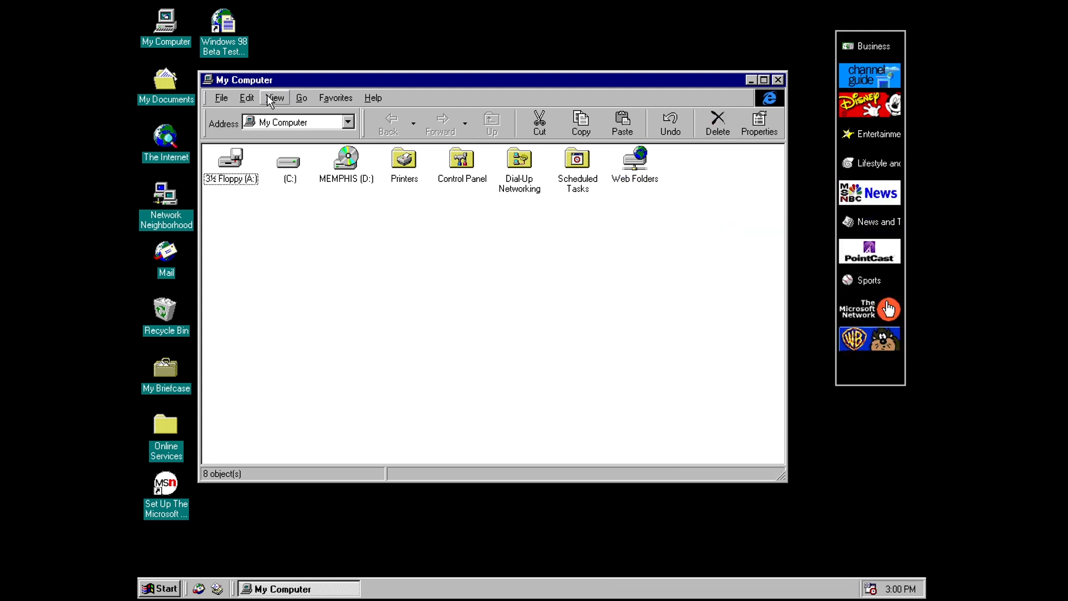
pyautogui.click(275, 98)
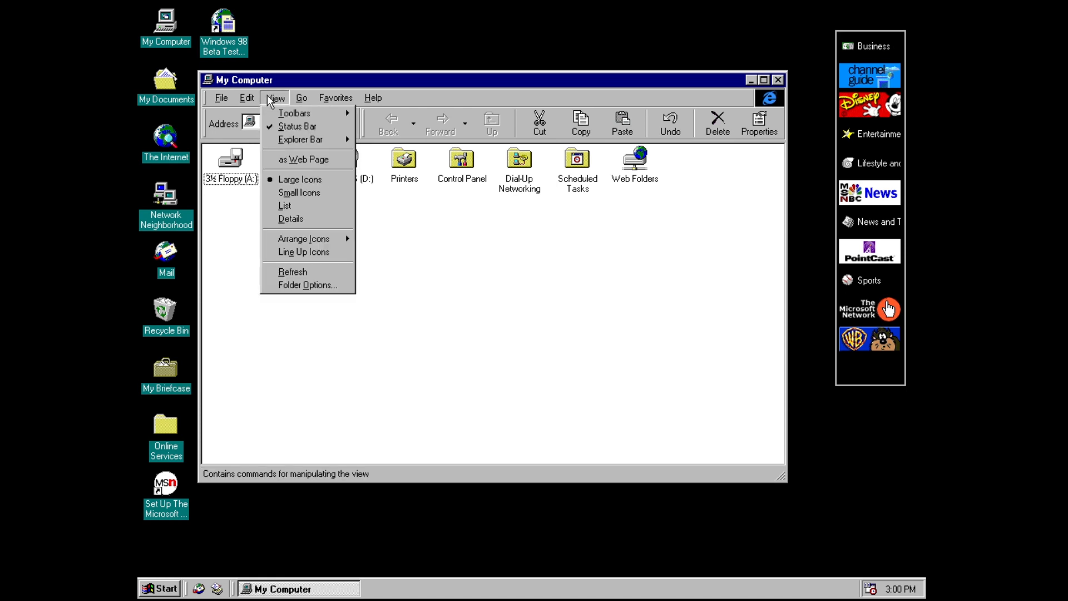
pyautogui.click(307, 159)
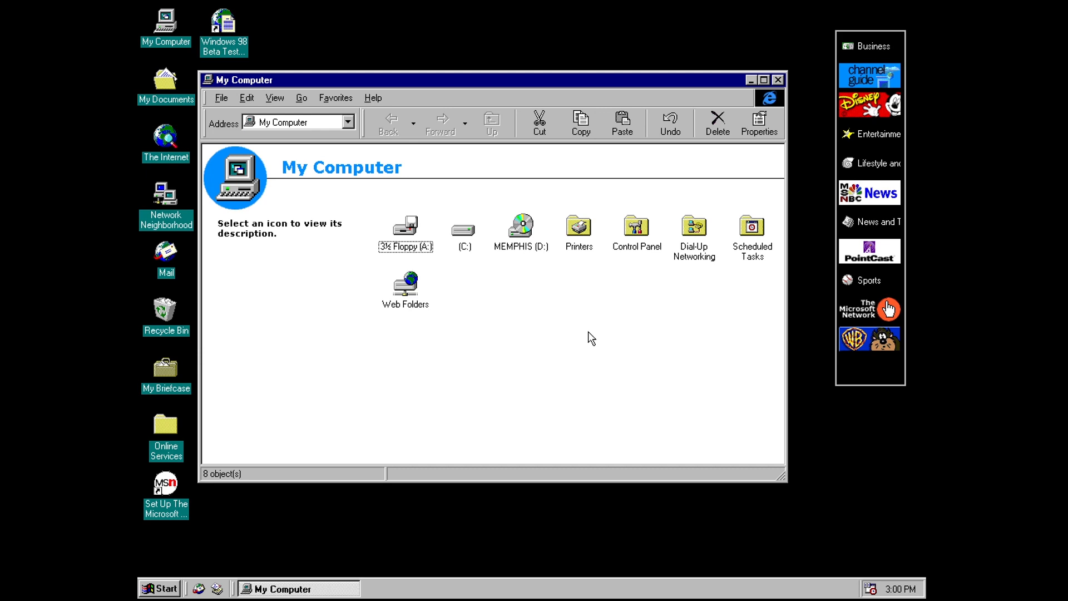
# Step: Read the Printers folder description and enter the Control Panel folder from My Computer
pyautogui.doubleClick(636, 226)
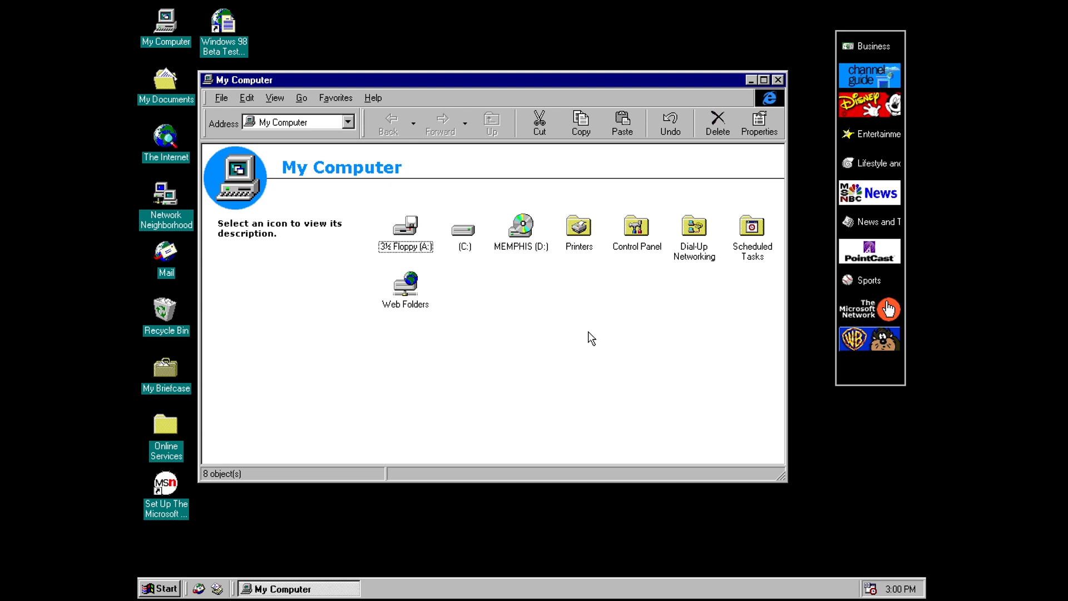
pyautogui.moveTo(462, 326)
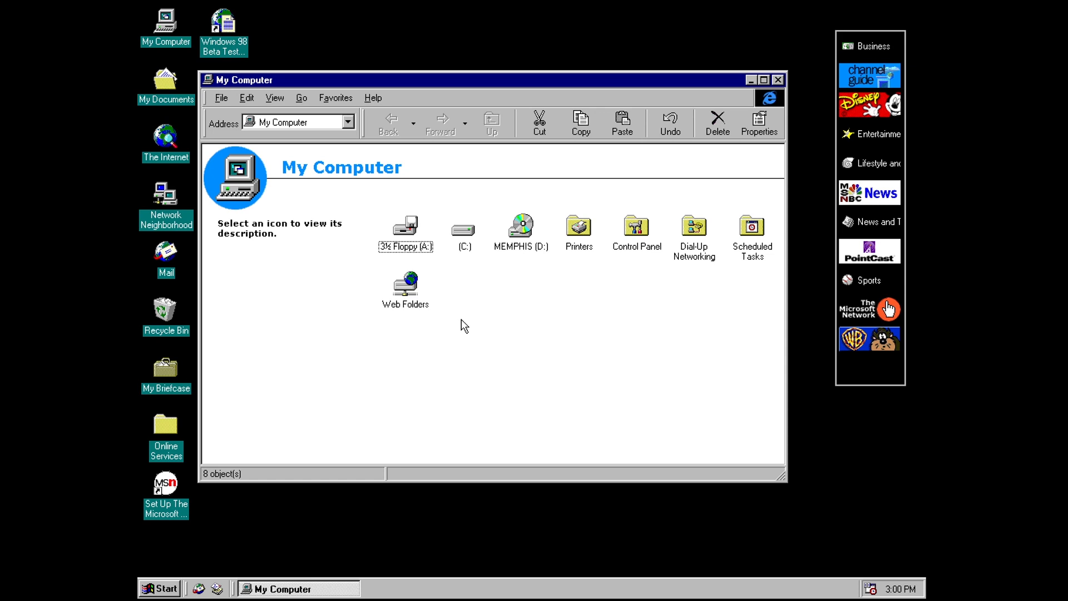
pyautogui.moveTo(435, 369)
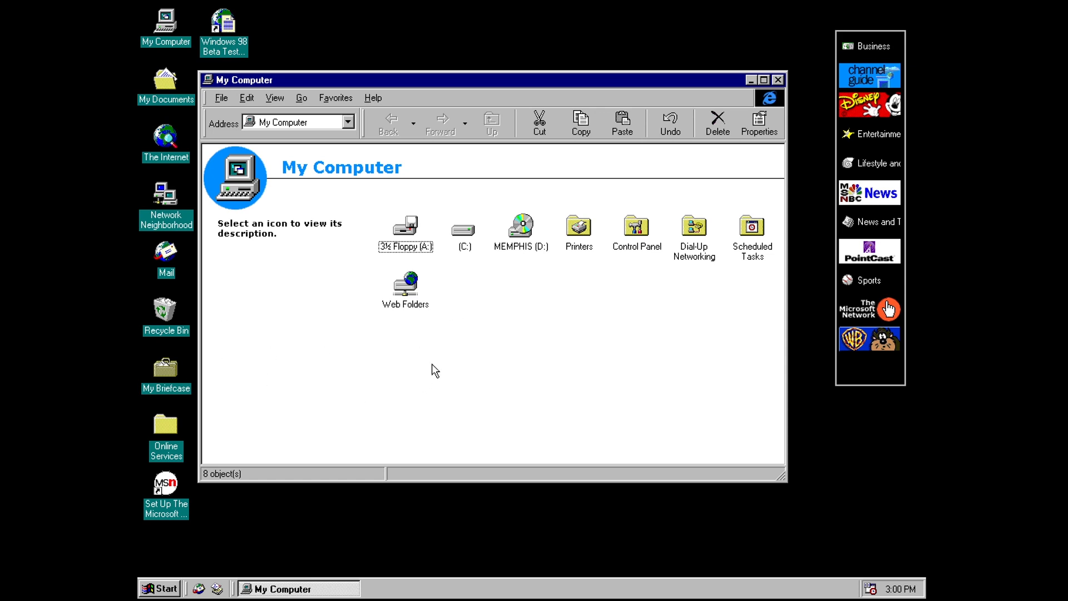
pyautogui.moveTo(560, 266)
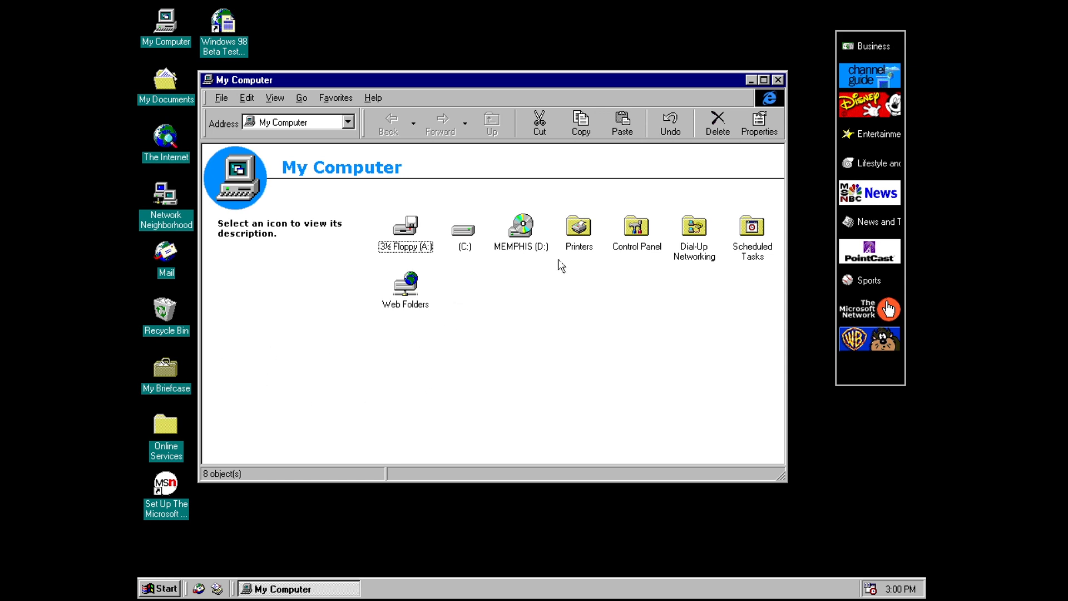
pyautogui.click(578, 226)
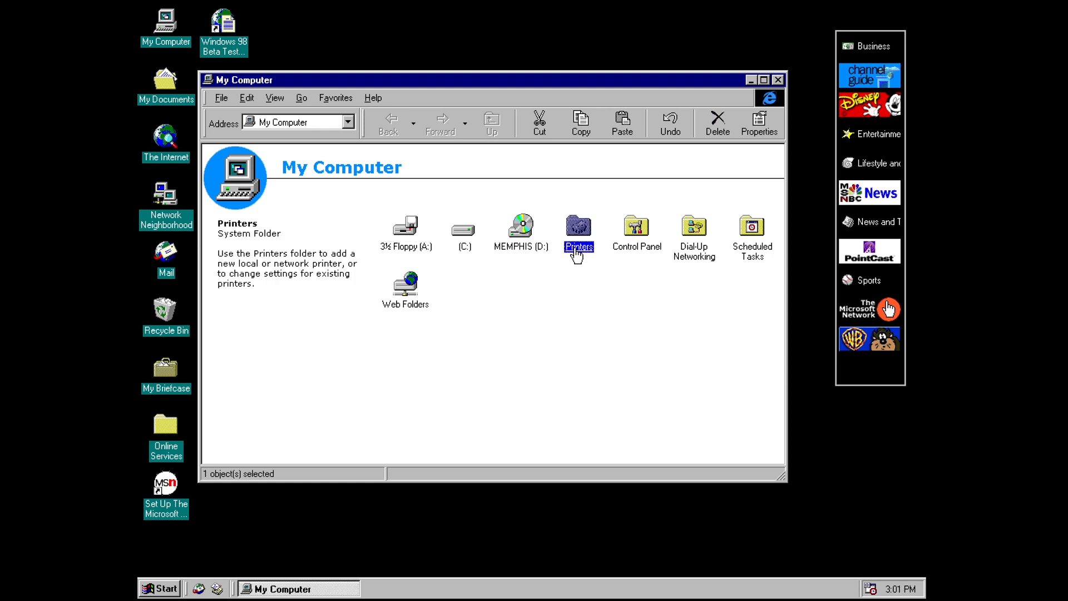
pyautogui.moveTo(579, 232)
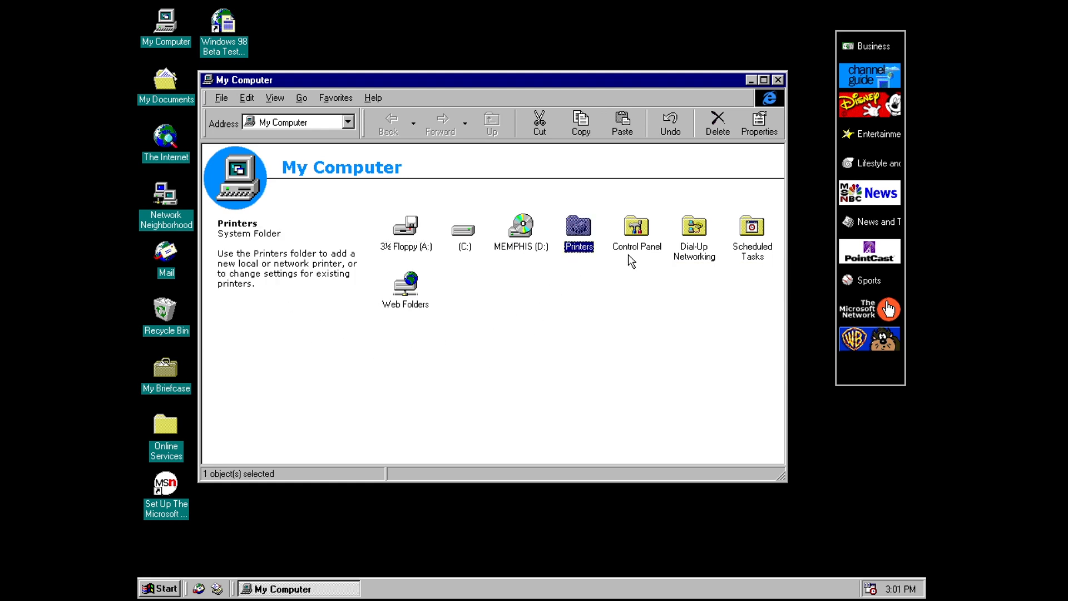
pyautogui.doubleClick(635, 229)
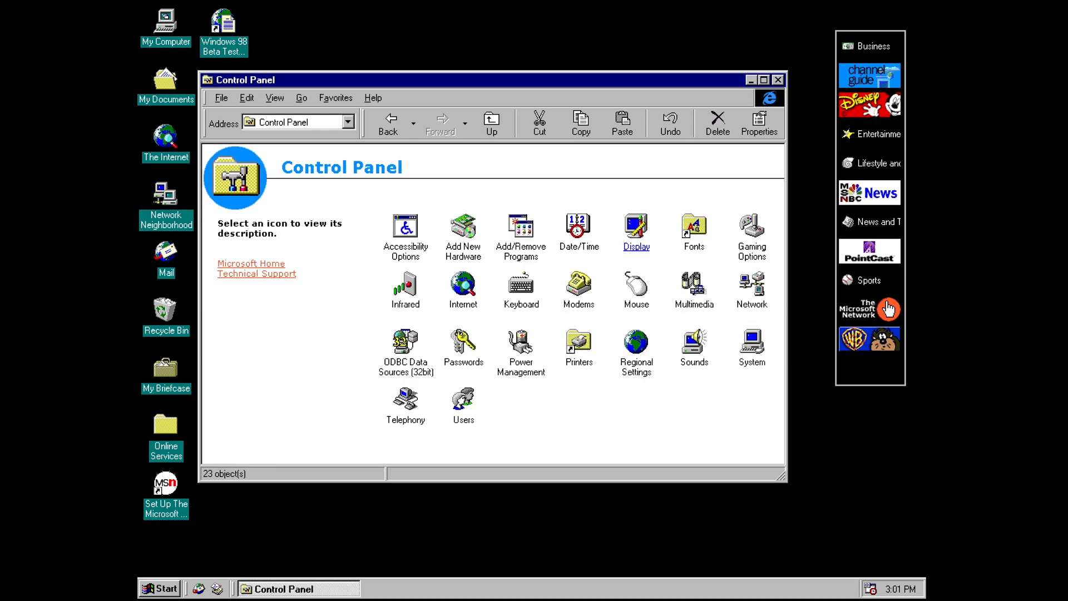
# Step: Read the descriptions of the Keyboard, Mouse, Multimedia, System and Sounds applets
pyautogui.click(521, 285)
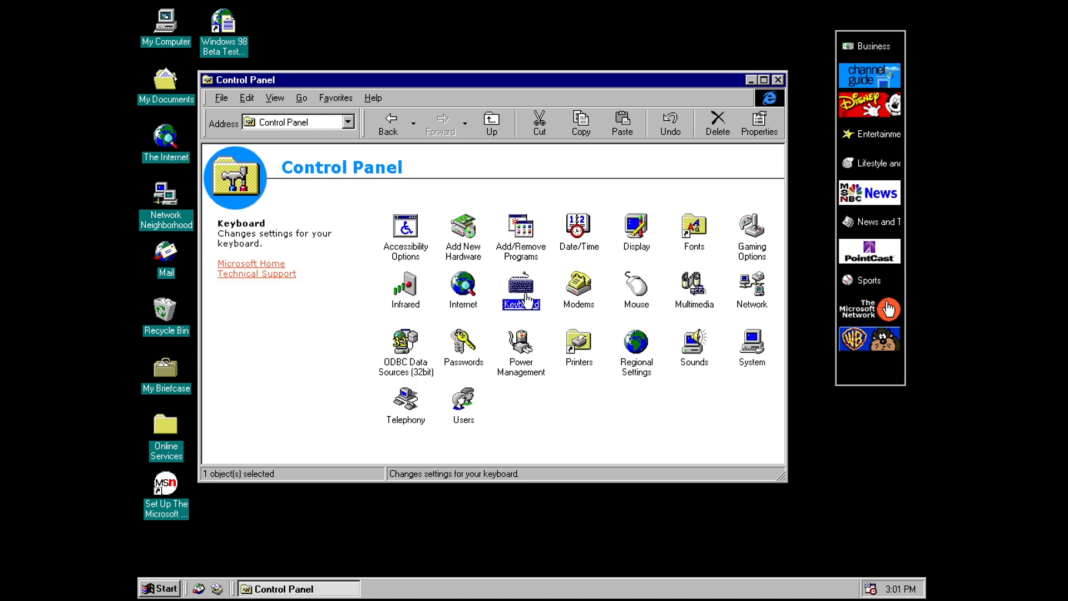
pyautogui.click(636, 286)
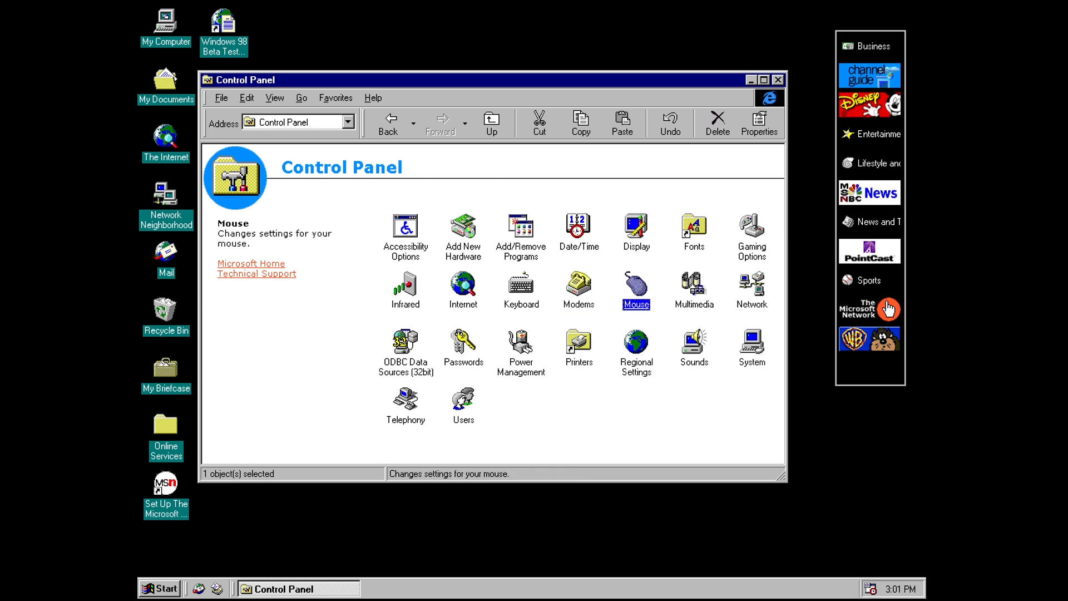
pyautogui.click(693, 285)
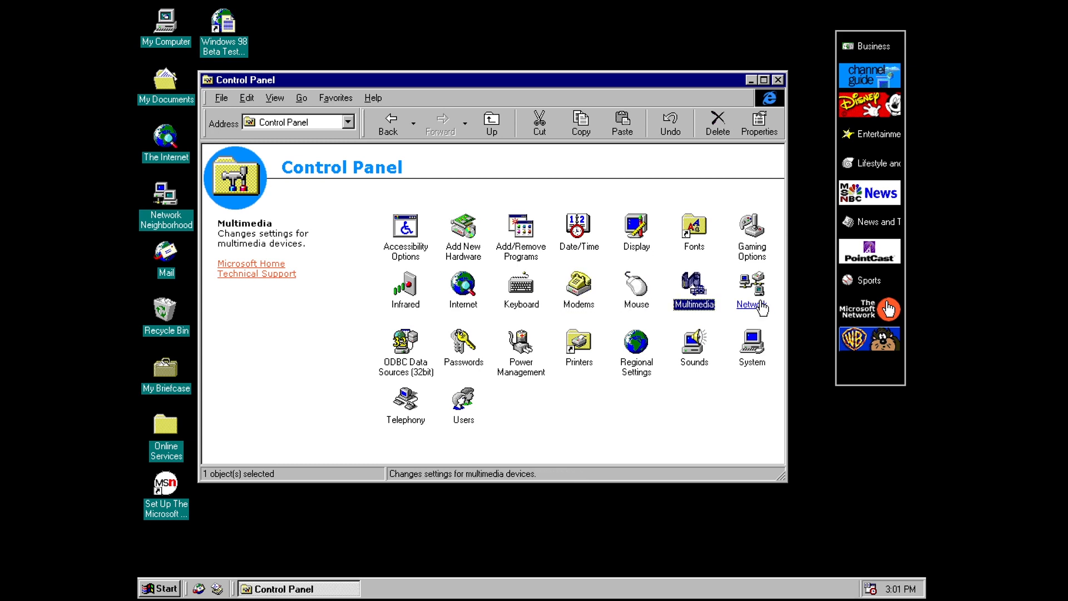
pyautogui.click(751, 344)
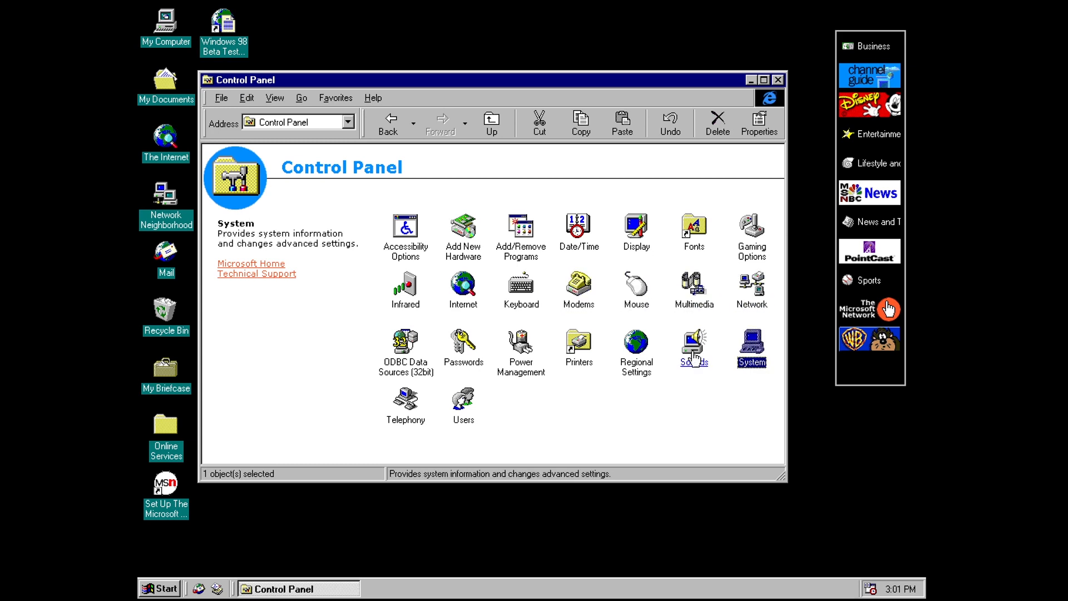
pyautogui.click(693, 348)
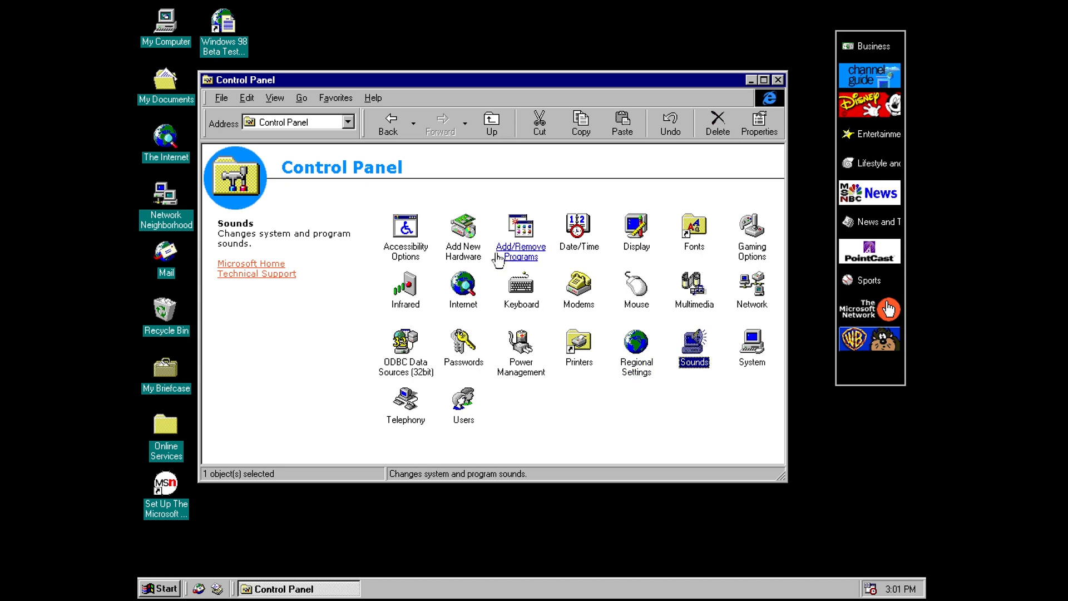
# Step: In Add/Remove Programs' Windows Setup list, show the Internet Tools details with Microsoft FrontPad and Microsoft Wallet
pyautogui.doubleClick(521, 226)
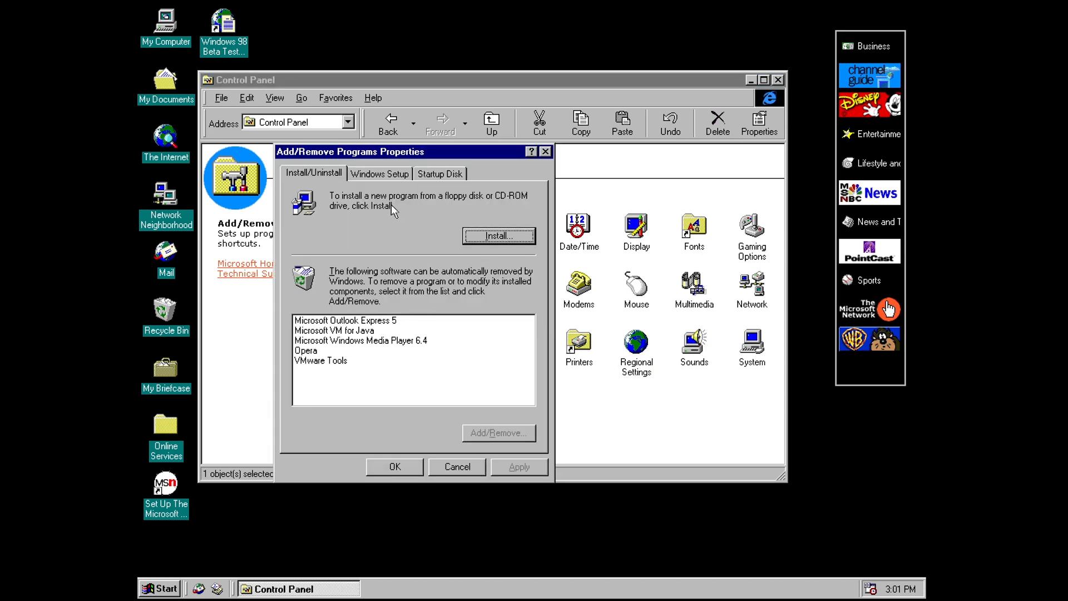
pyautogui.click(379, 174)
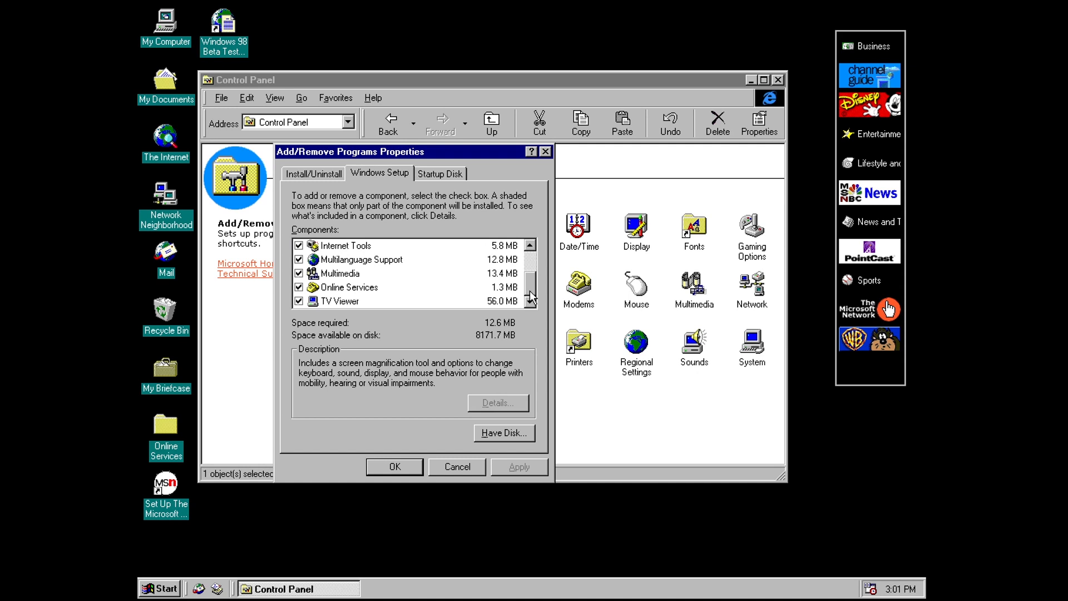
pyautogui.click(530, 243)
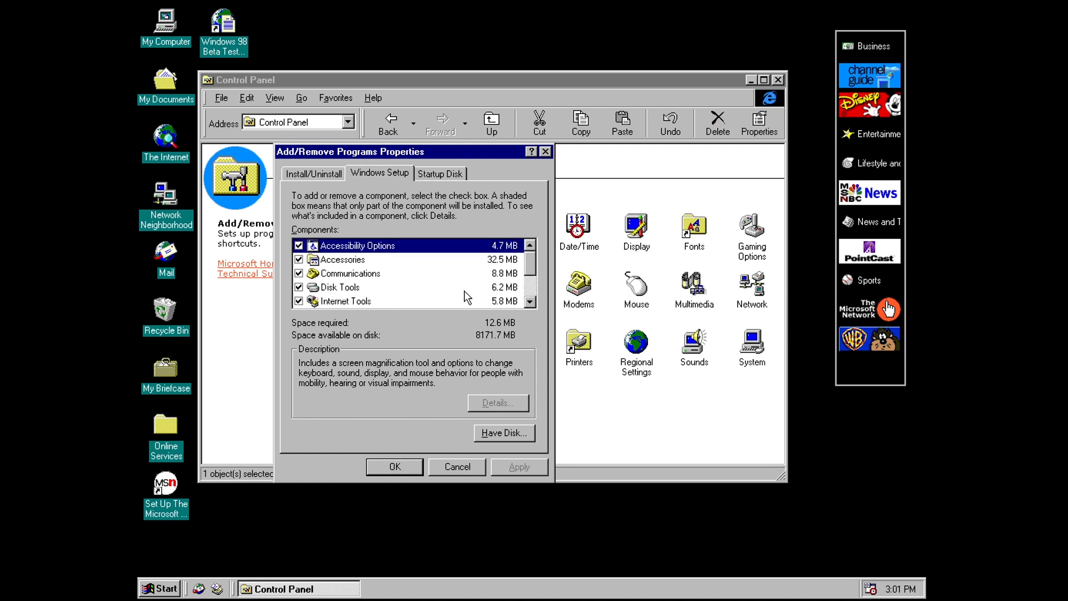
pyautogui.click(345, 300)
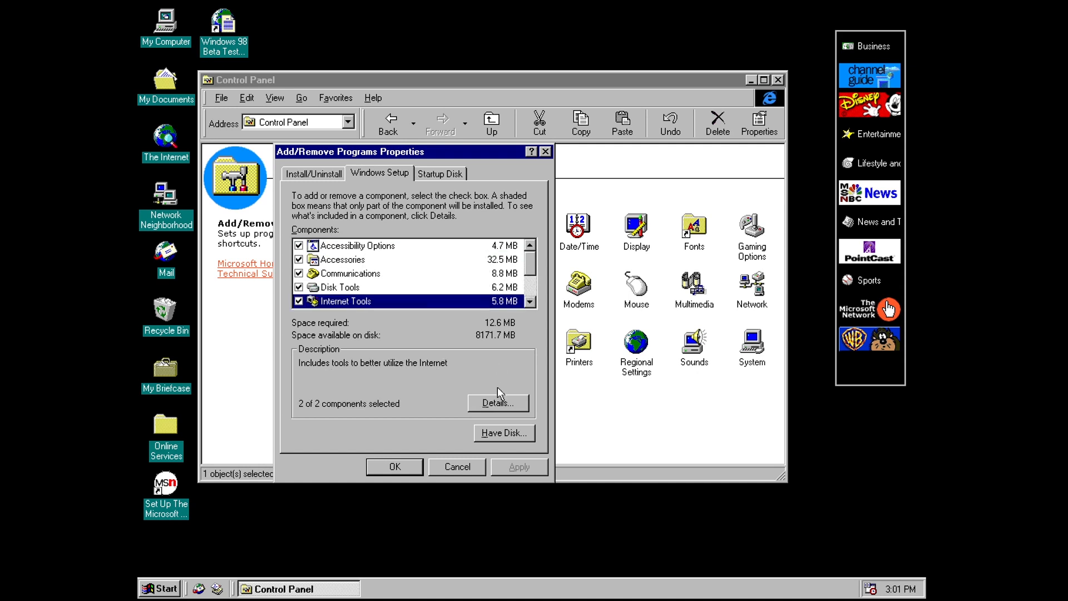
pyautogui.click(497, 403)
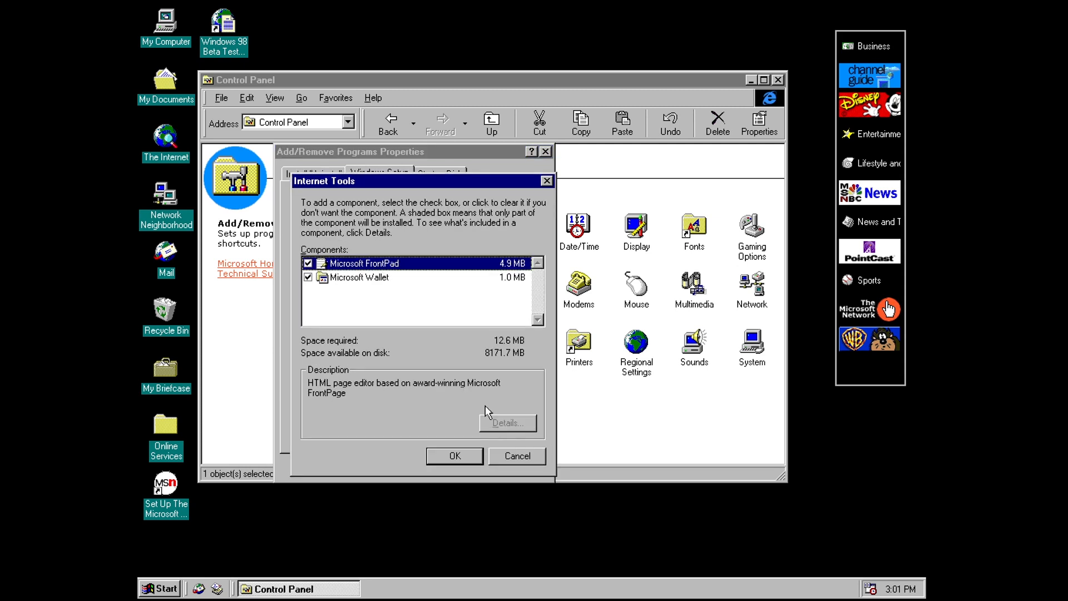
pyautogui.click(360, 277)
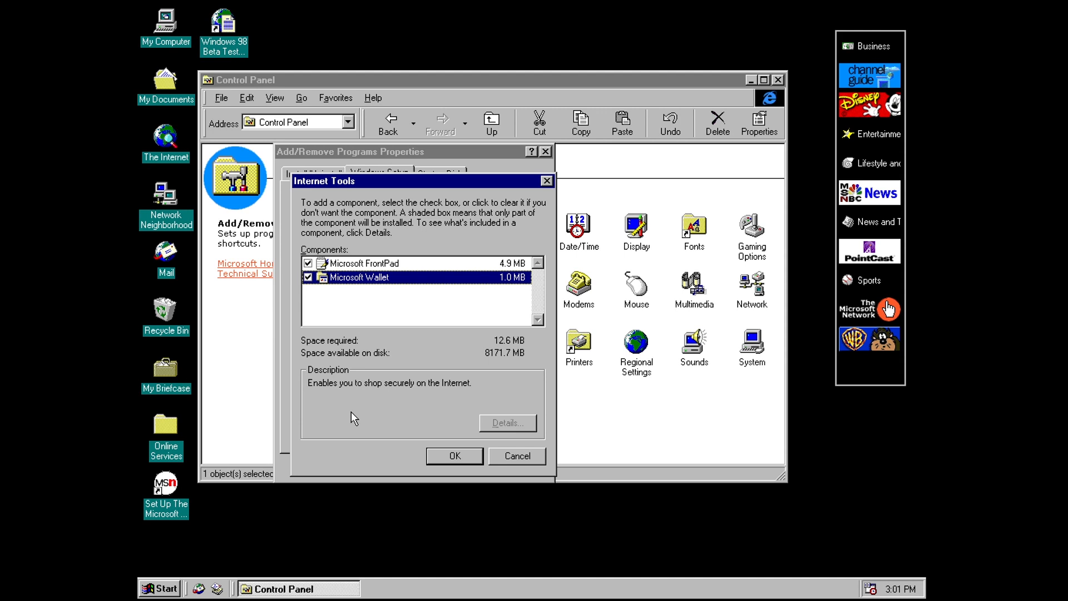
pyautogui.moveTo(408, 426)
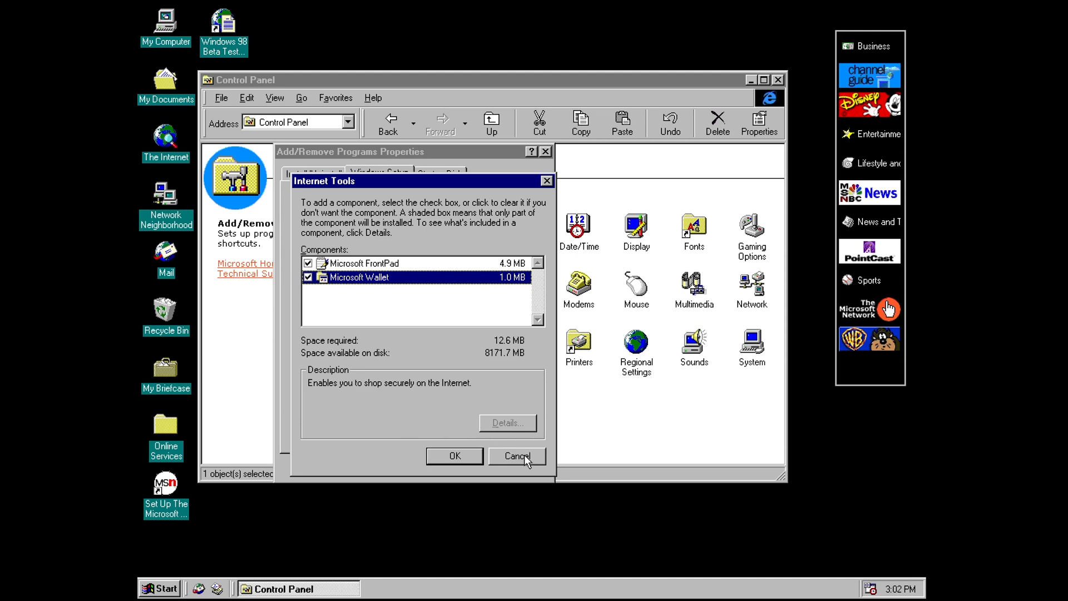
pyautogui.moveTo(523, 463)
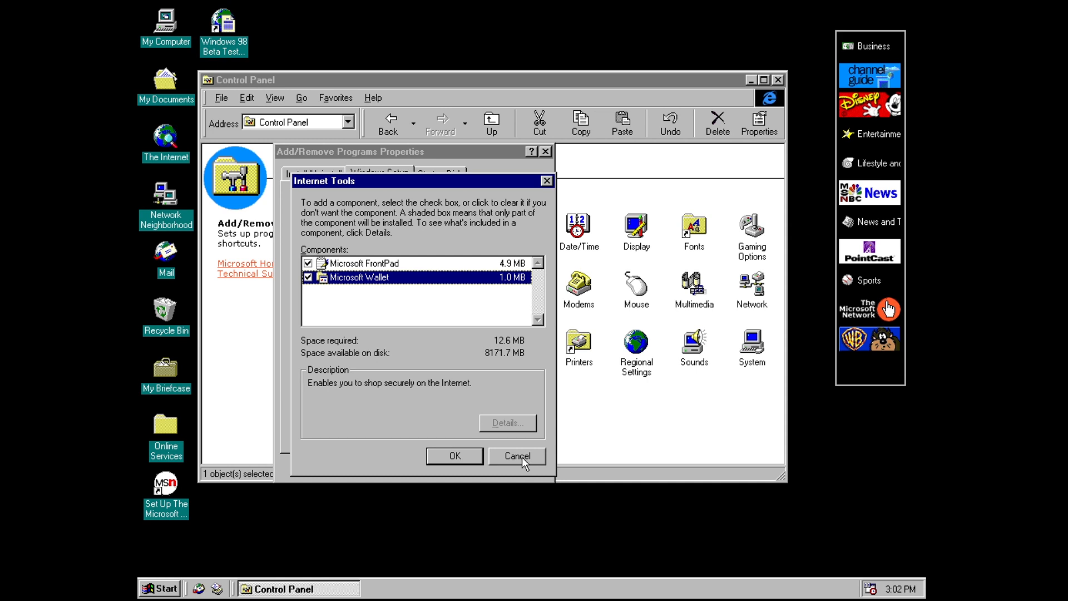
pyautogui.moveTo(521, 463)
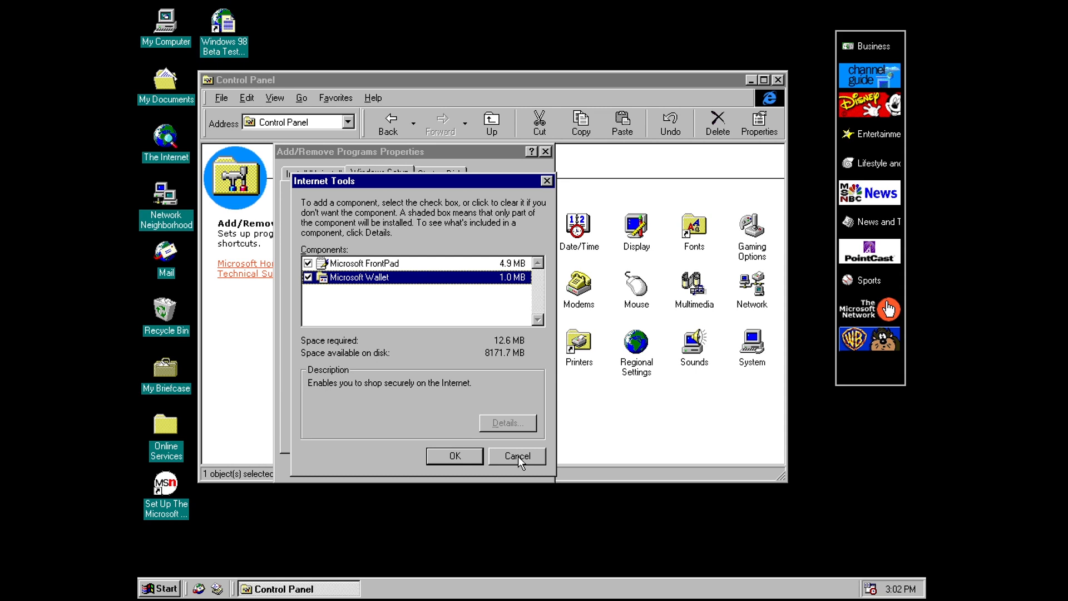
# Step: Leave setup, and in Network properties start adding a Microsoft network client
pyautogui.click(516, 457)
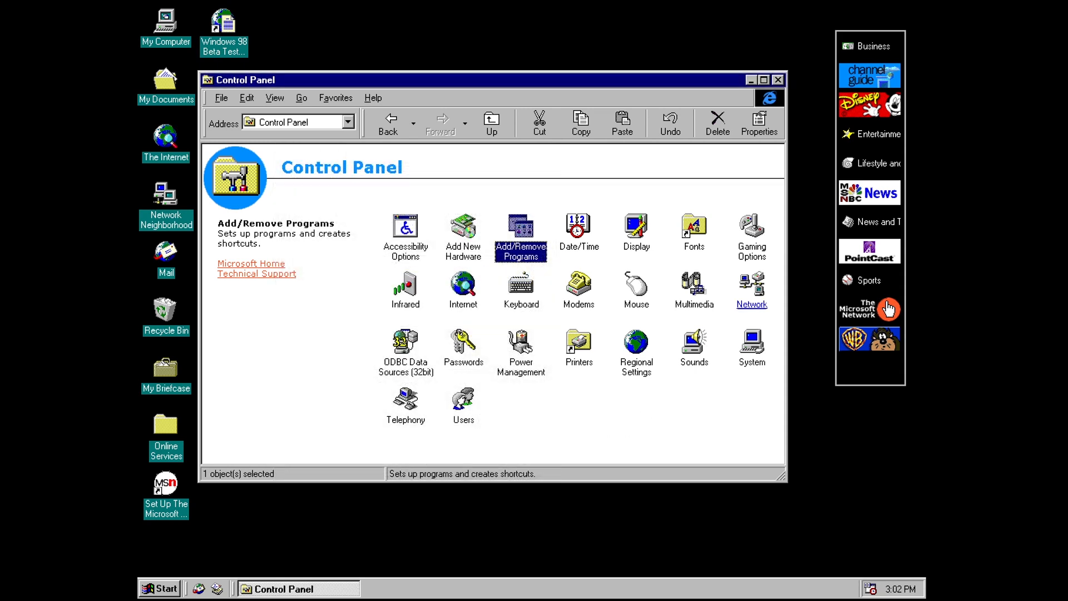
pyautogui.doubleClick(751, 284)
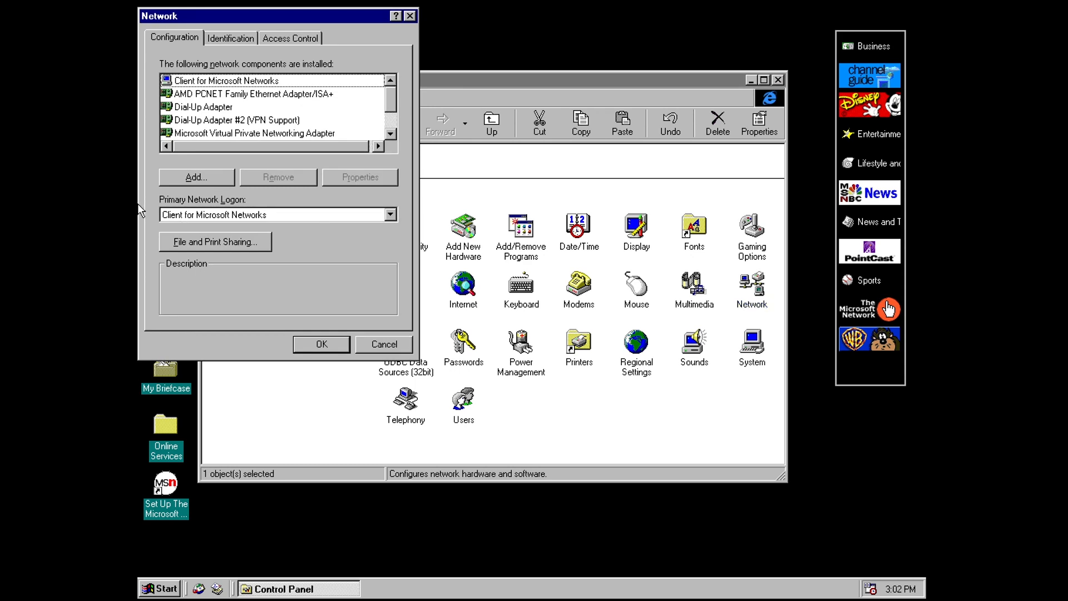
pyautogui.click(196, 177)
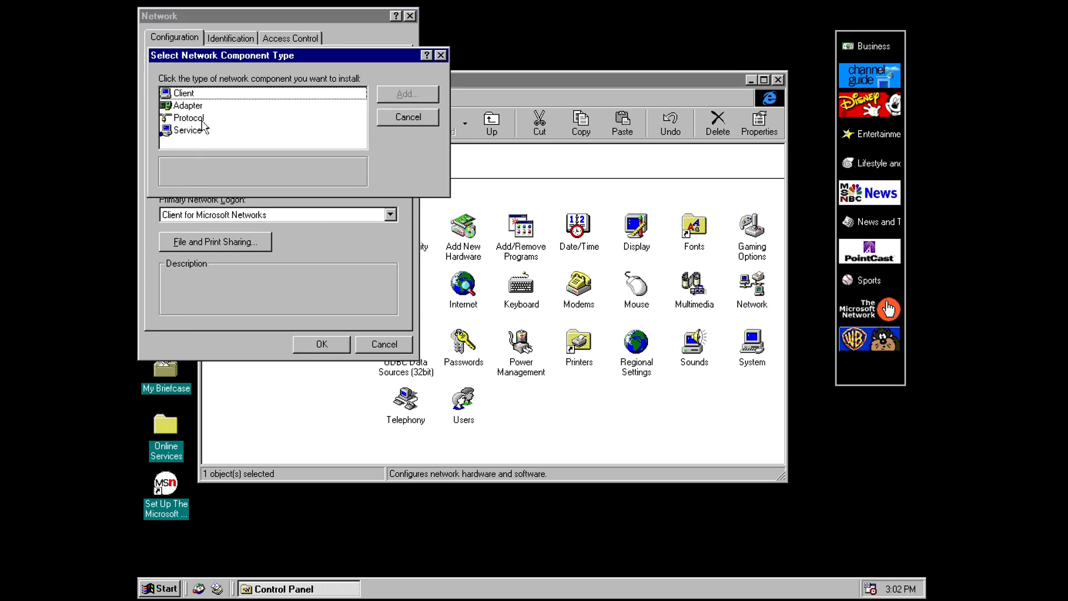
pyautogui.click(184, 93)
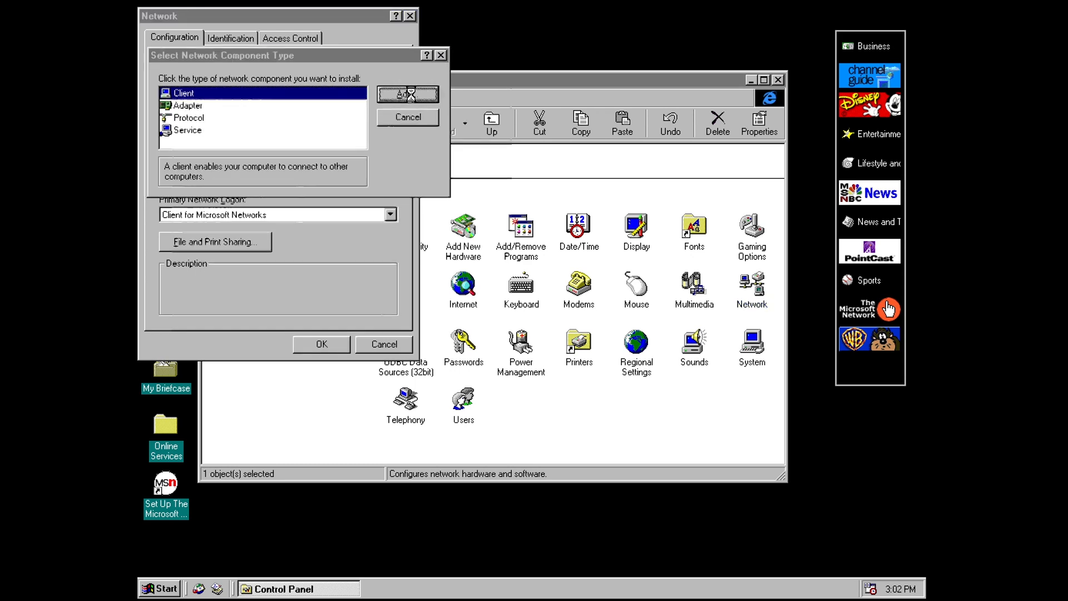
pyautogui.click(407, 94)
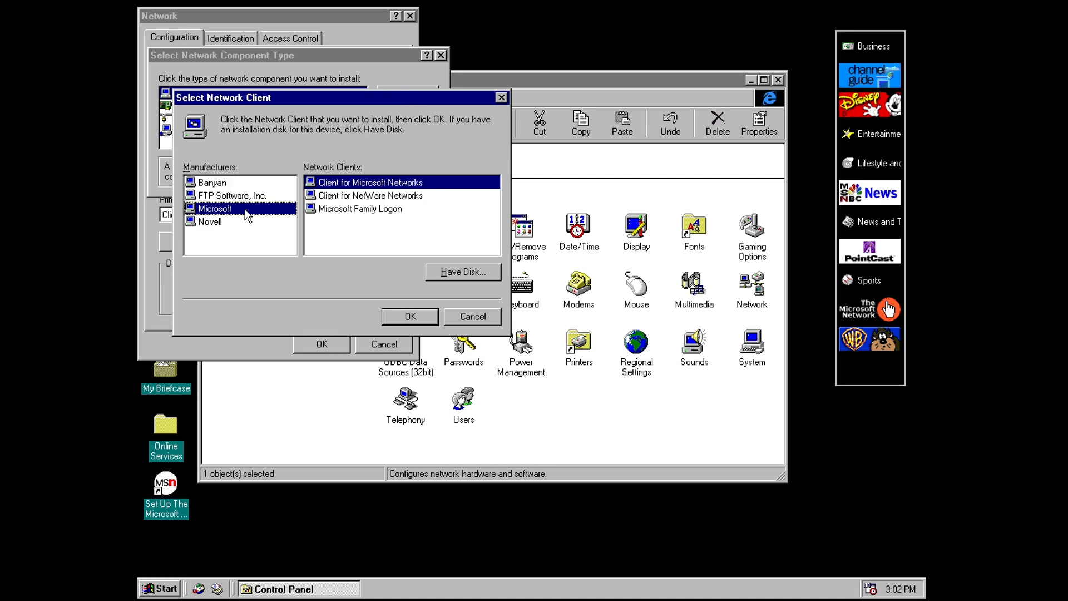
pyautogui.click(360, 208)
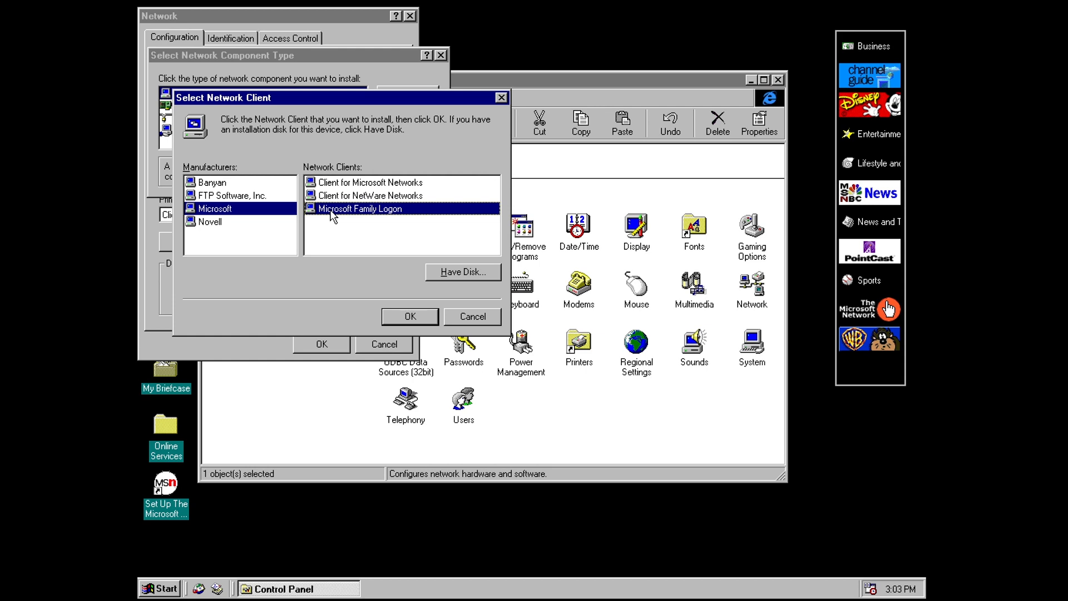
# Step: Select Microsoft Family Logon, then cancel out of the client and component type dialogs
pyautogui.click(409, 316)
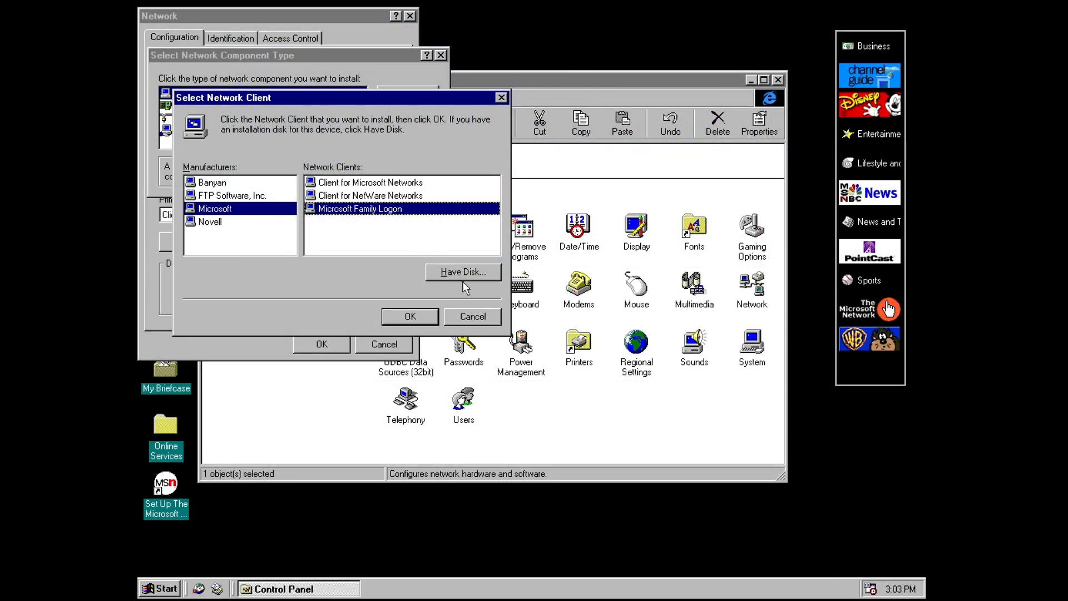
pyautogui.click(472, 316)
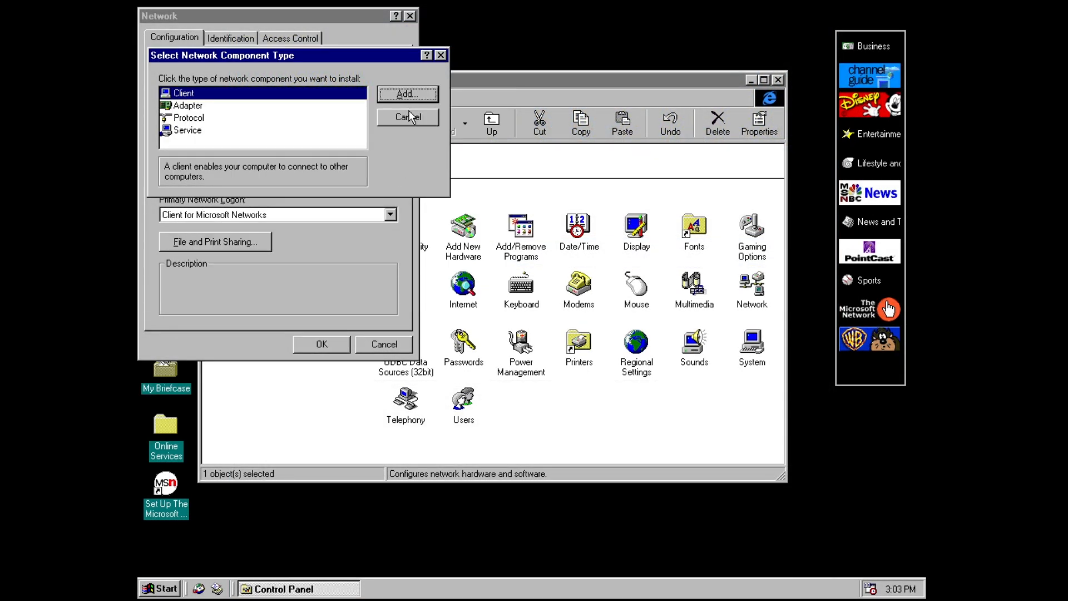
pyautogui.click(407, 116)
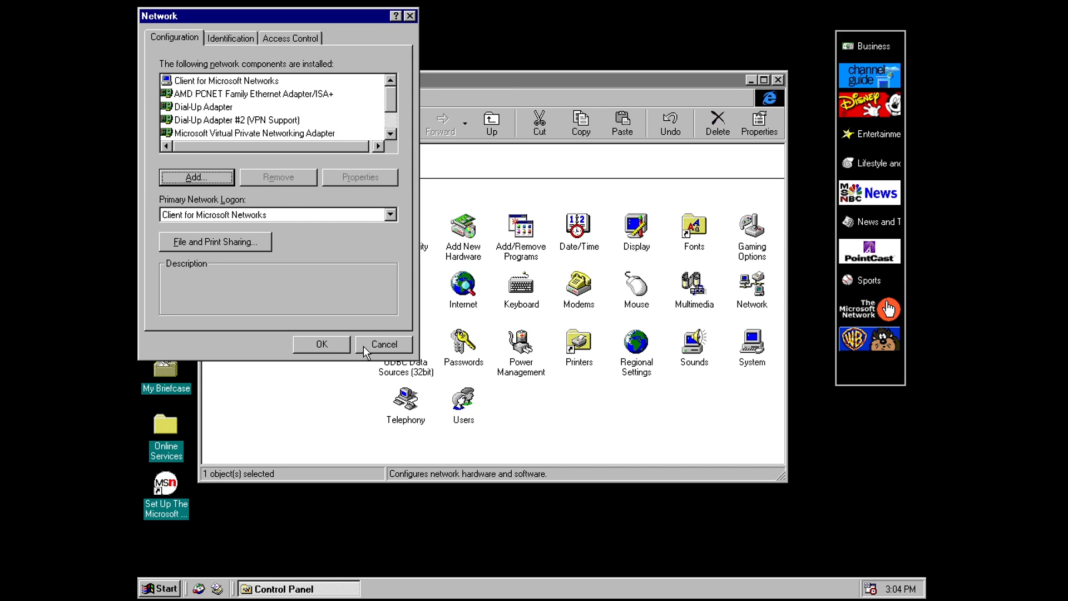
# Step: Cancel Network, and run the Users wizard past the name and password pages to the personalized folders step
pyautogui.click(383, 344)
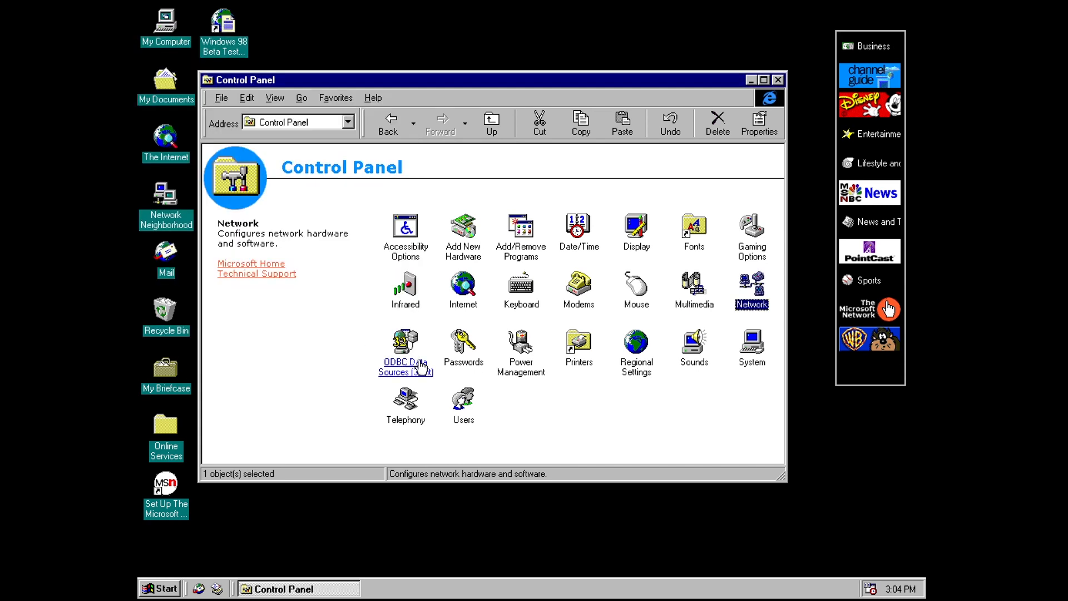
pyautogui.doubleClick(463, 402)
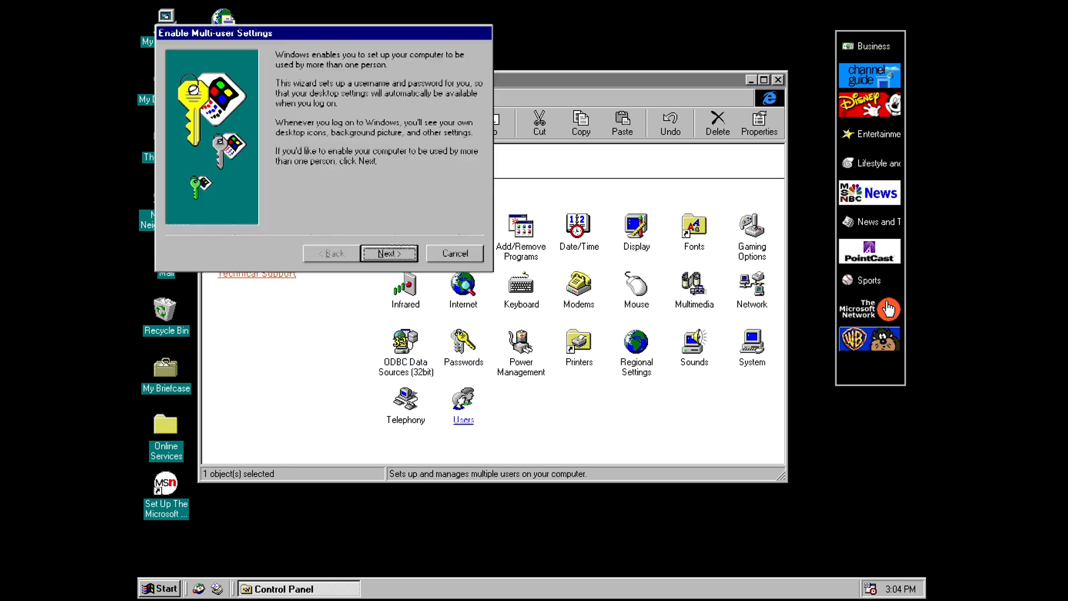
pyautogui.click(389, 253)
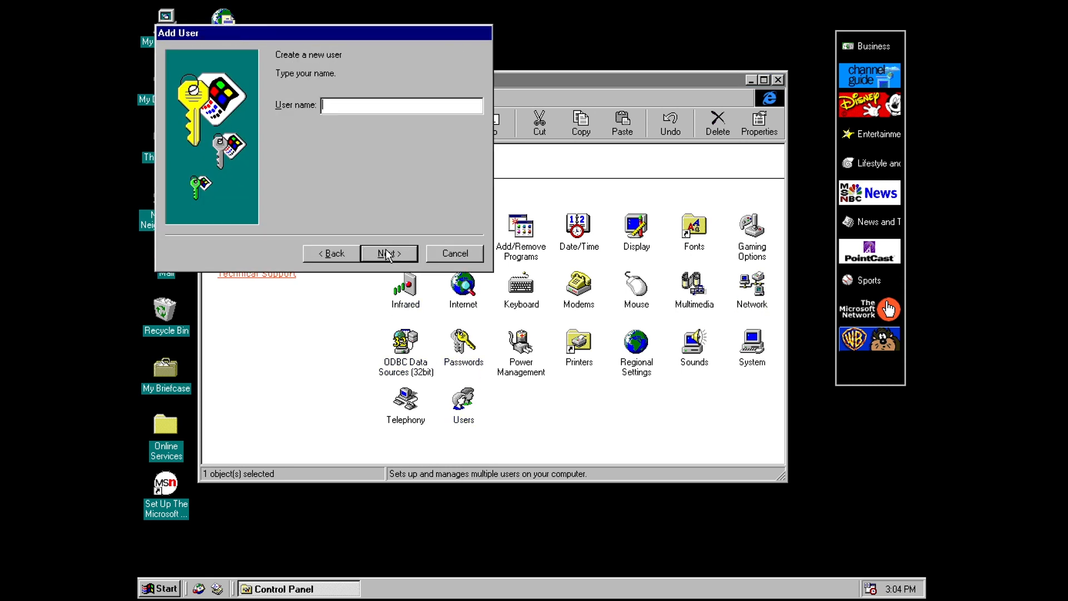
pyautogui.click(387, 253)
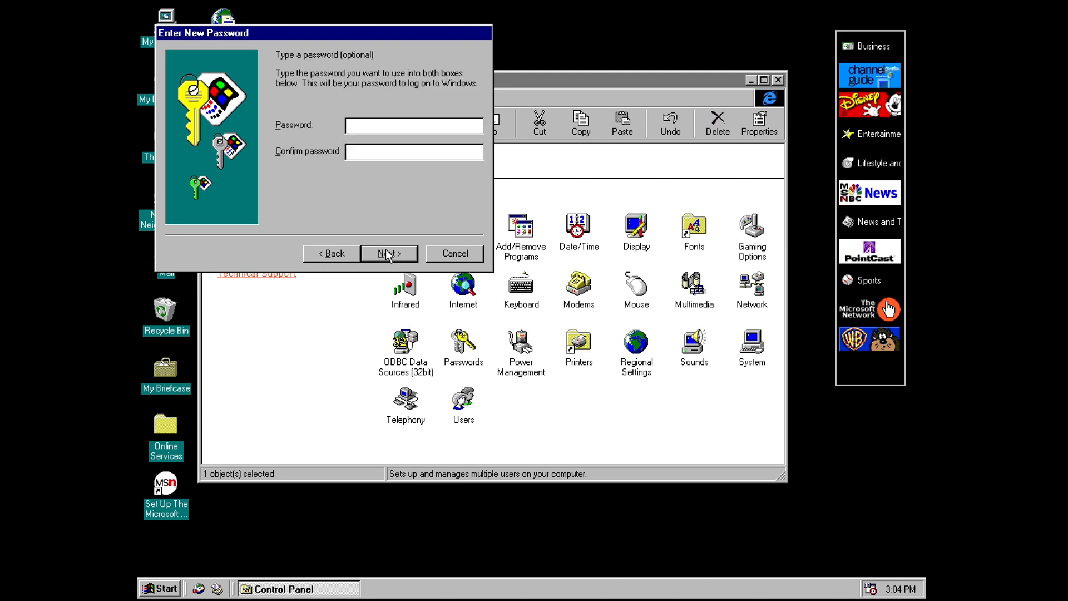
pyautogui.click(388, 253)
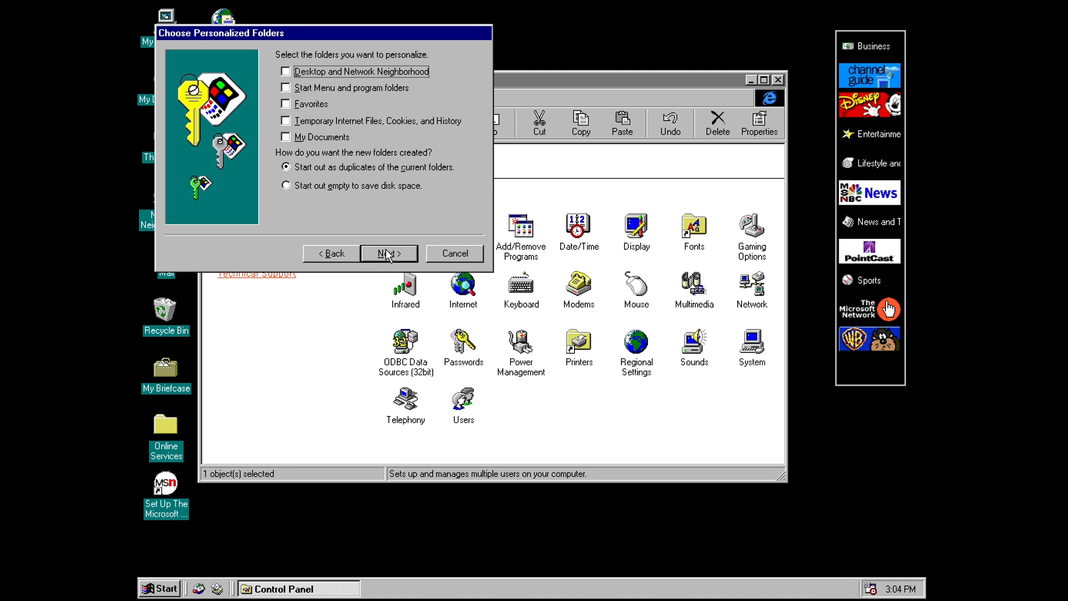
pyautogui.moveTo(398, 87)
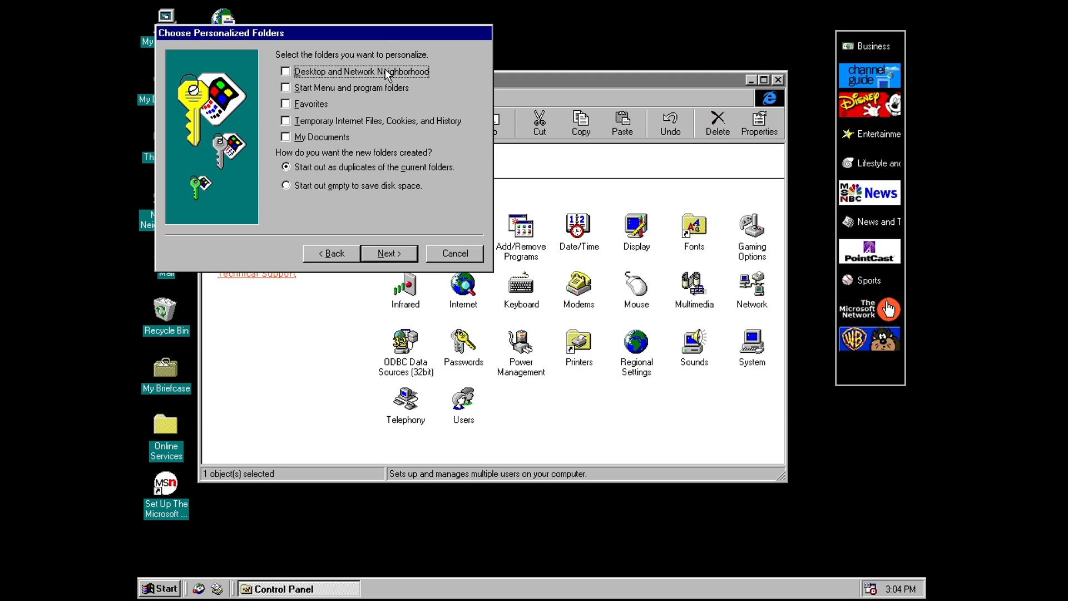
pyautogui.moveTo(405, 171)
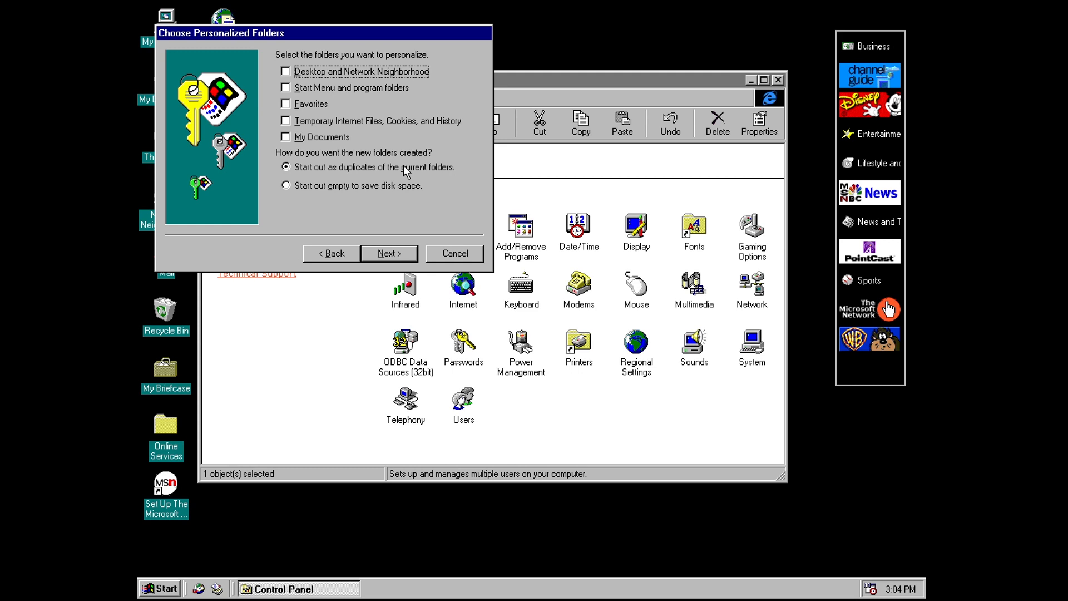
pyautogui.click(286, 186)
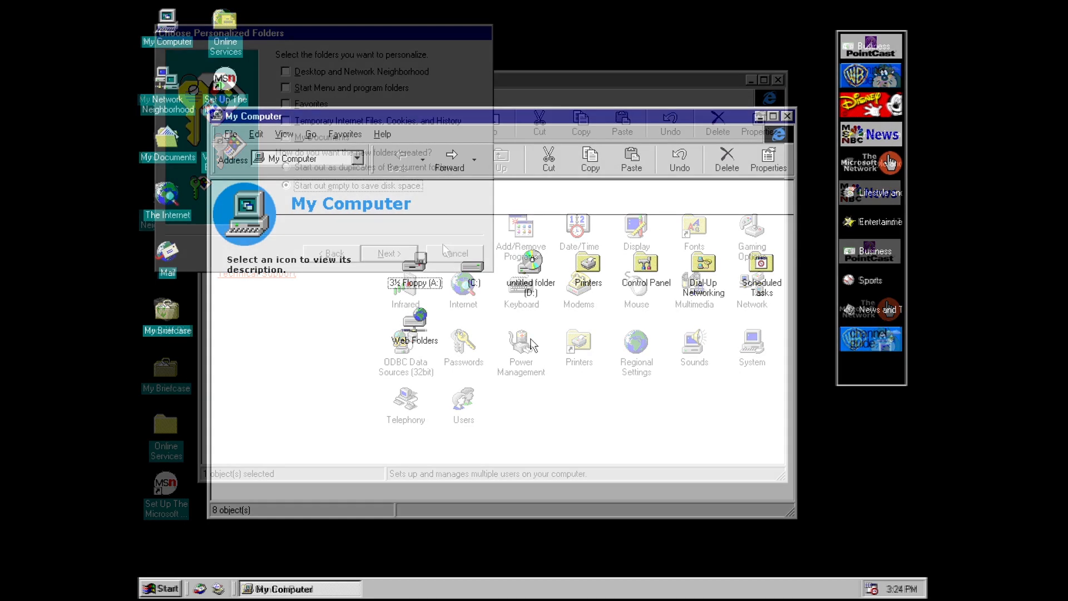
pyautogui.click(454, 252)
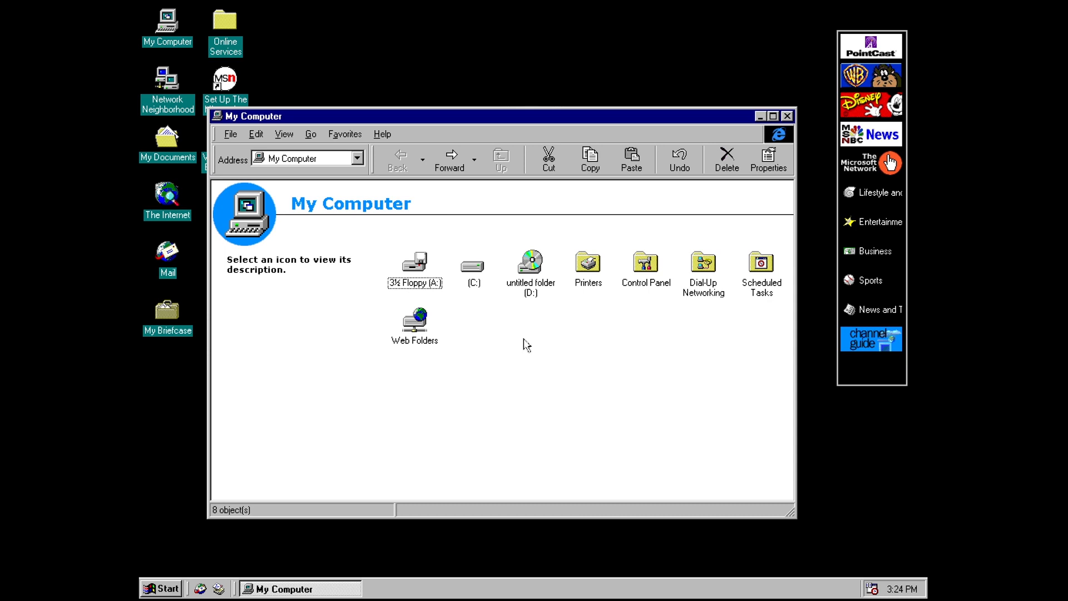
pyautogui.click(413, 320)
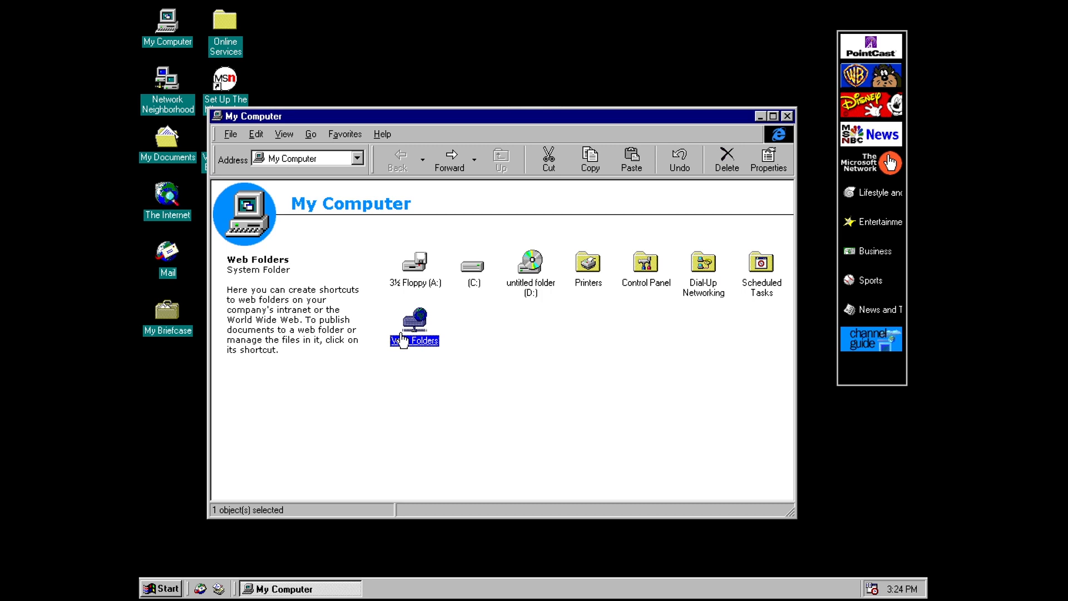
pyautogui.doubleClick(413, 321)
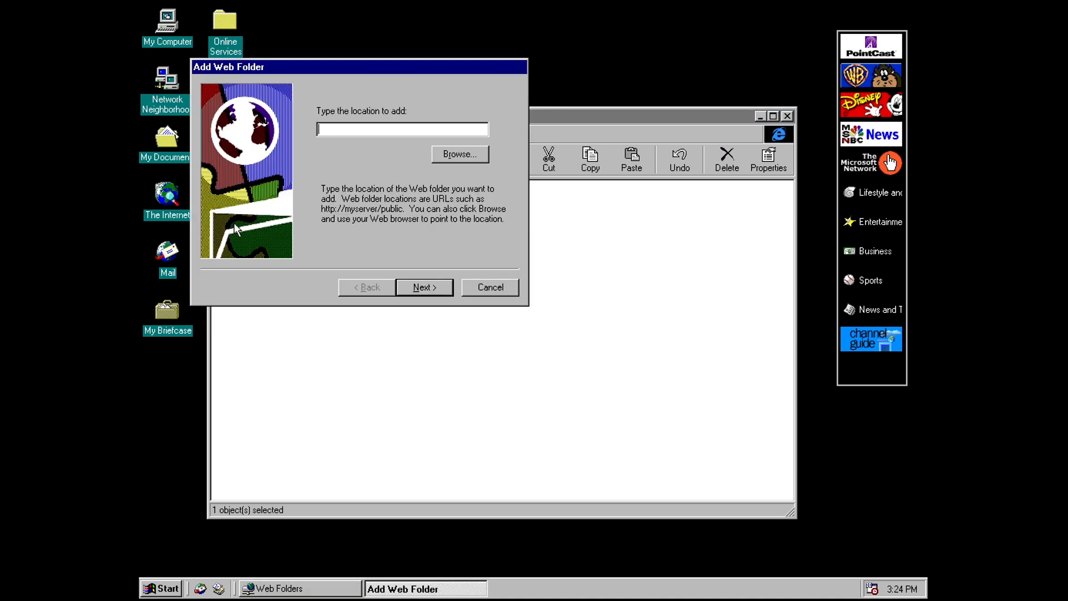
pyautogui.write('http:')
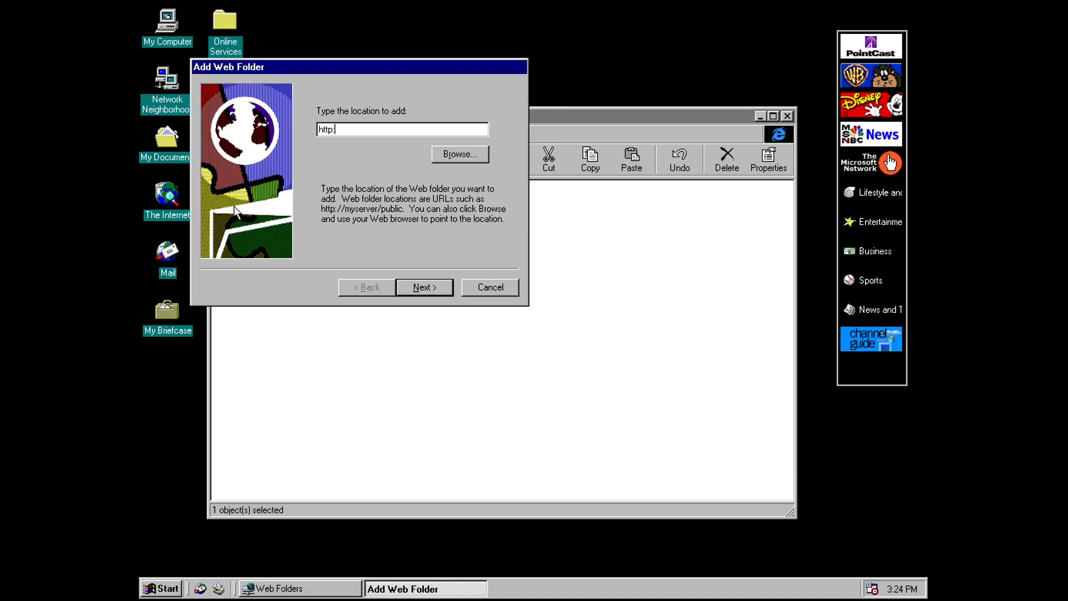
pyautogui.write('//')
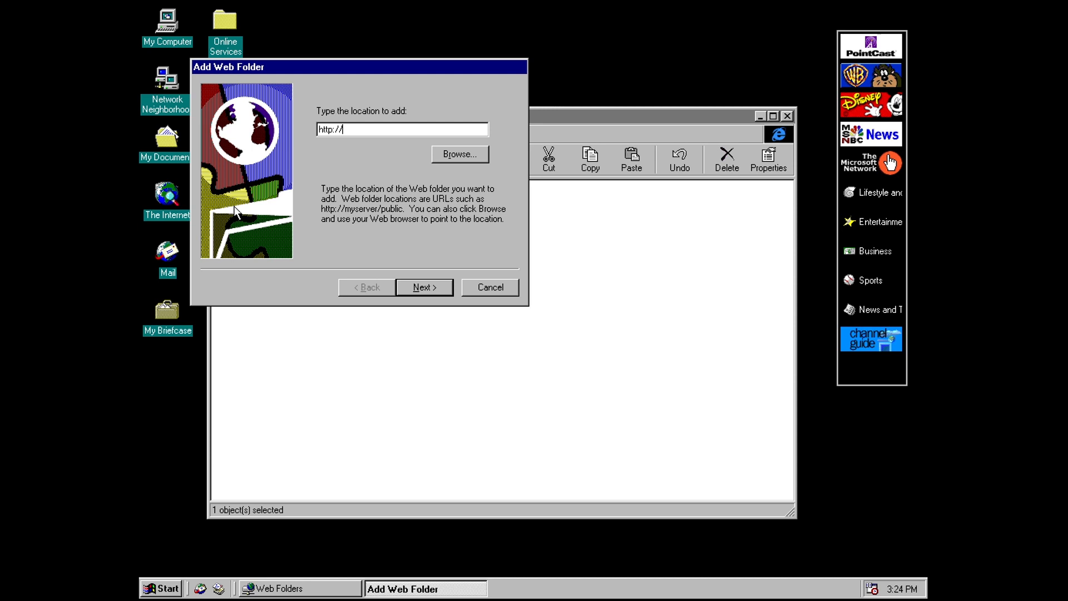
pyautogui.click(424, 288)
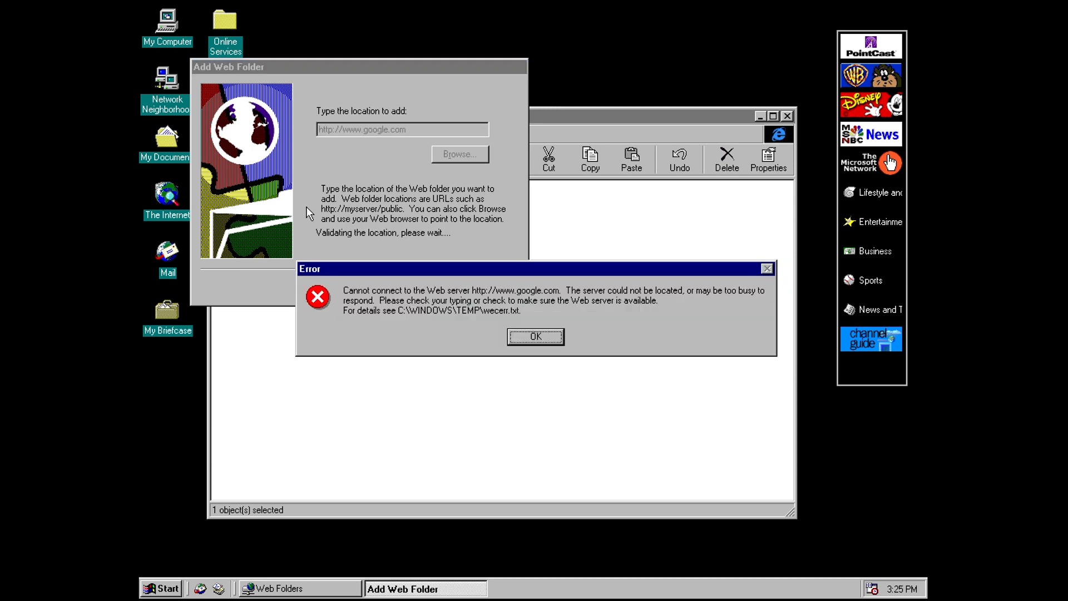
pyautogui.moveTo(574, 312)
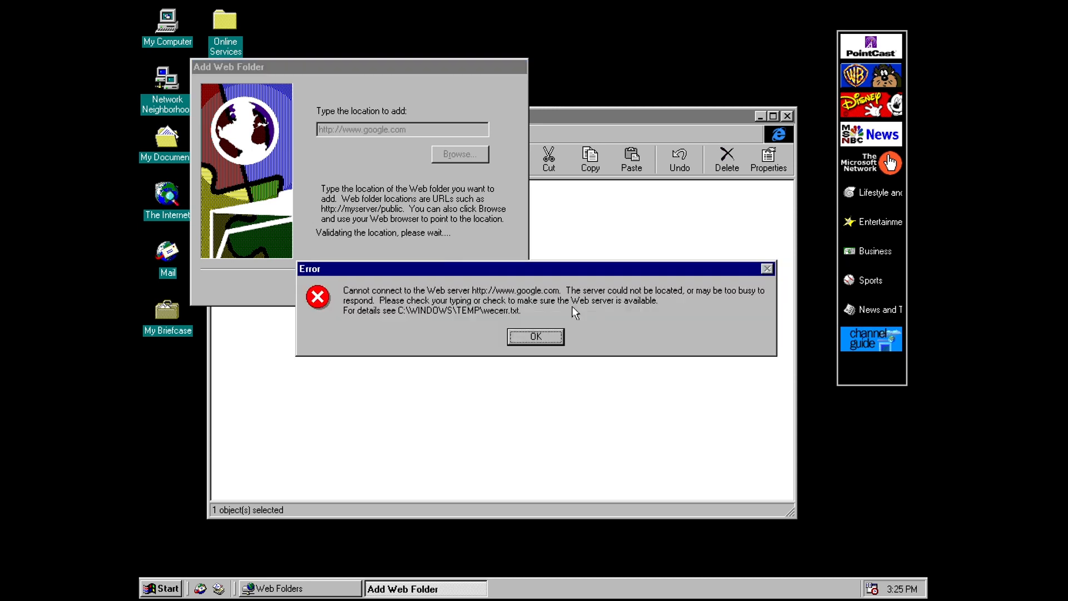
# Step: Dismiss the connection error, cancel adding the web folder and close Web Folders
pyautogui.click(535, 336)
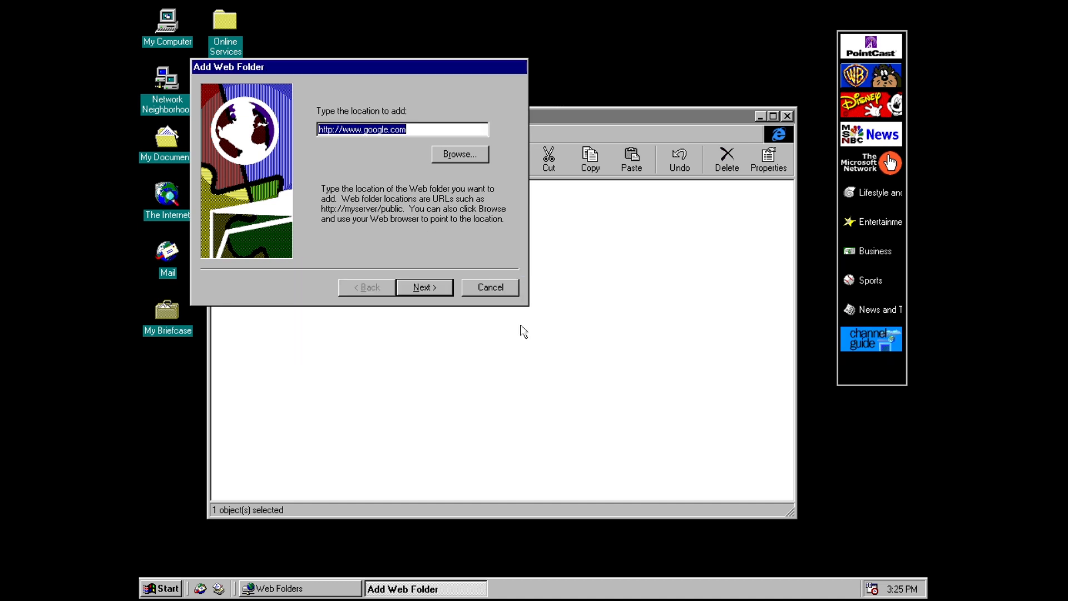
pyautogui.moveTo(520, 293)
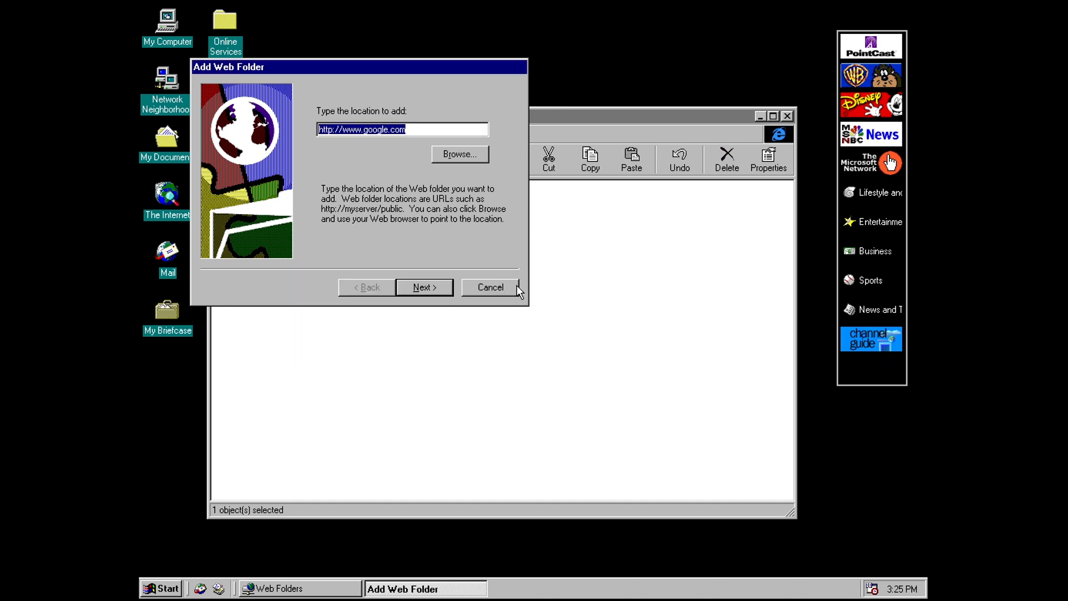
pyautogui.click(489, 287)
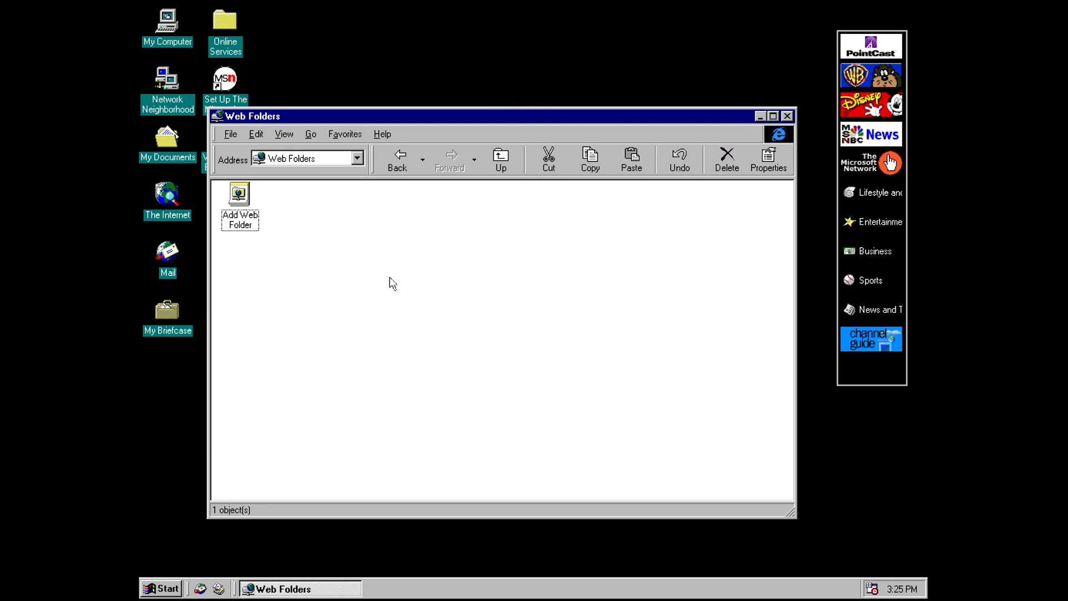
pyautogui.moveTo(329, 268)
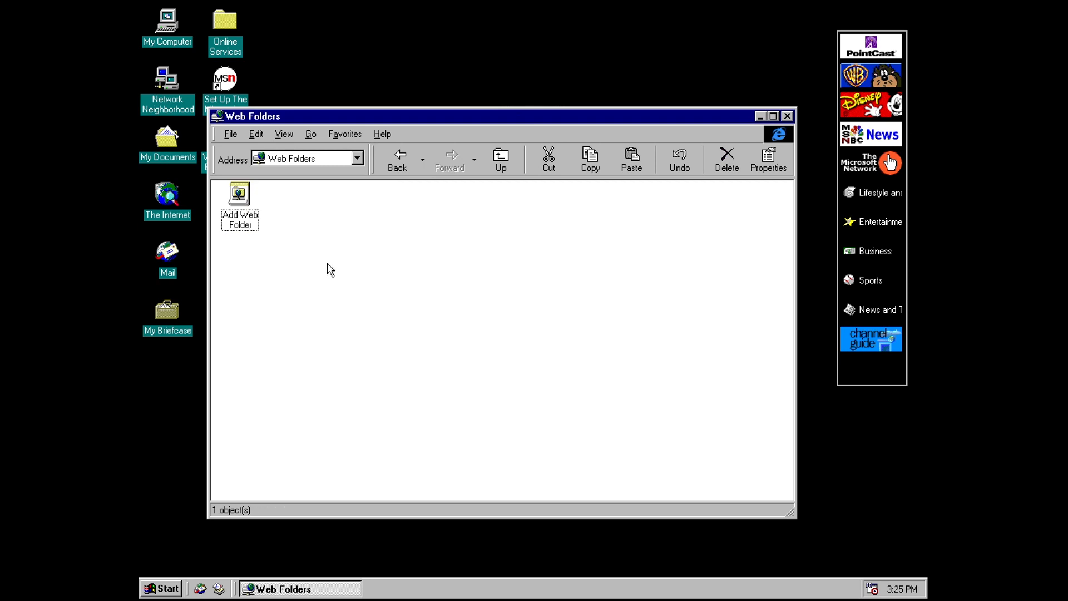
pyautogui.click(786, 116)
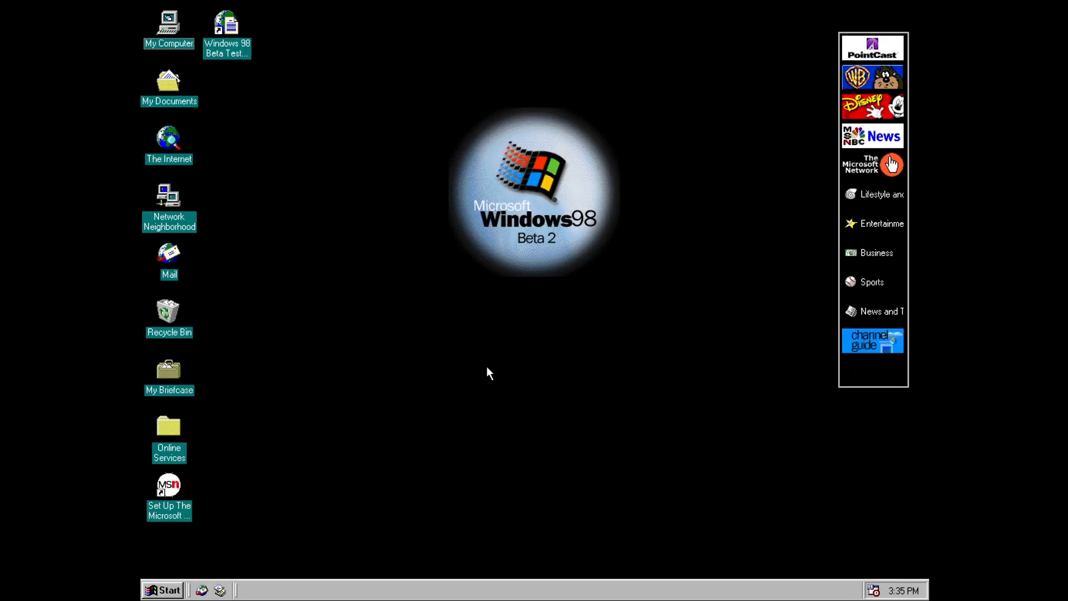